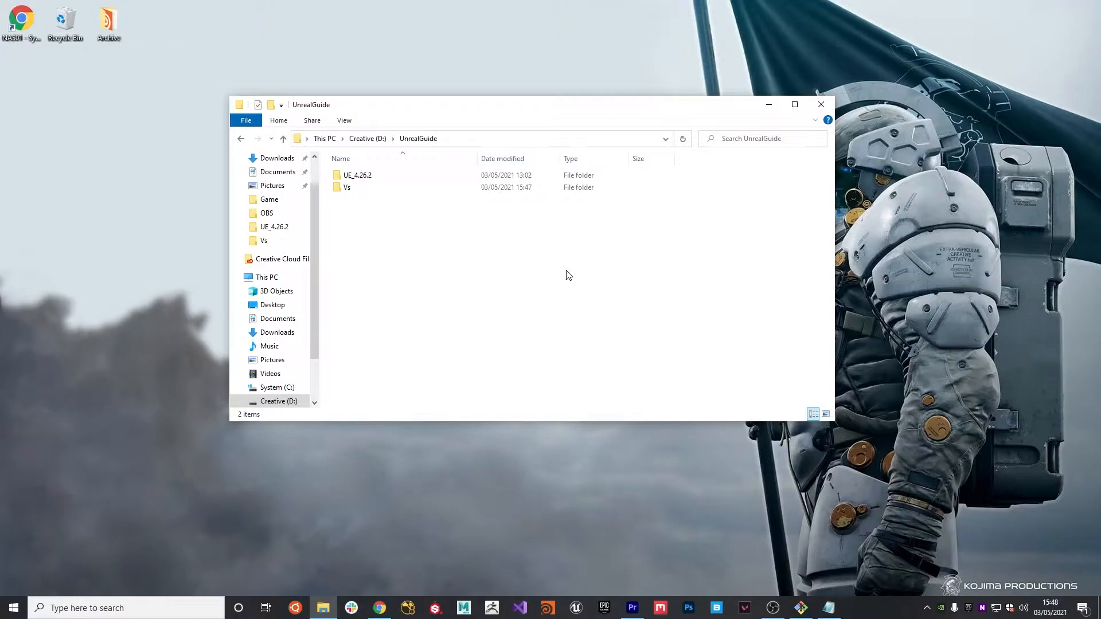
mouse_move(571, 272)
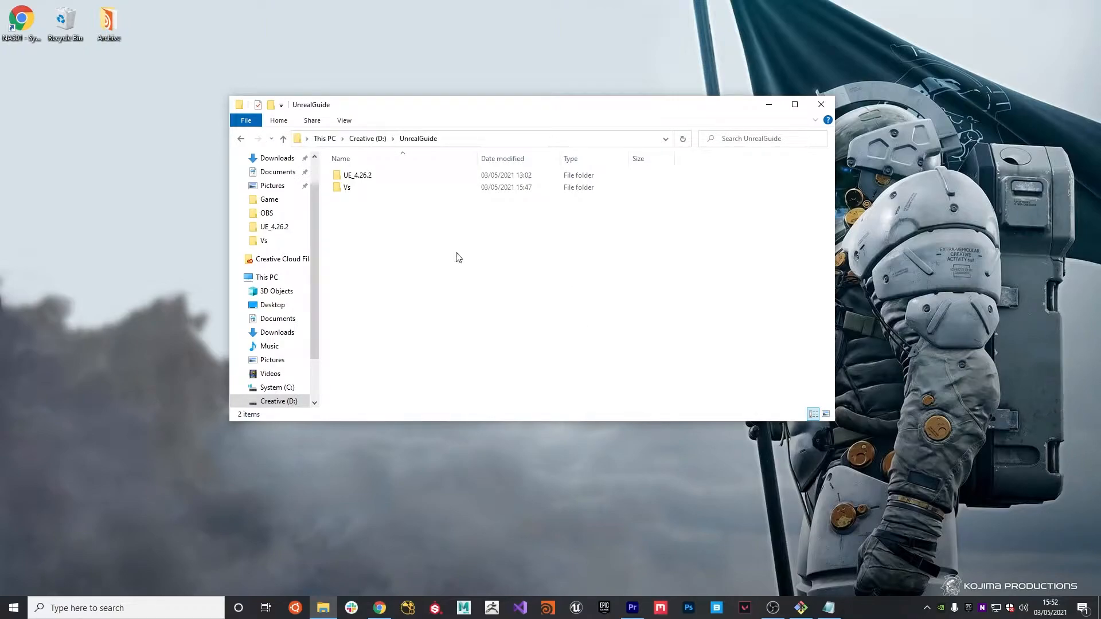
mouse_move(385, 204)
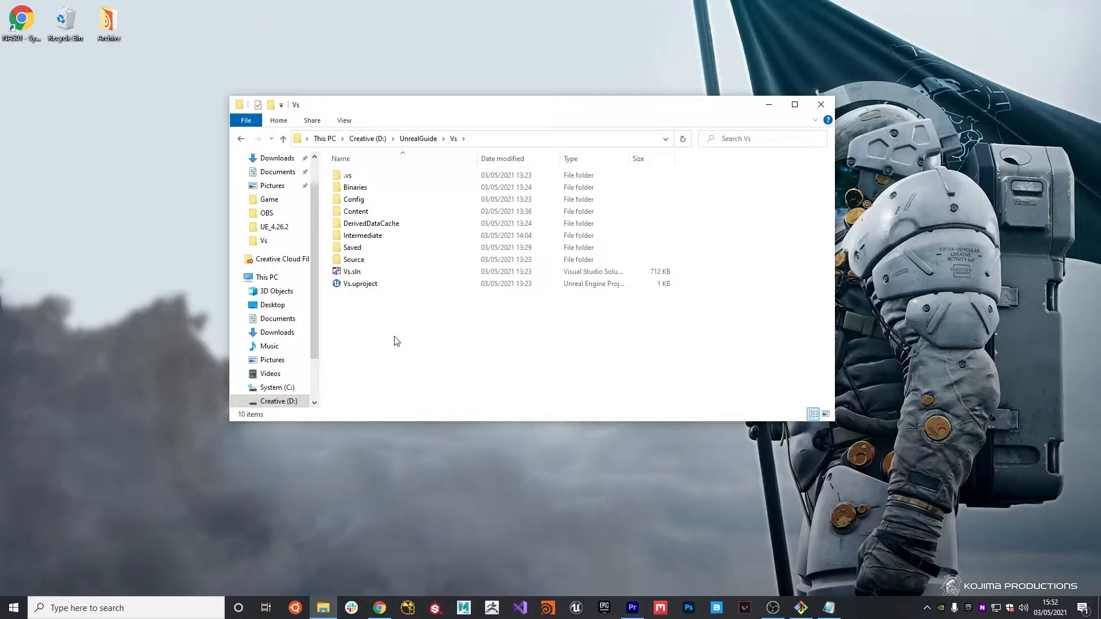
mouse_move(391, 330)
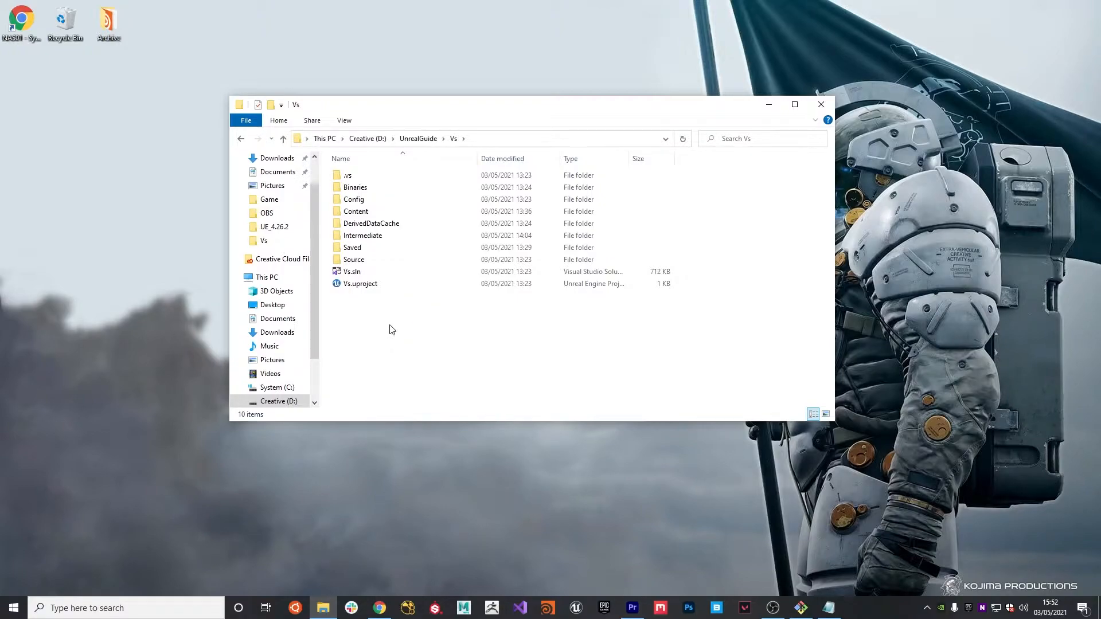
- Create a Game folder inside Vs and move all project files into it
right_click(391, 330)
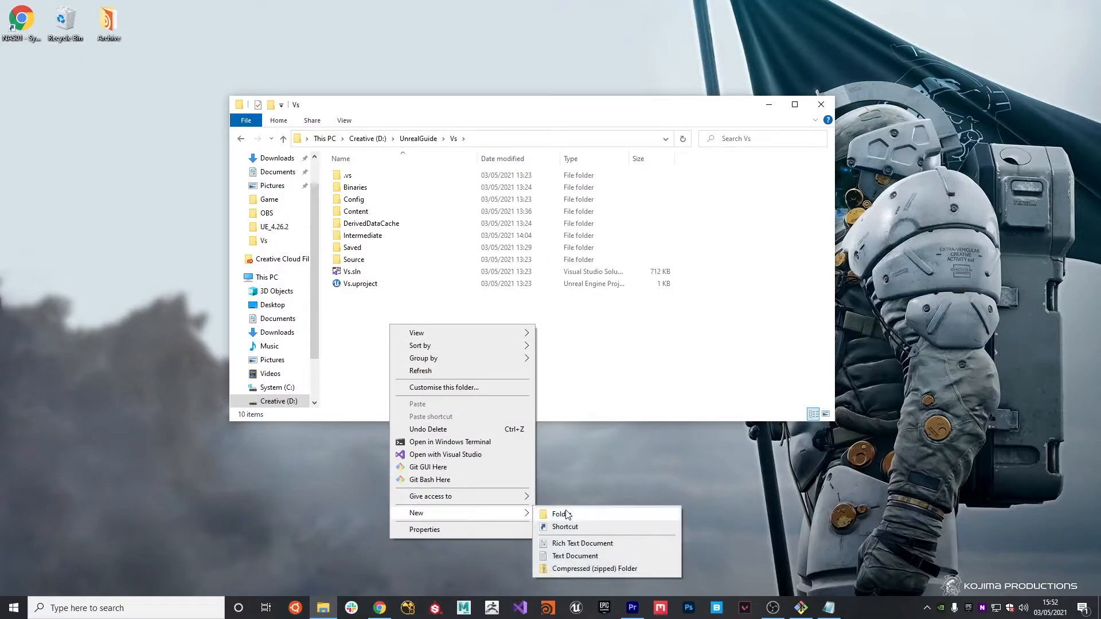
click(560, 514)
text(Game)
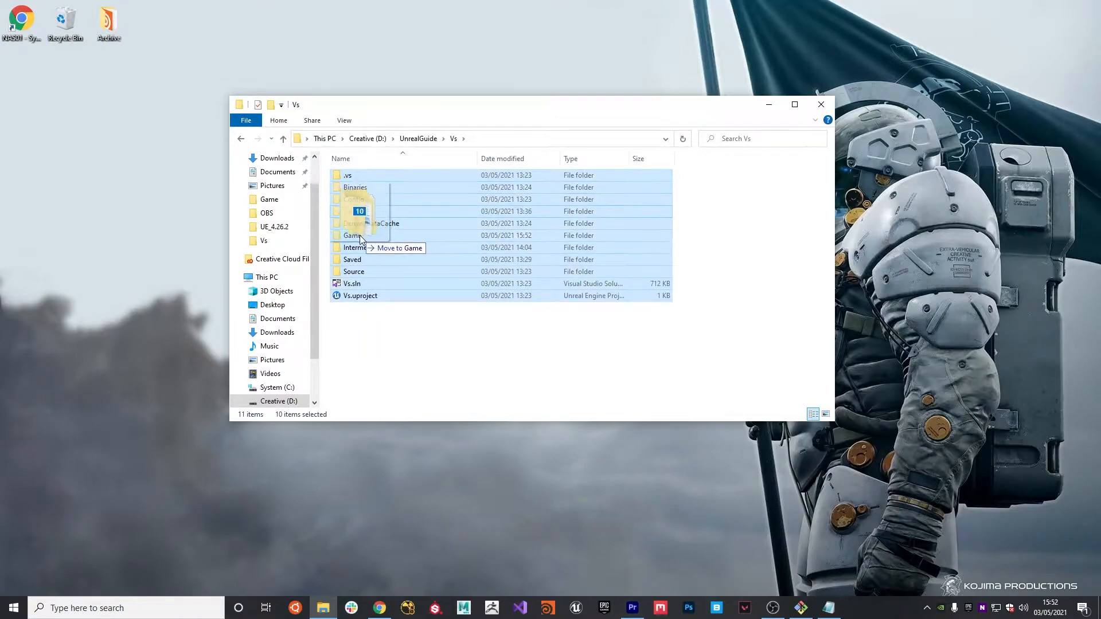
drag(360, 210, 351, 235)
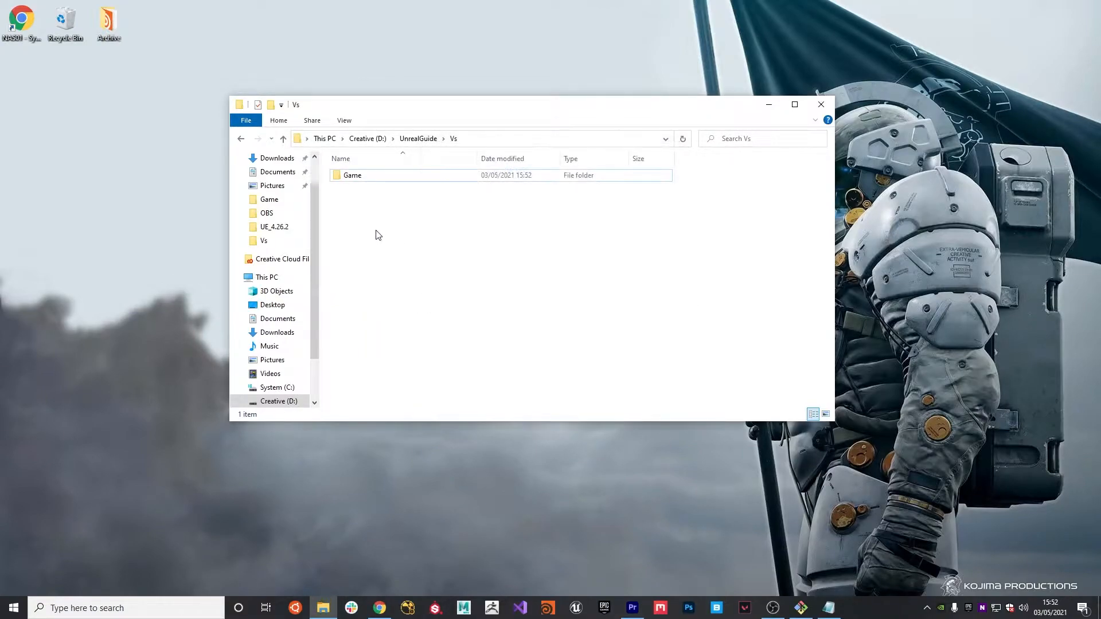
- Inside Game, add an Unreal folder holding the project files and an Art folder
double_click(351, 175)
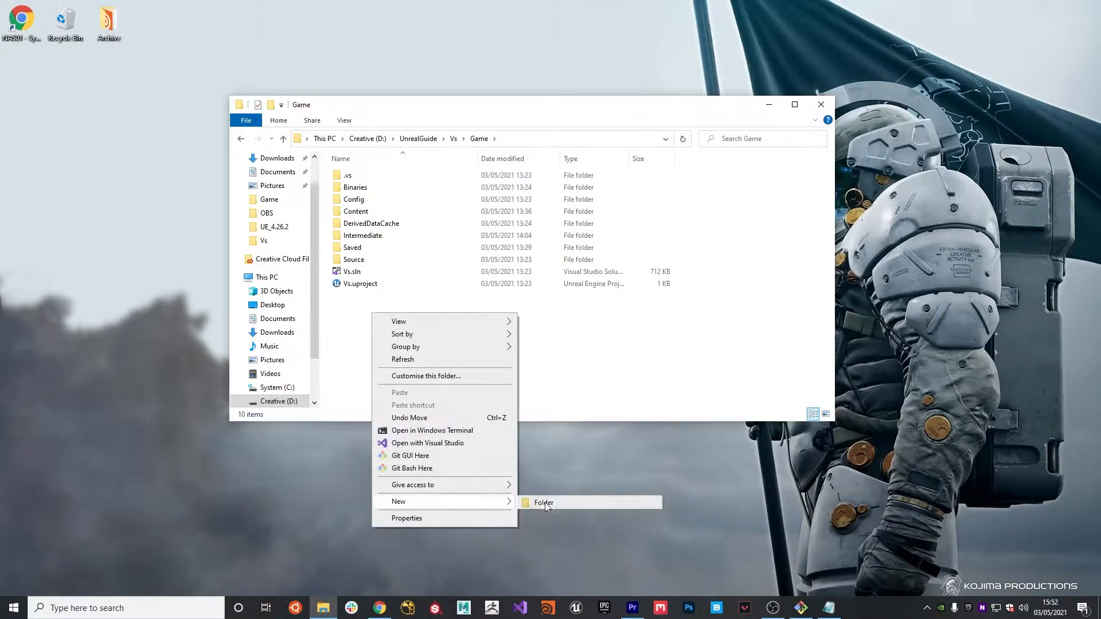
click(544, 503)
text(Unreal)
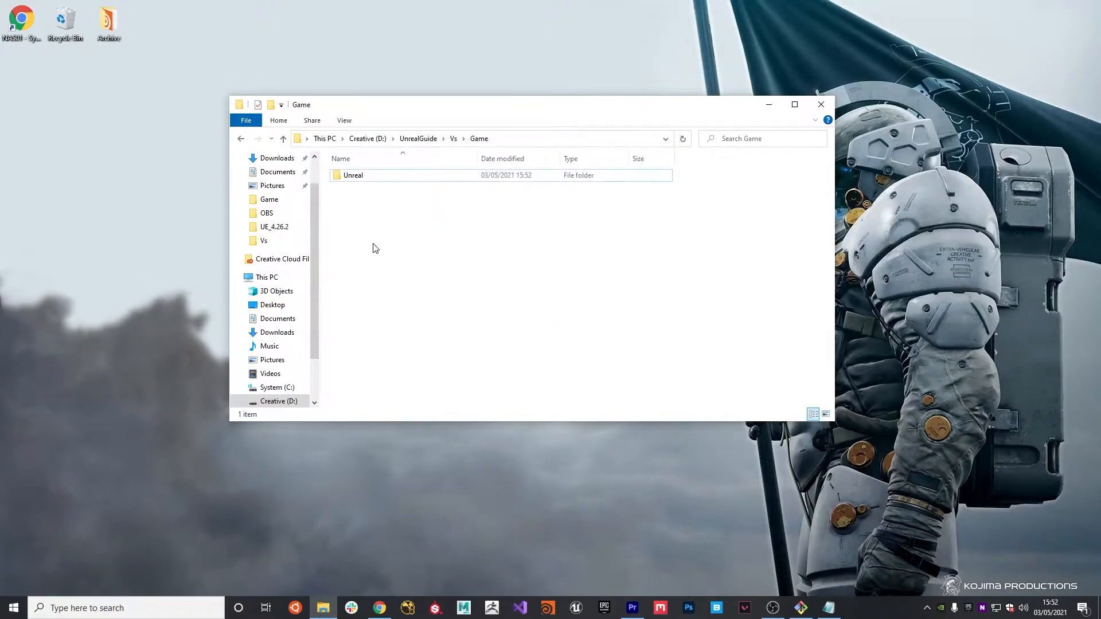
right_click(373, 248)
text(Art)
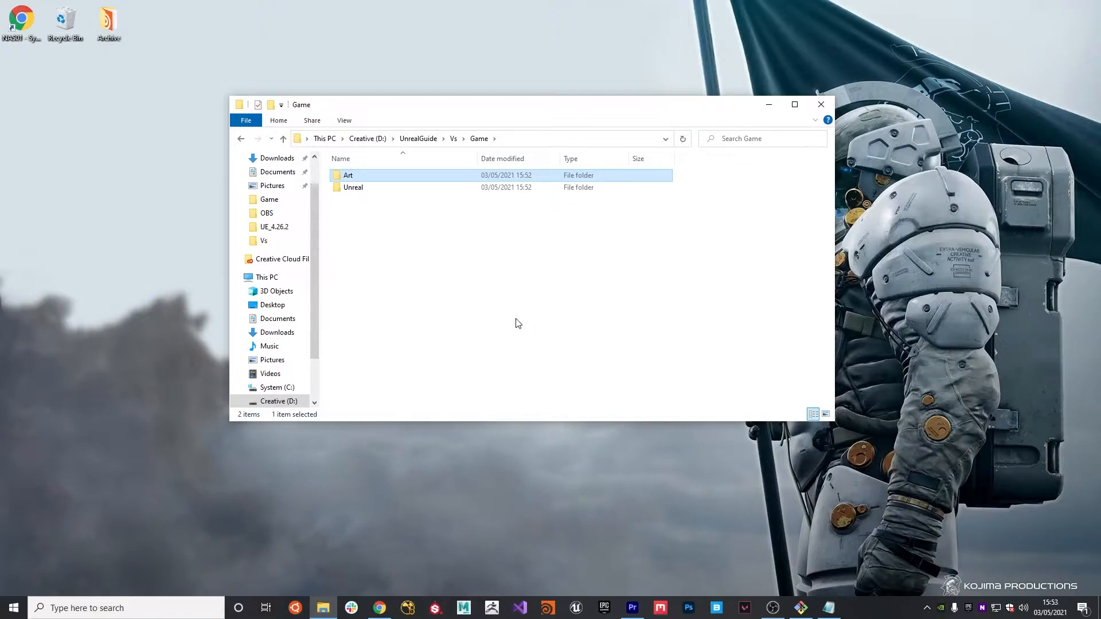
click(473, 266)
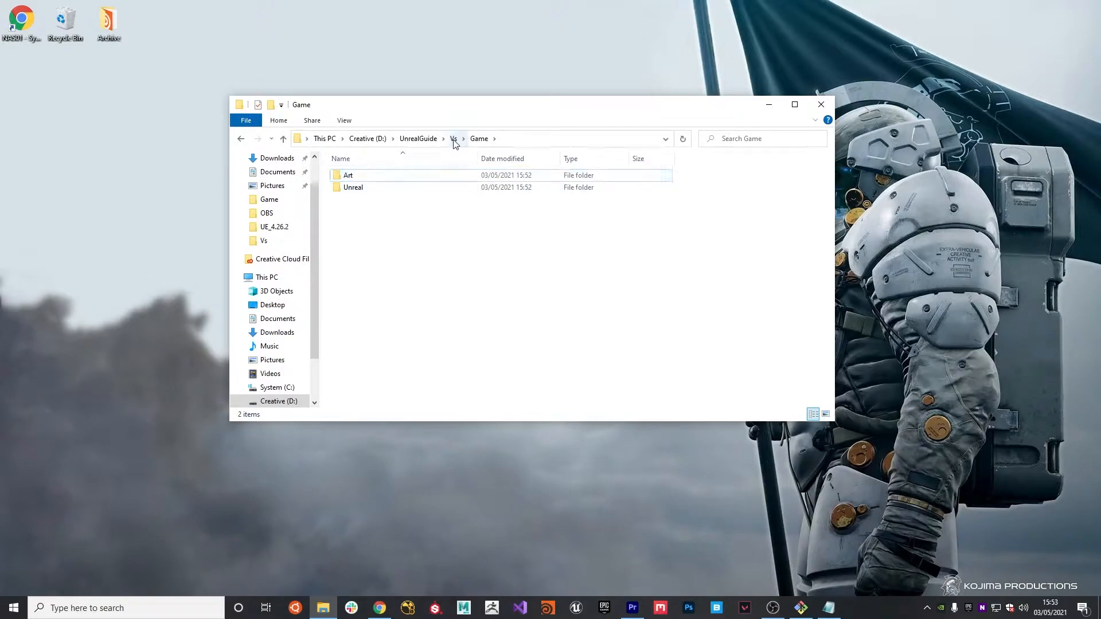
- Back in the Vs folder, add new folders named CI and Infrastructure
click(453, 138)
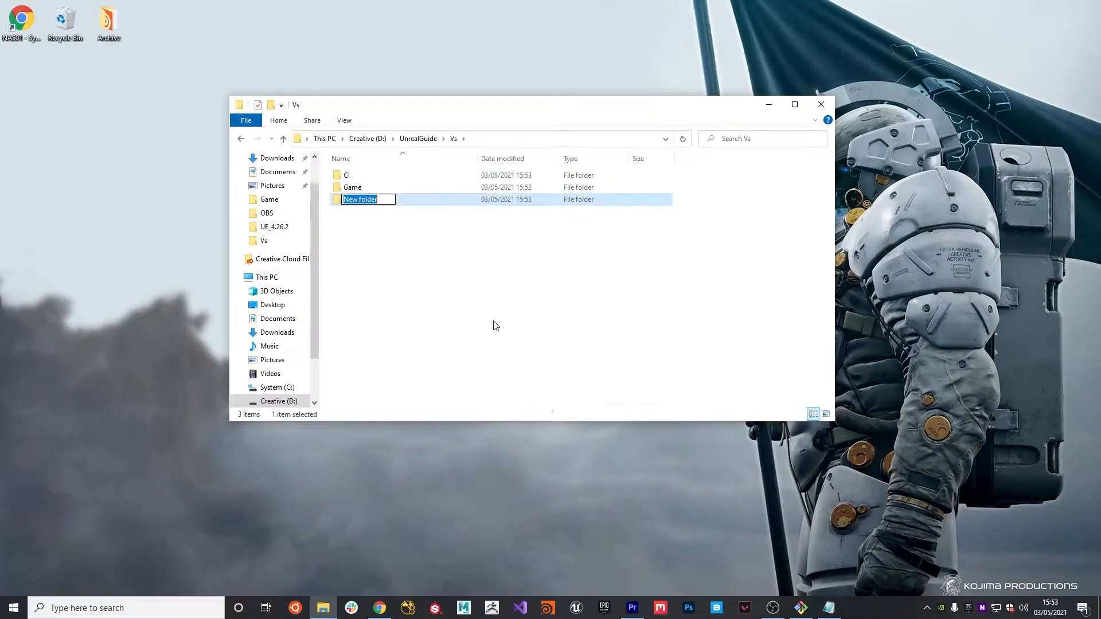
text(Infrastructure)
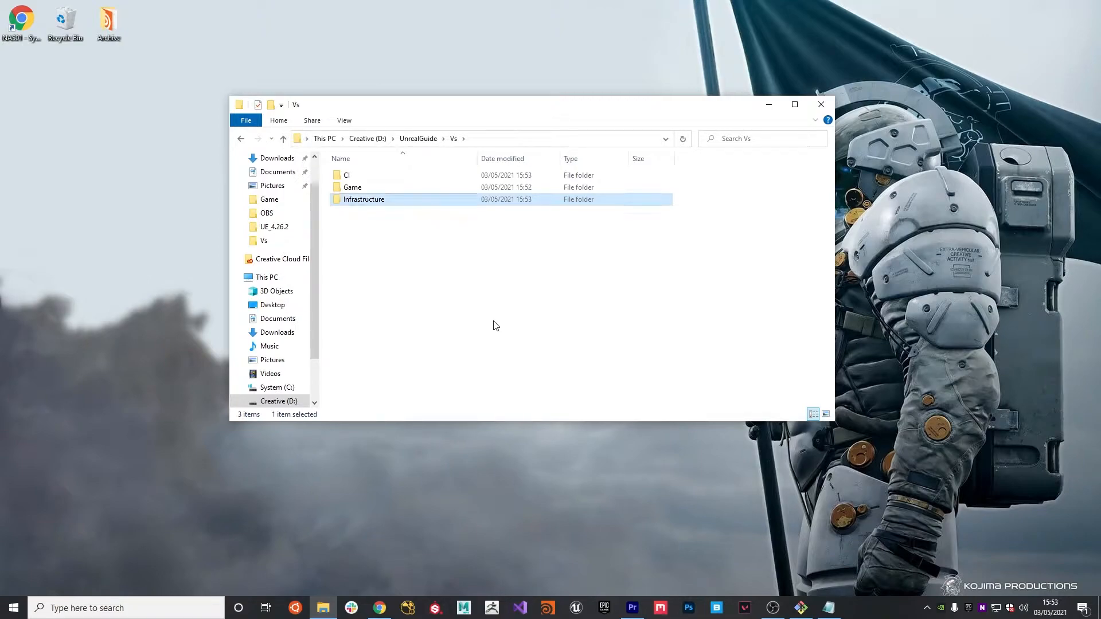
click(390, 244)
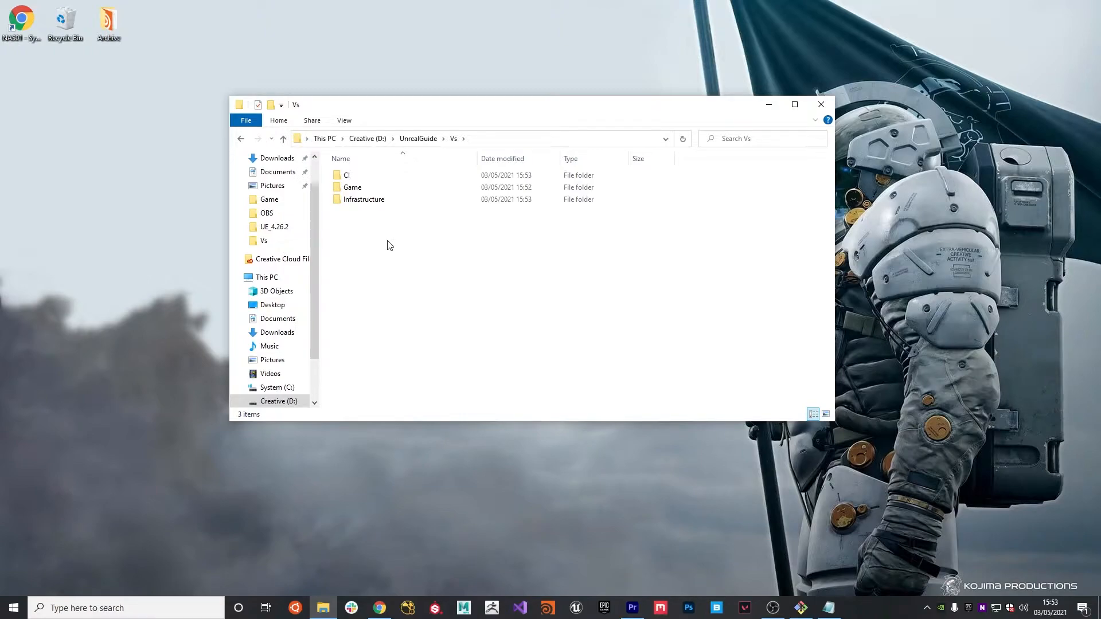
mouse_move(415, 245)
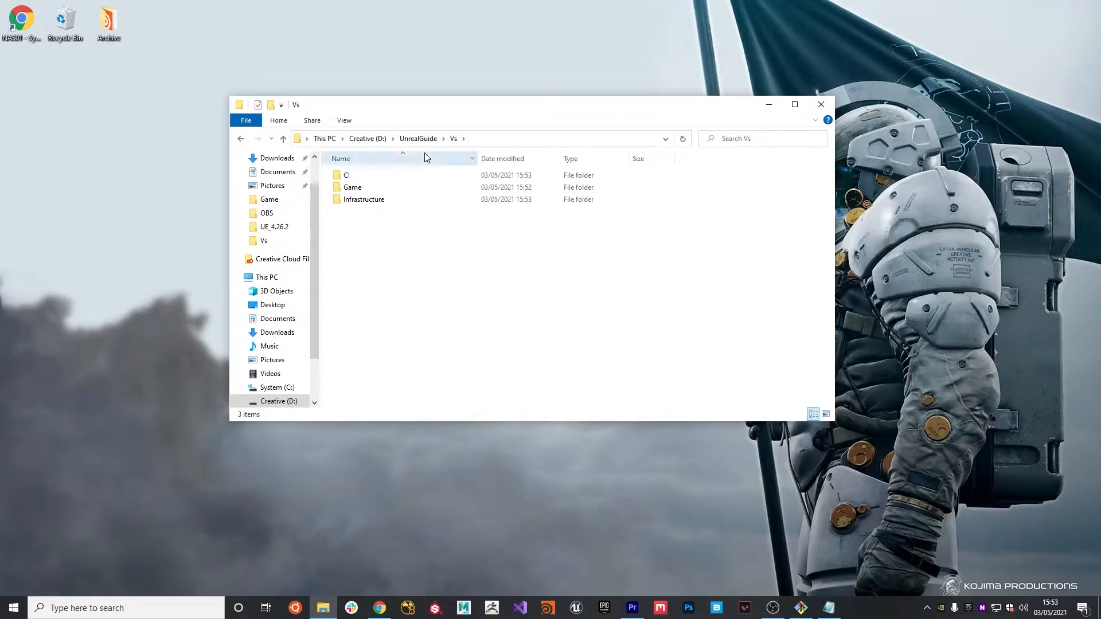
- Navigate from UnrealGuide through Vs, Game, Unreal and Source into the Vs source folder
click(418, 138)
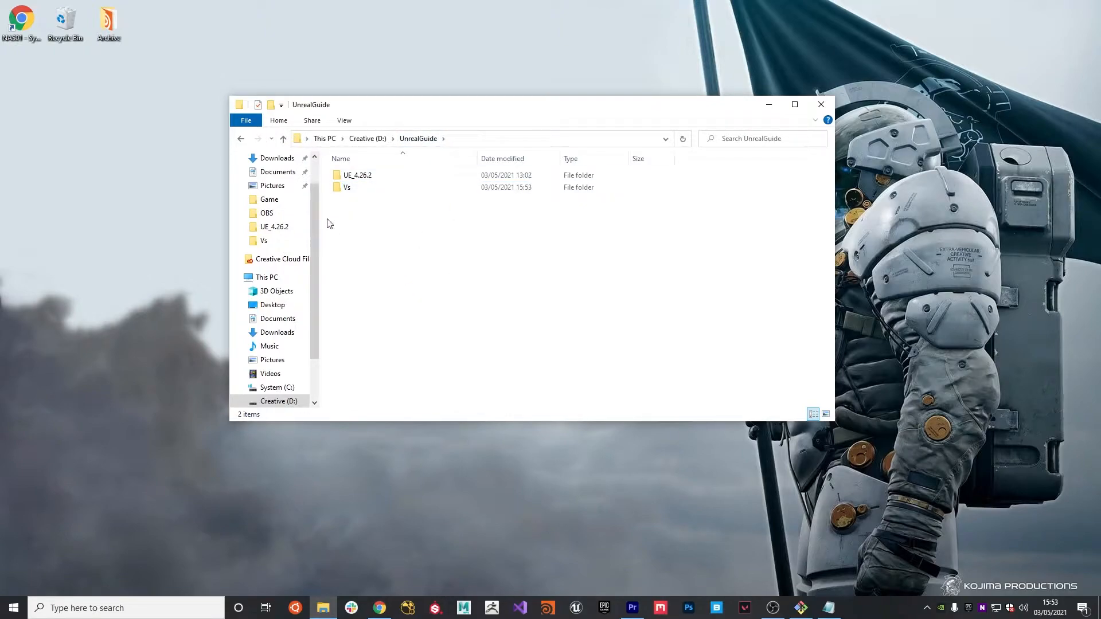
double_click(347, 187)
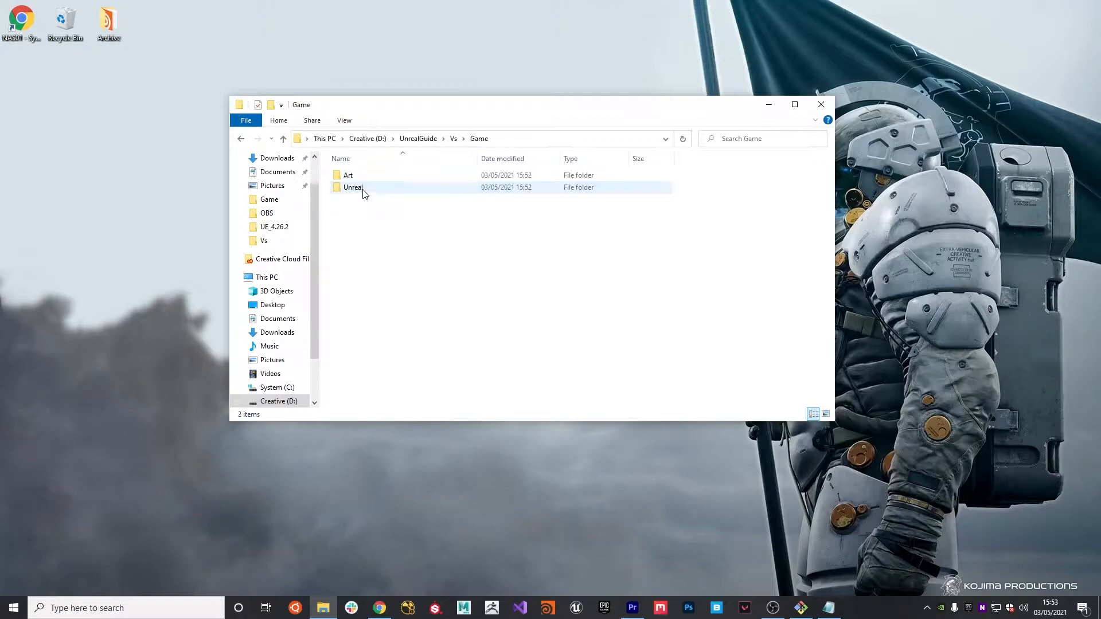
double_click(352, 188)
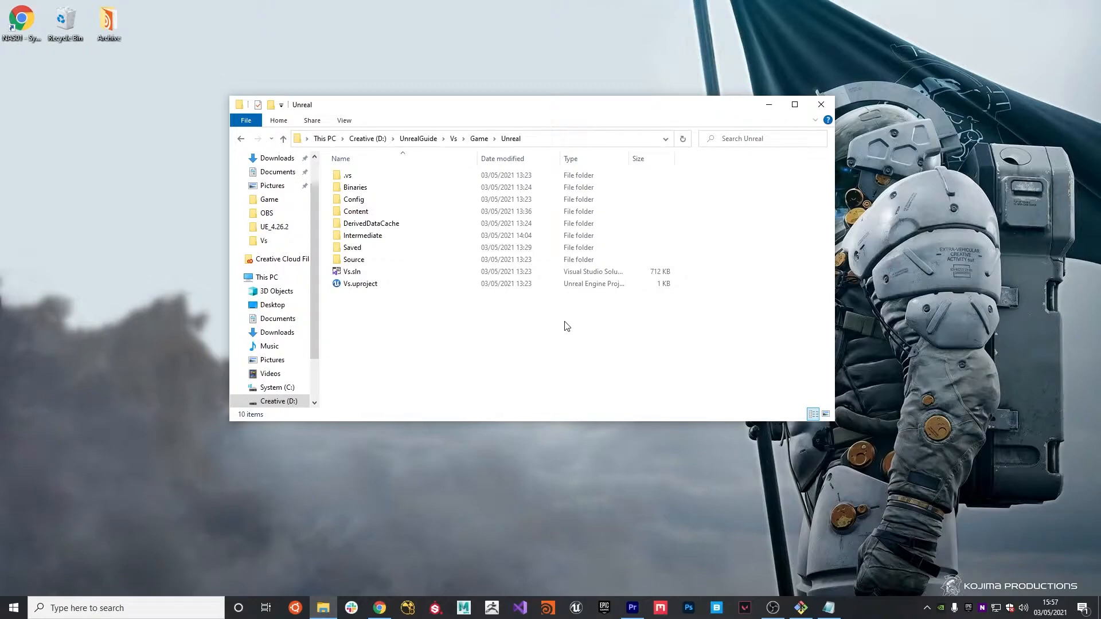
mouse_move(523, 335)
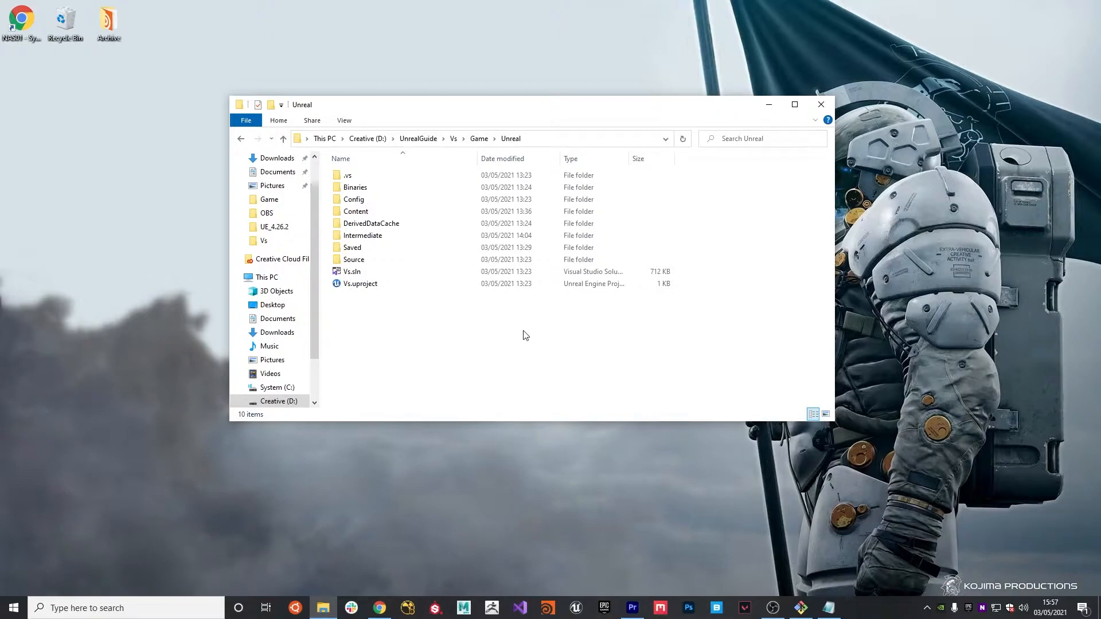
mouse_move(475, 325)
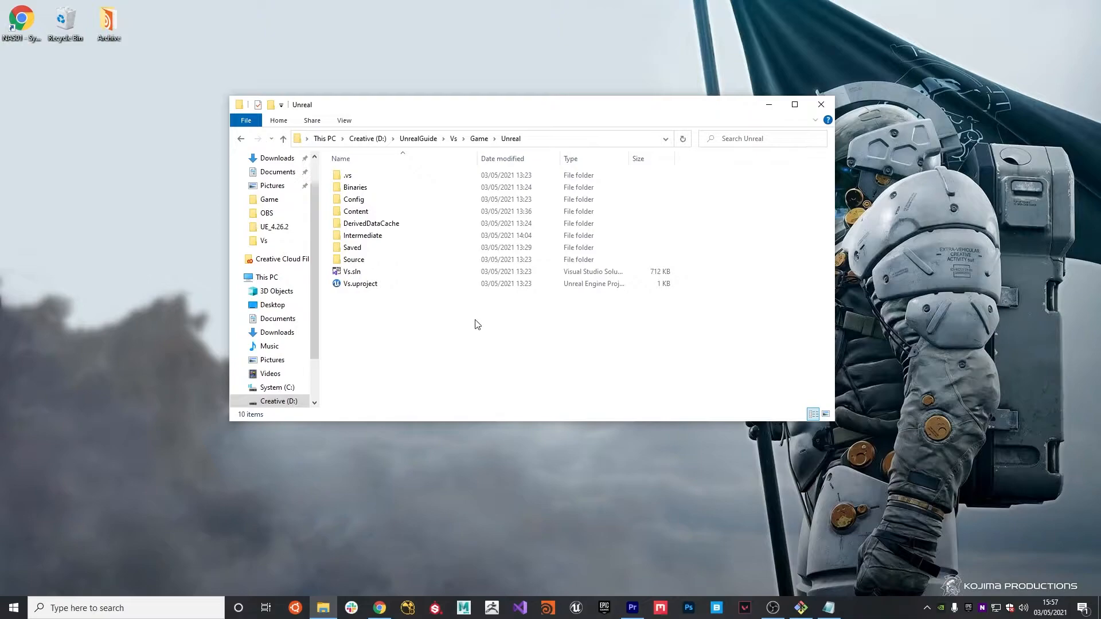
double_click(355, 260)
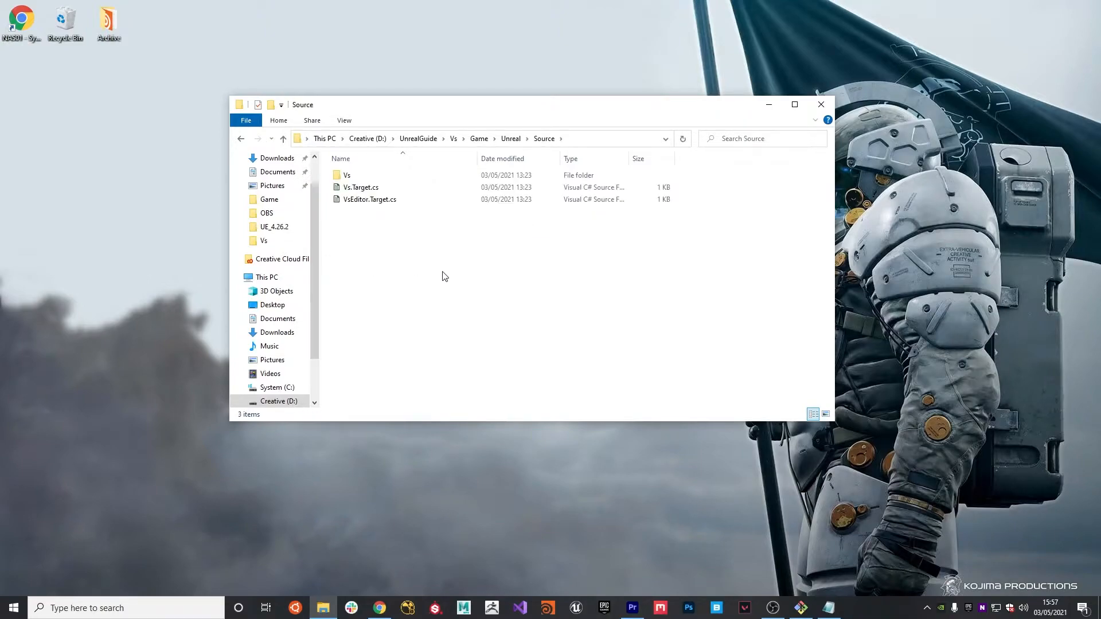
click(347, 175)
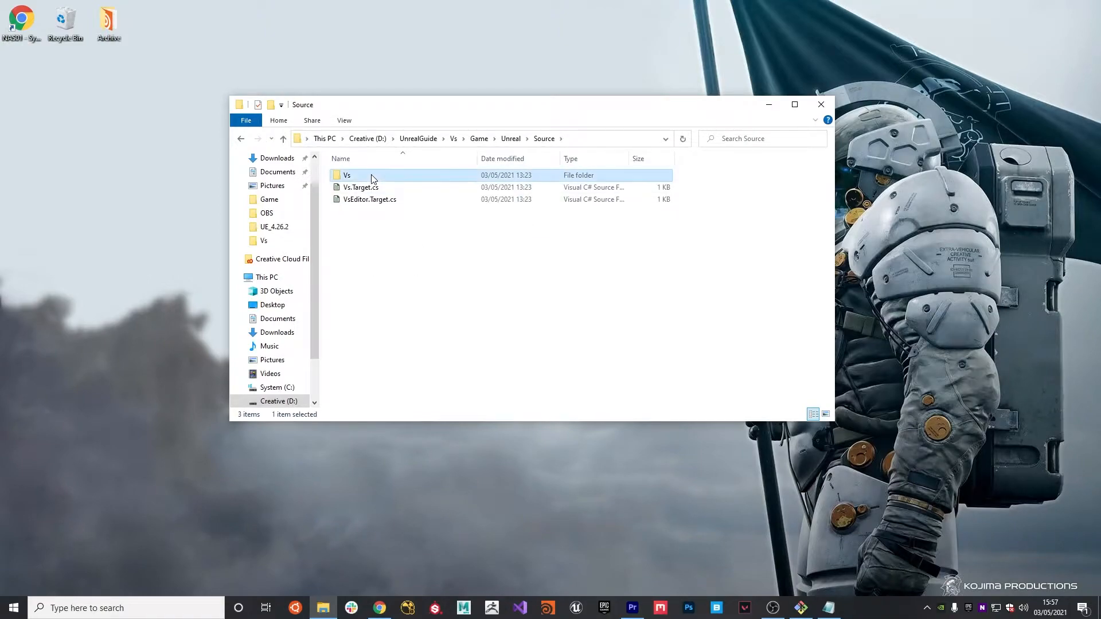
double_click(347, 175)
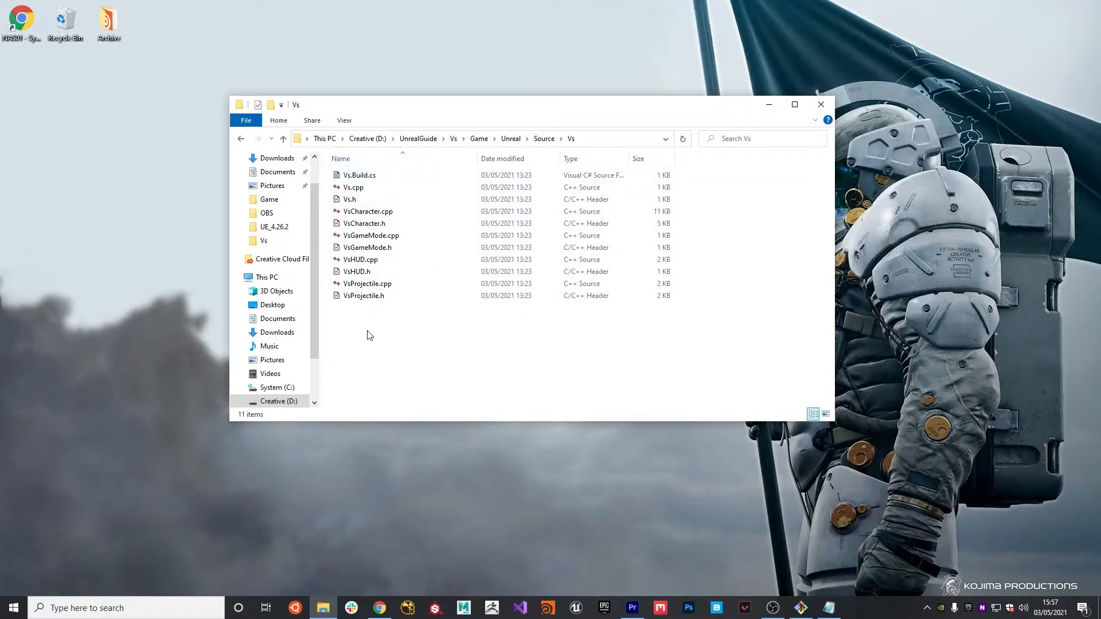
mouse_move(412, 326)
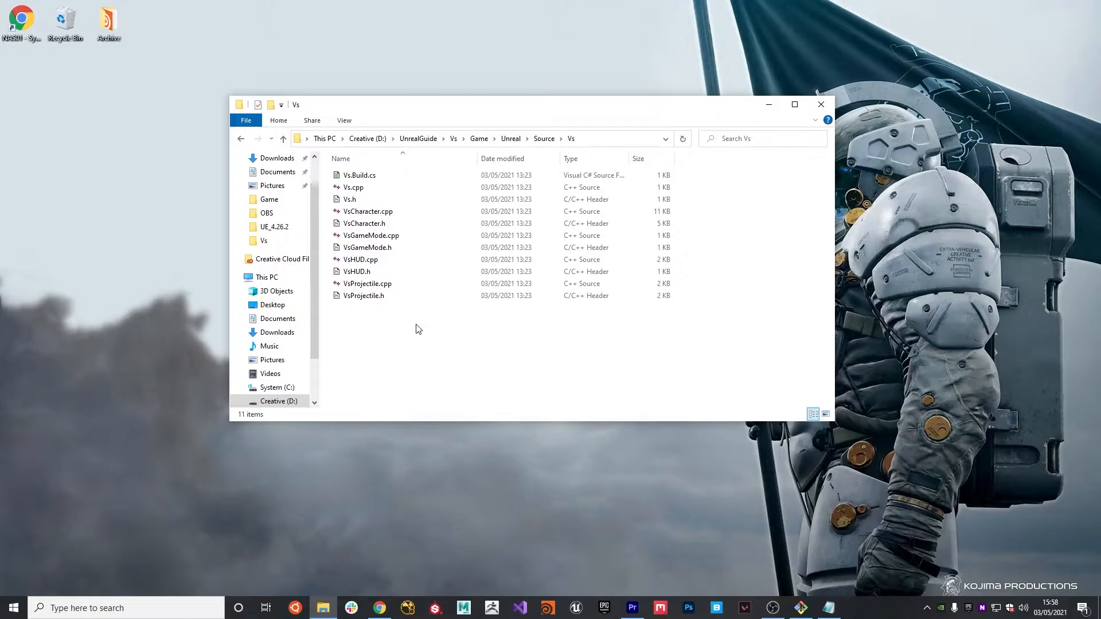
- Create Public and Private folders in the Vs source directory
right_click(416, 330)
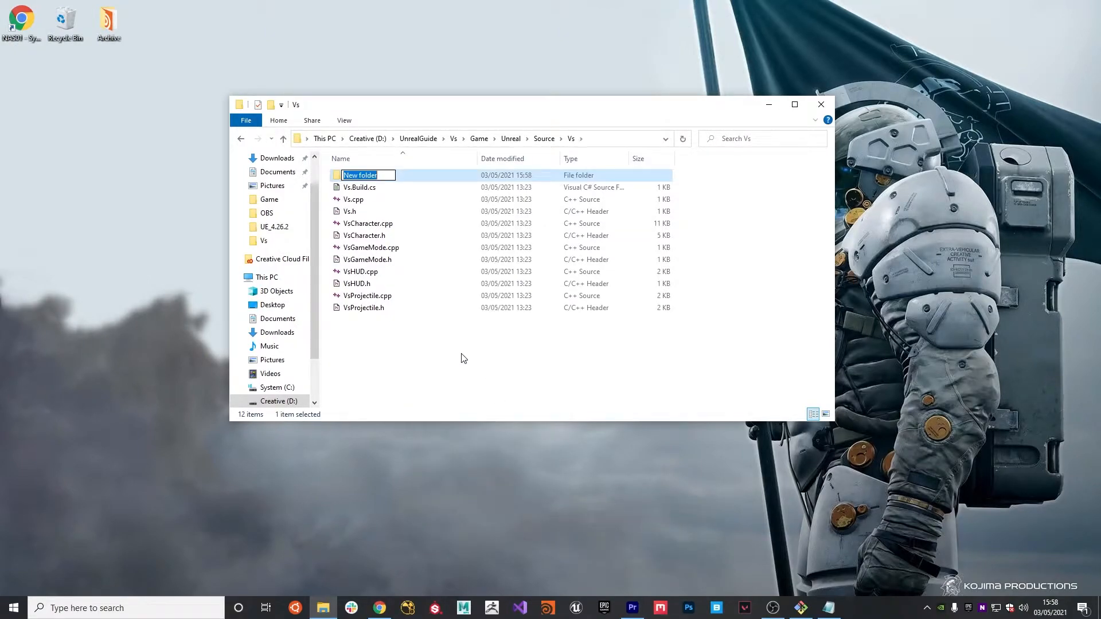
text(Public)
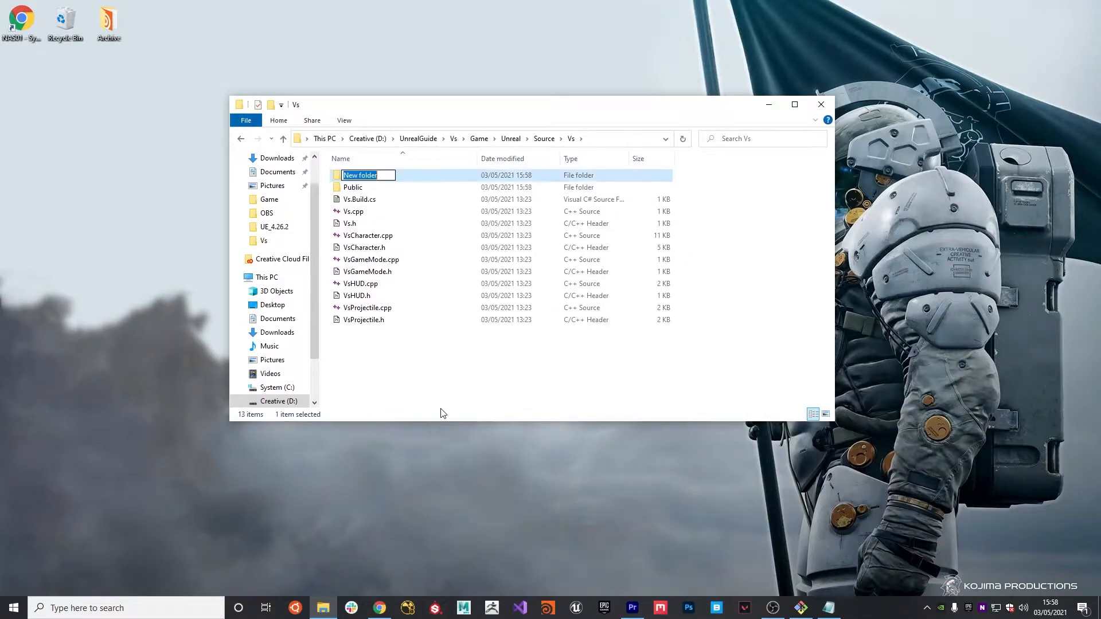
text(Private)
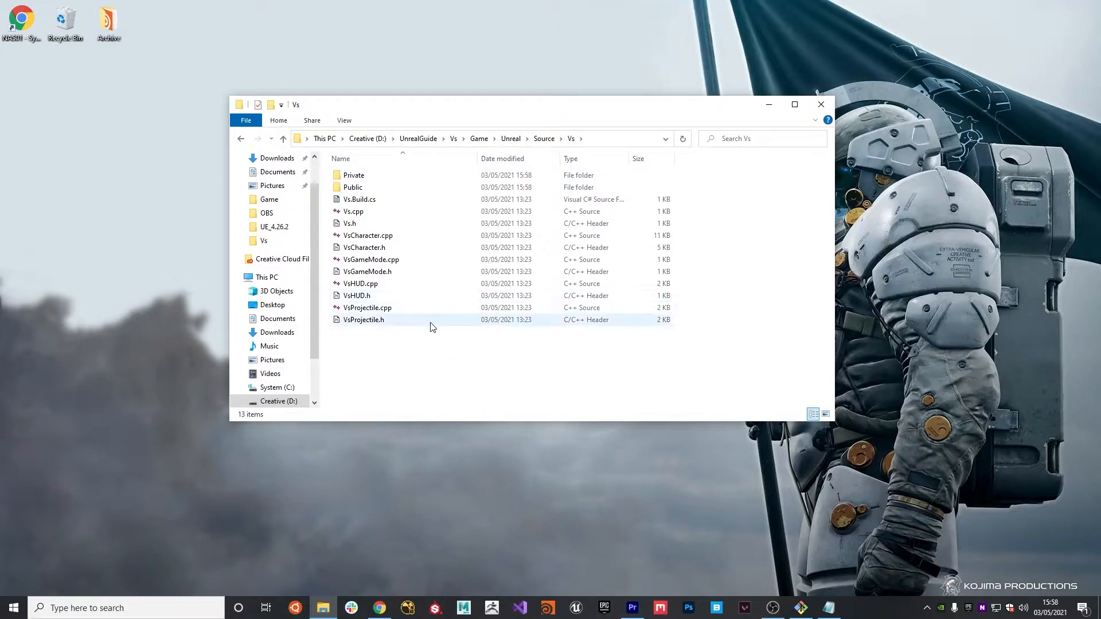
- Move the header files into Public and the four .cpp files into Private
click(364, 247)
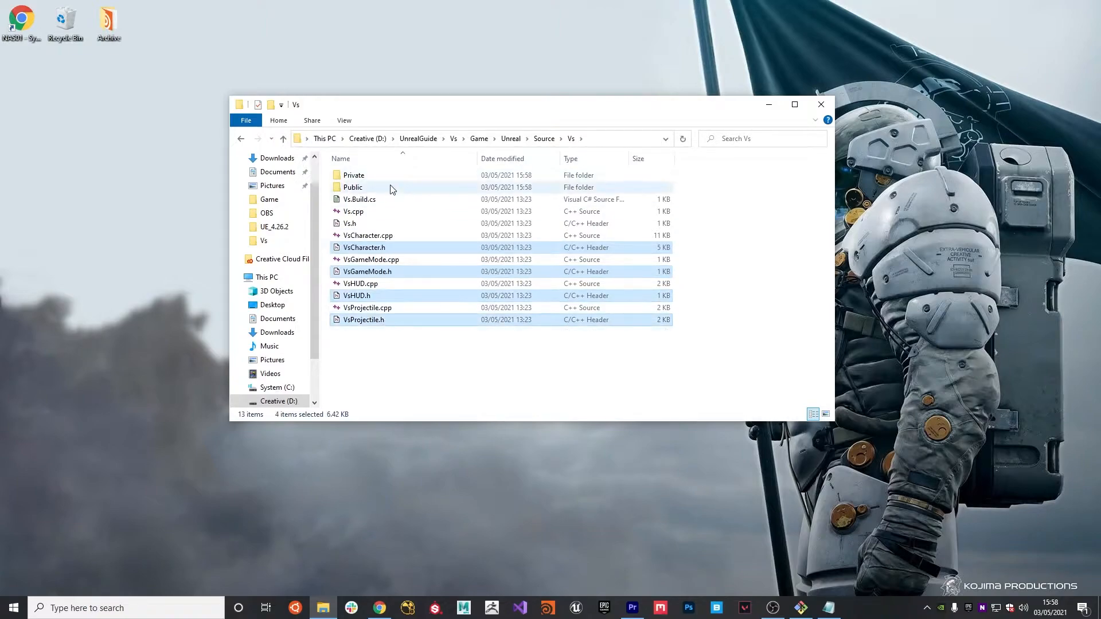
drag(367, 247, 353, 188)
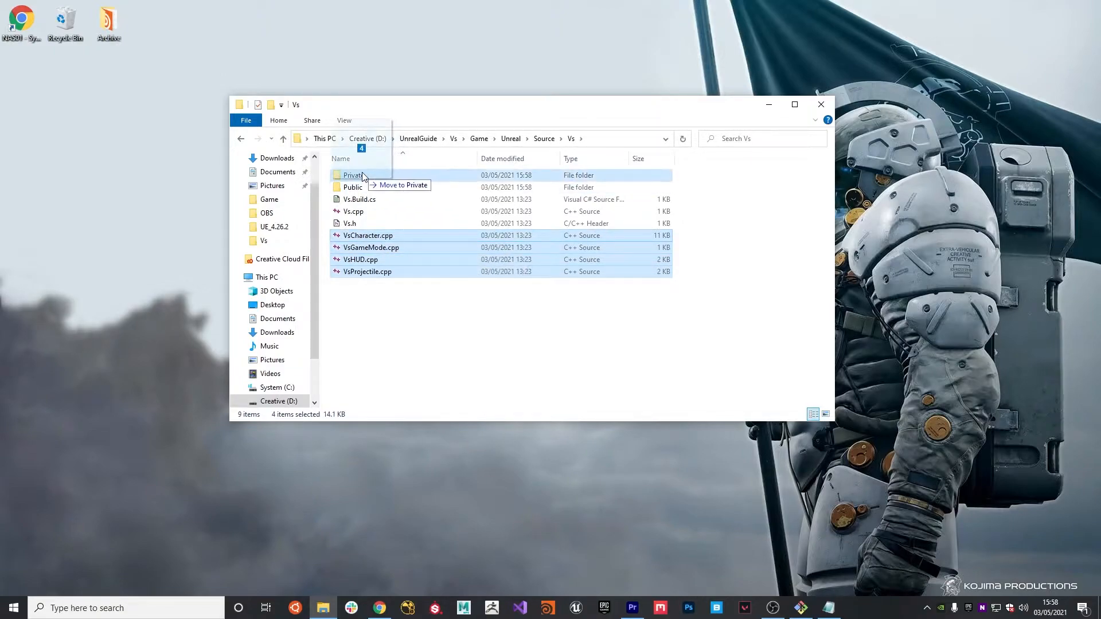
drag(365, 252, 353, 175)
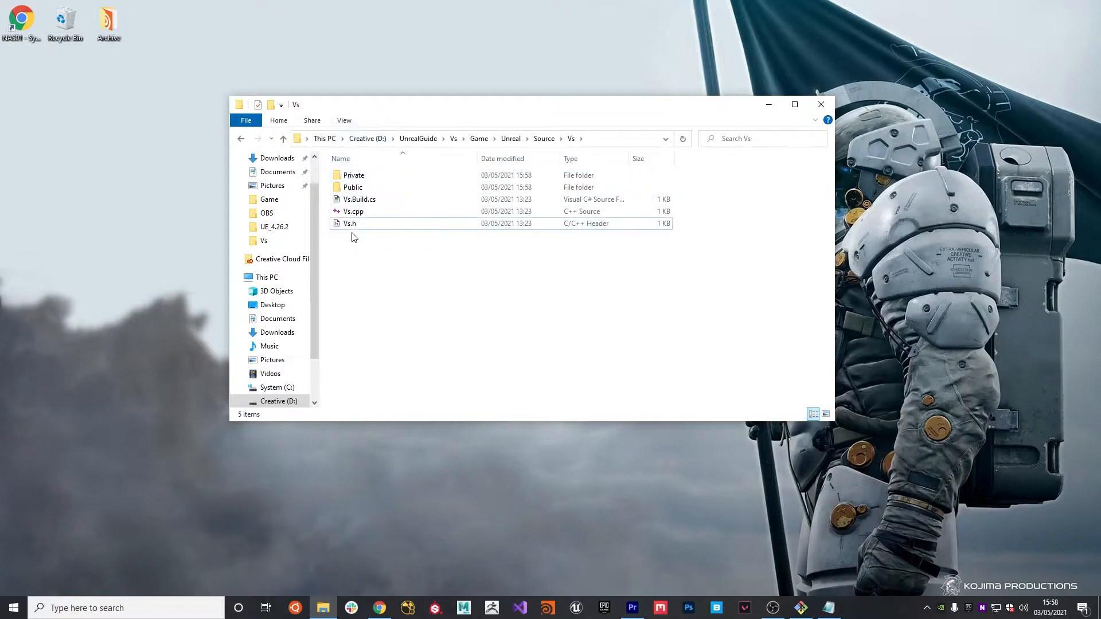
click(354, 212)
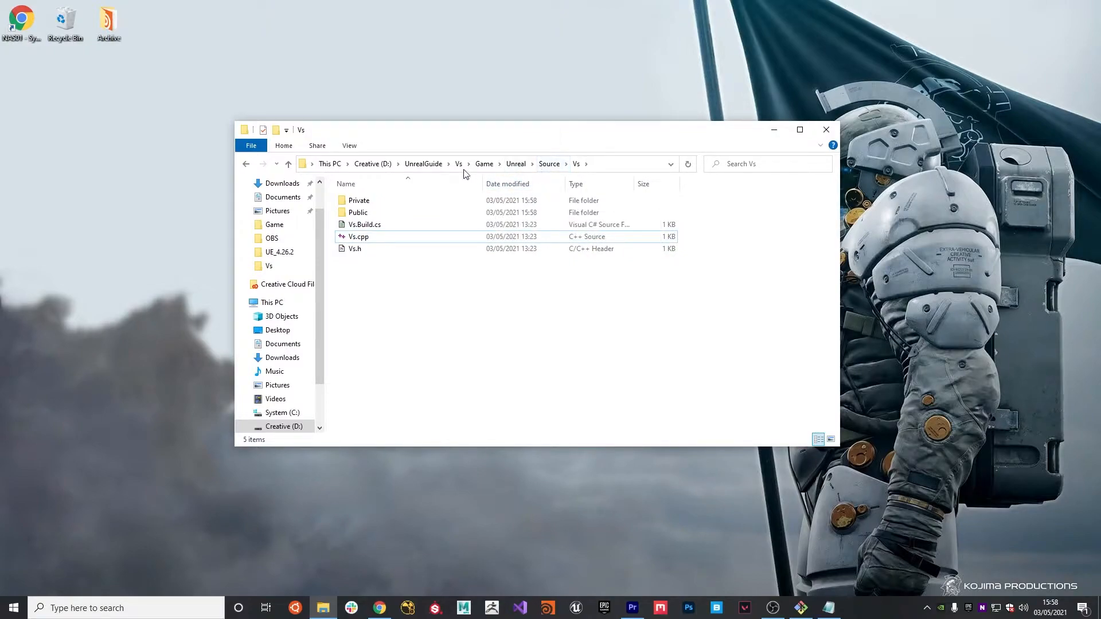
- Launch Vs.uproject from Game\Unreal, then return to the top-level Vs folder
click(484, 163)
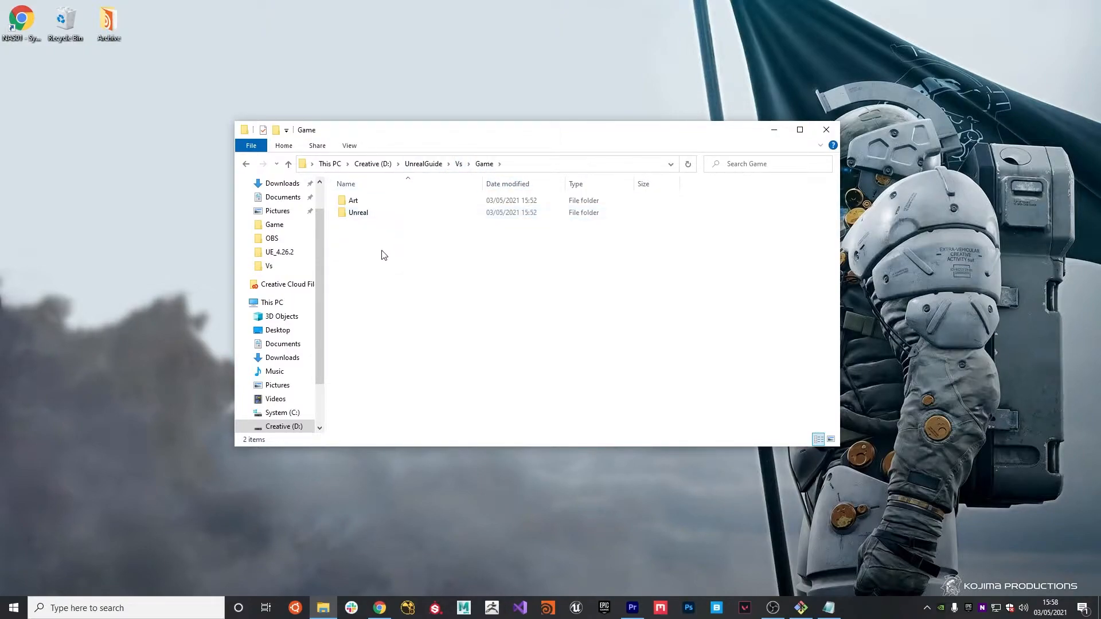
double_click(358, 212)
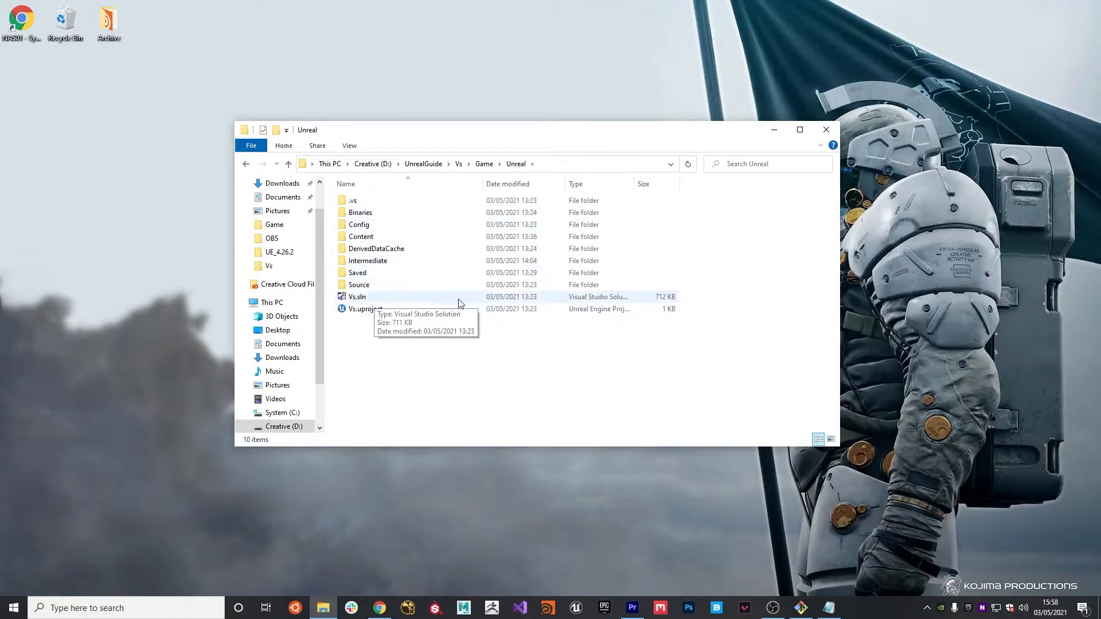
click(366, 309)
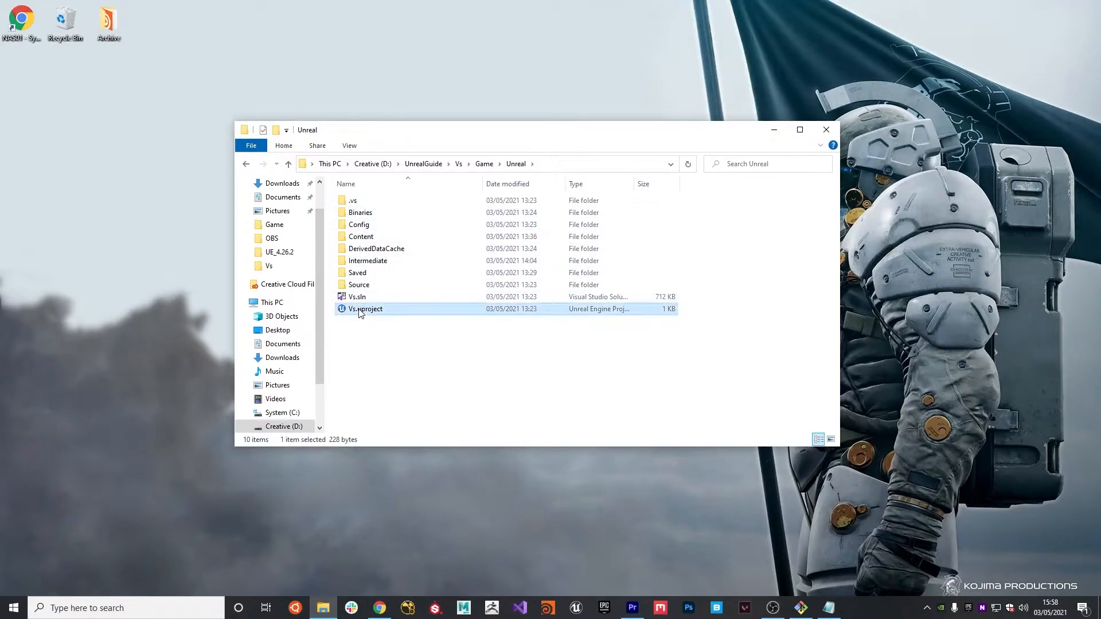
double_click(364, 309)
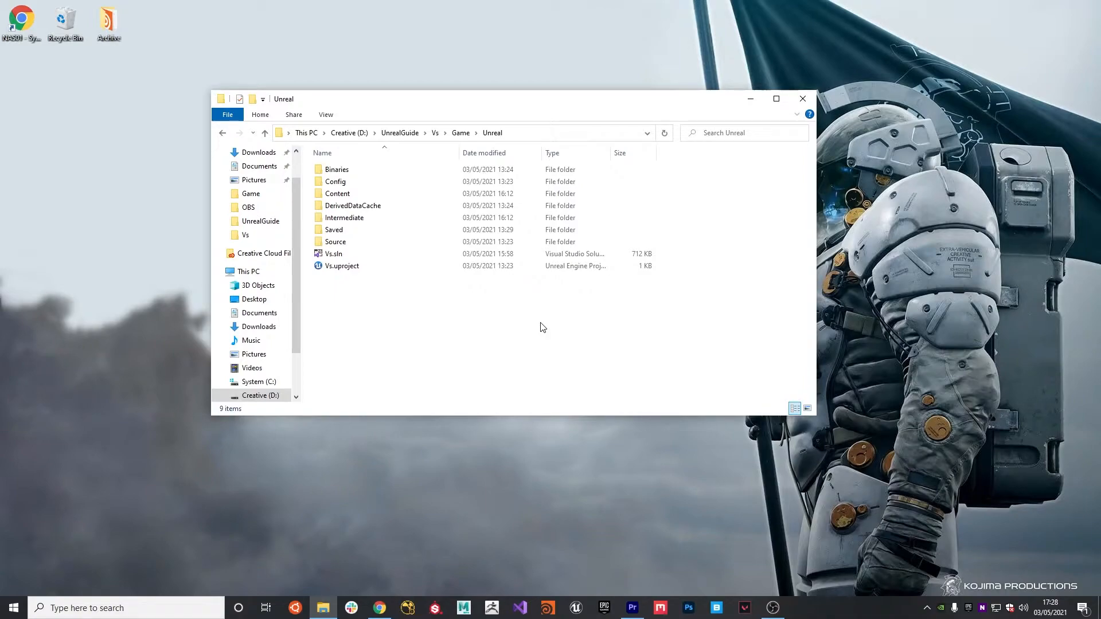
mouse_move(438, 134)
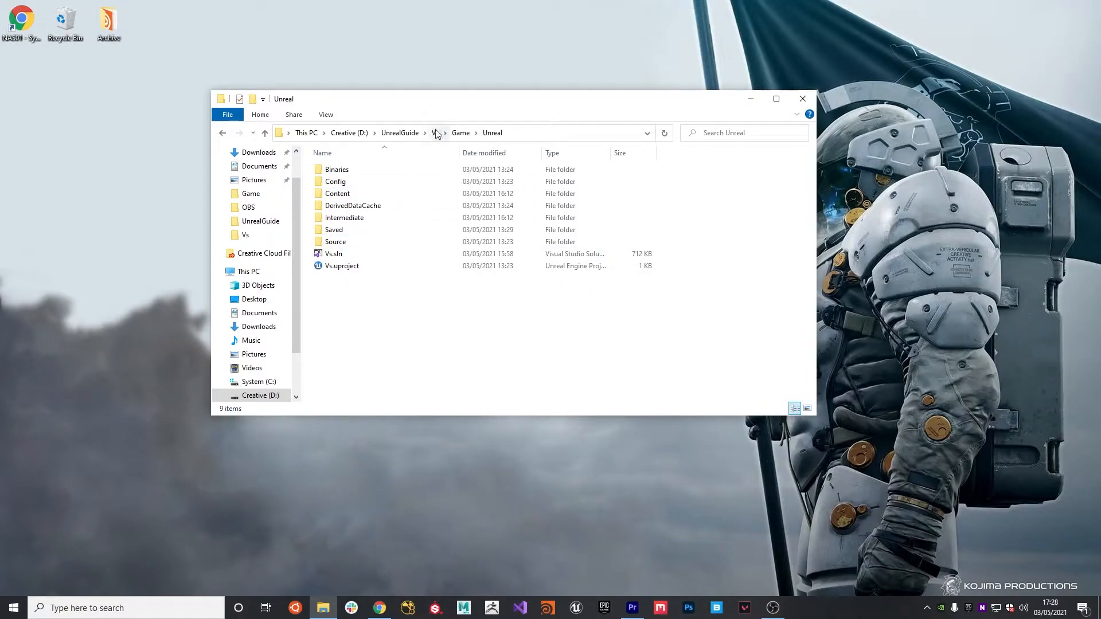
click(435, 133)
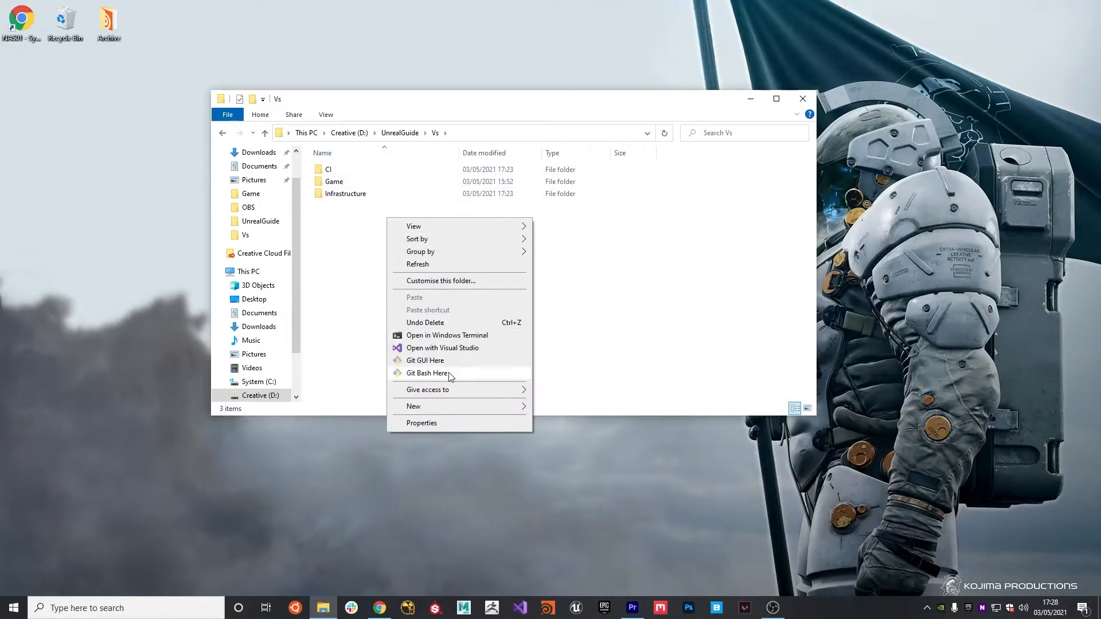
- Open Git Bash in the Vs folder and run git init
click(427, 373)
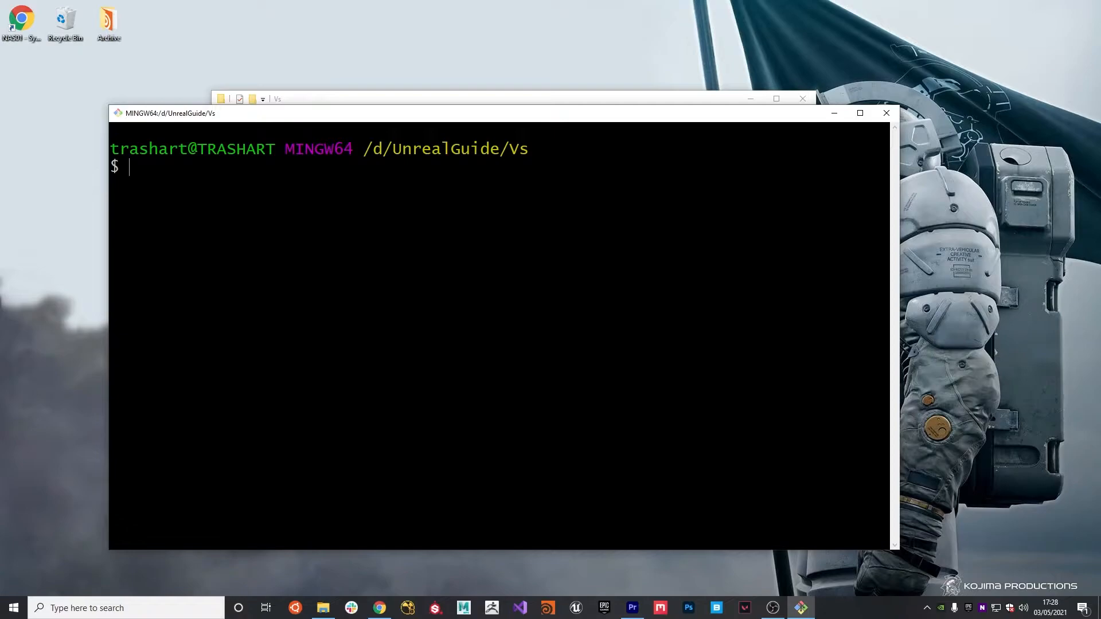
text(git init)
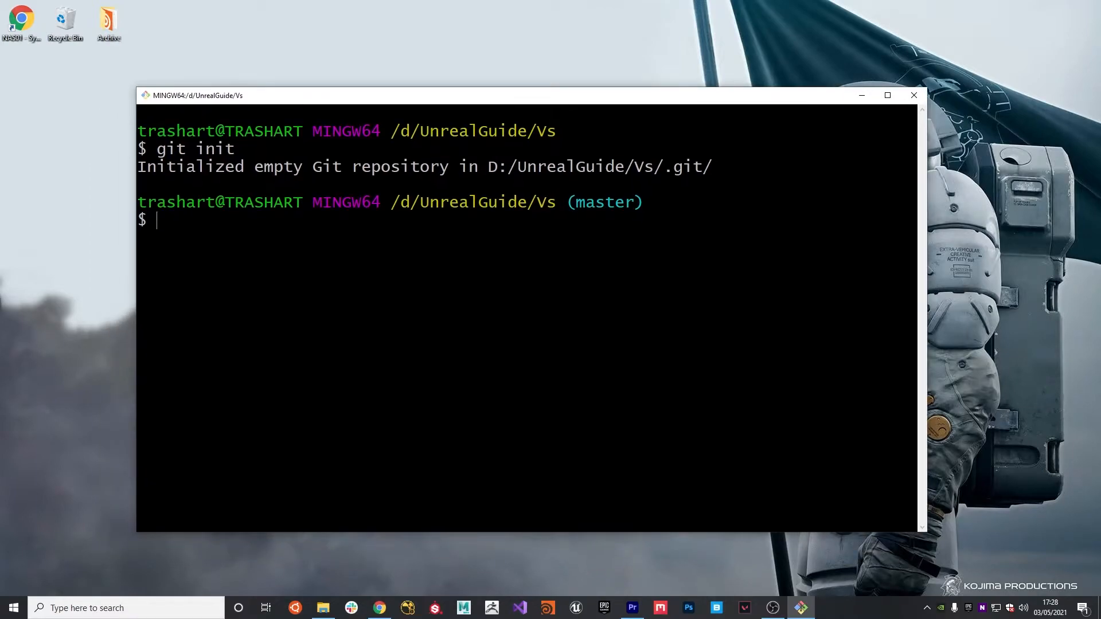
mouse_move(502, 96)
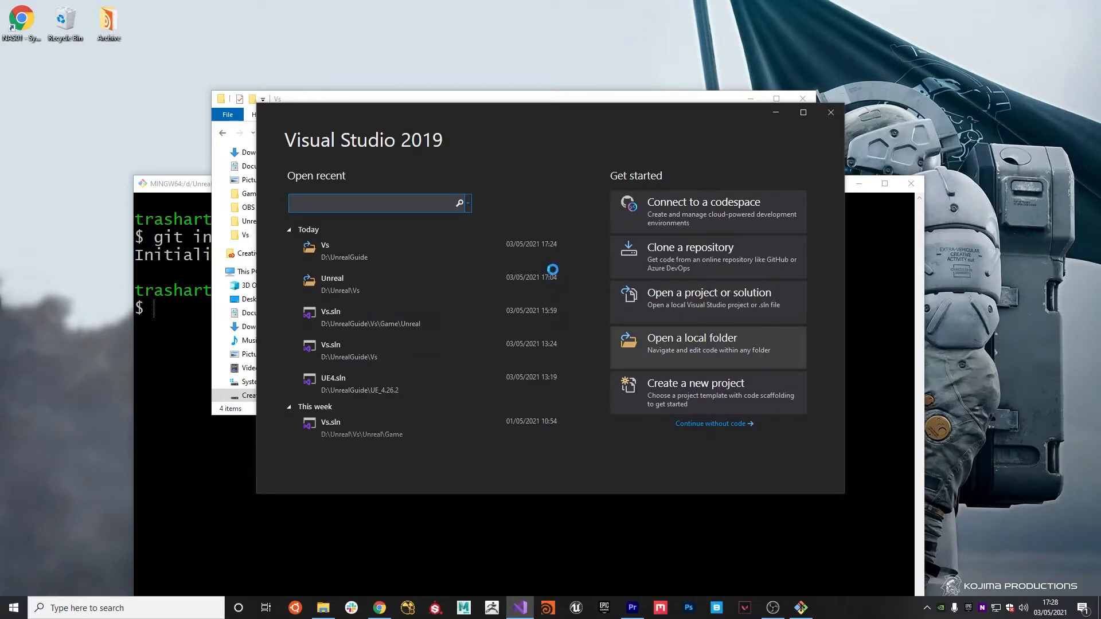
- Open the Vs folder from the start window and turn on Show All Files
click(691, 338)
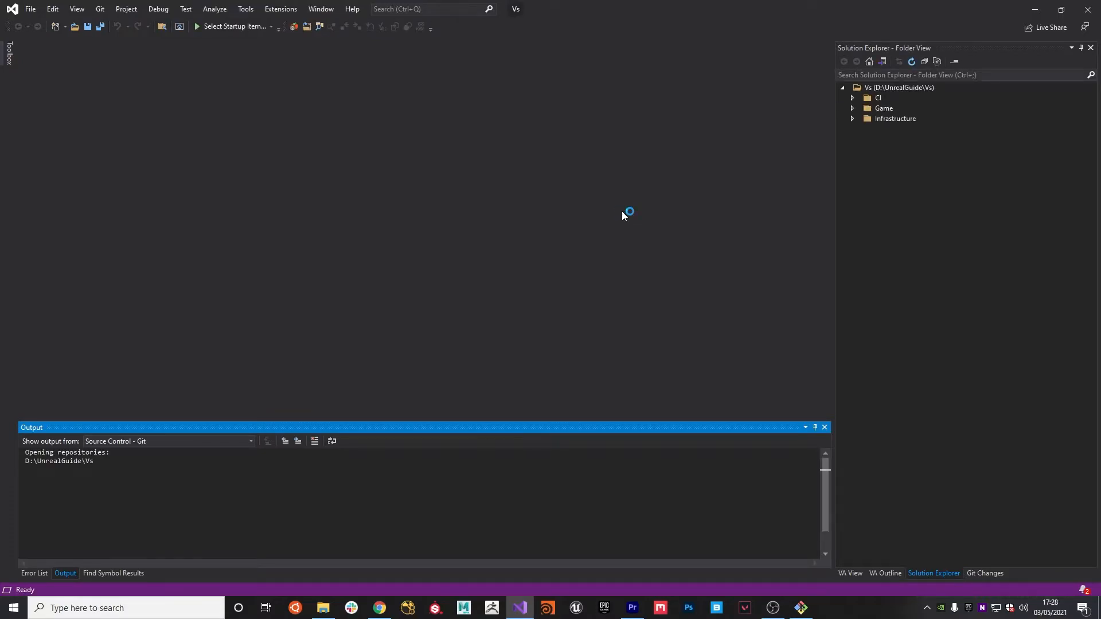
click(899, 88)
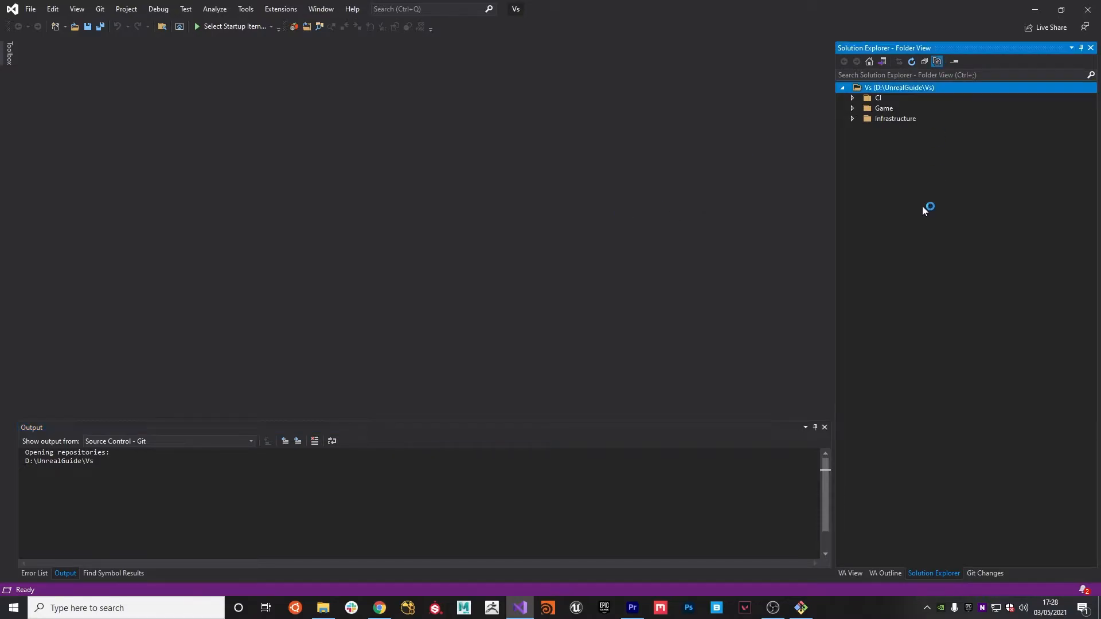
click(937, 62)
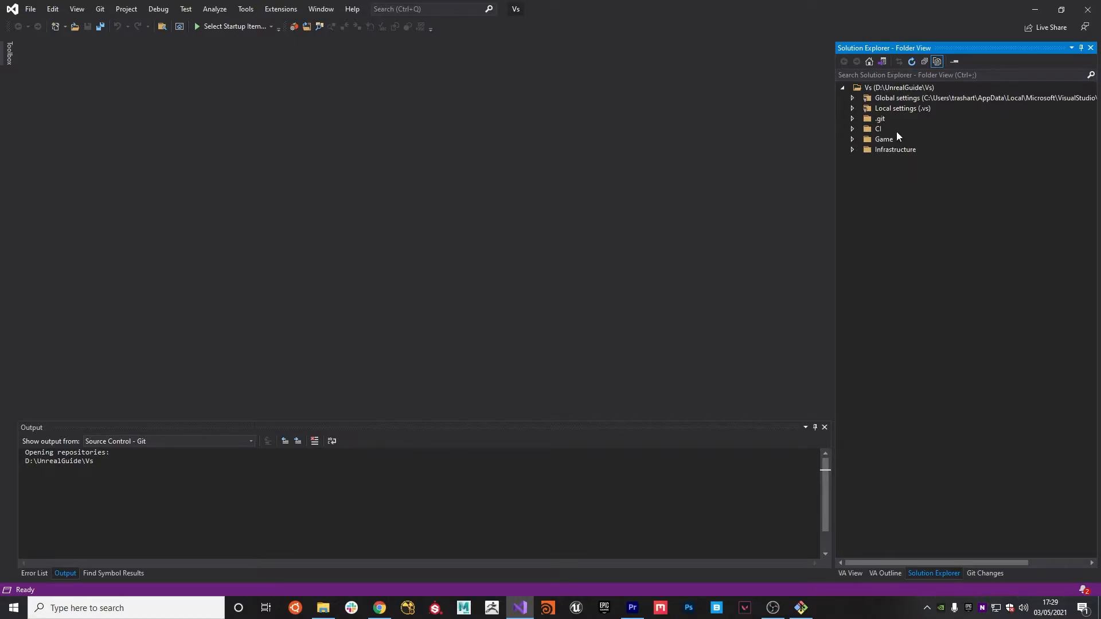
mouse_move(888, 133)
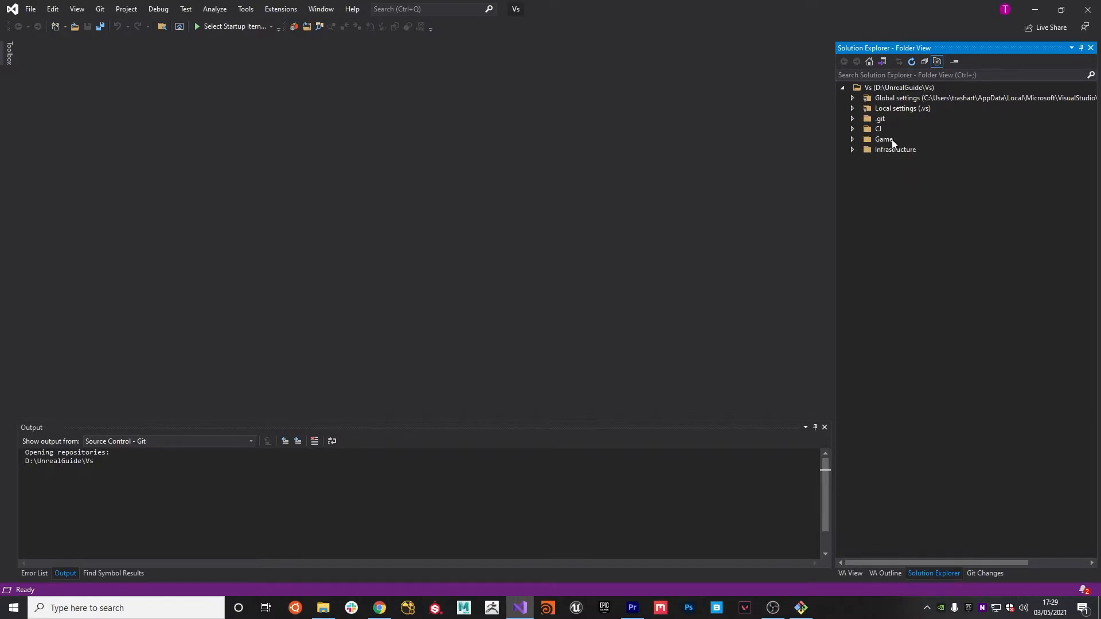
- Add a .gitignore file at the Vs root containing '.vs' and save it
click(899, 87)
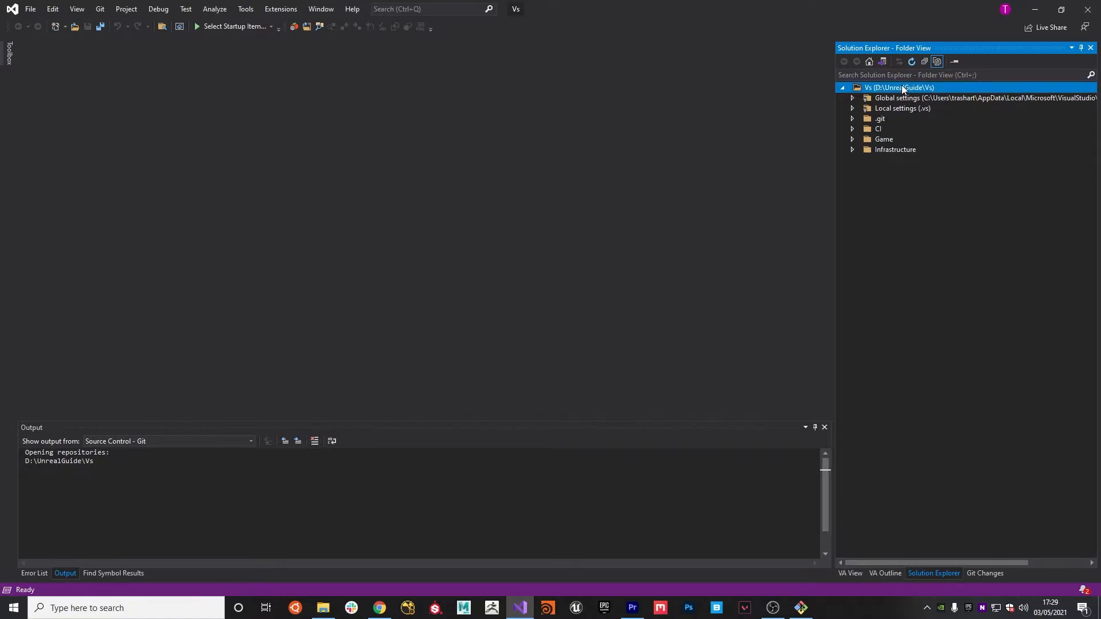
right_click(900, 87)
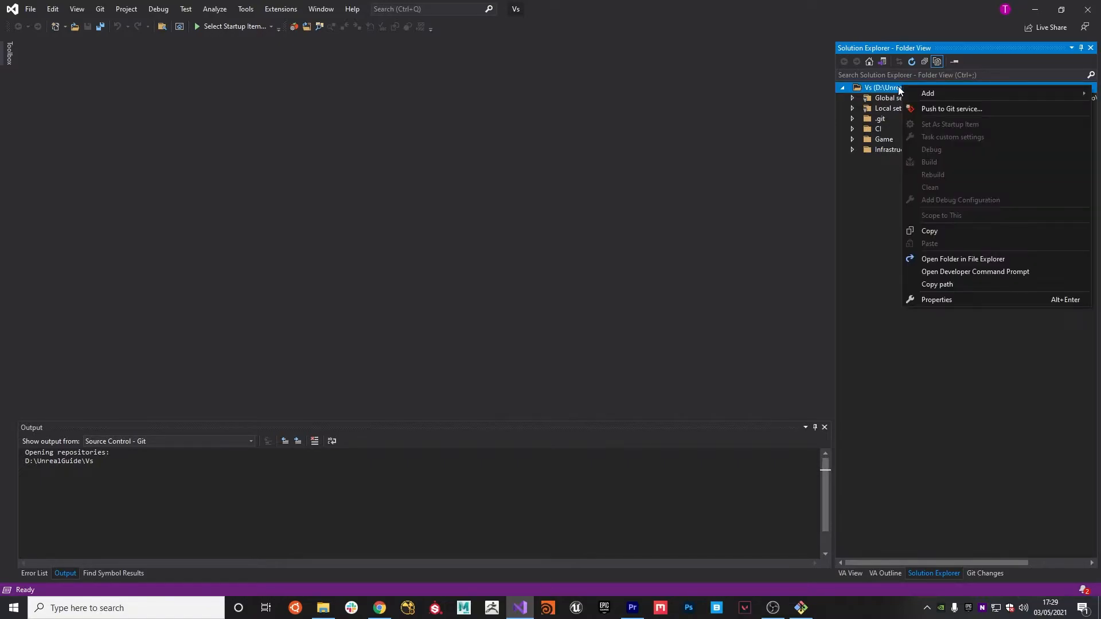
click(928, 93)
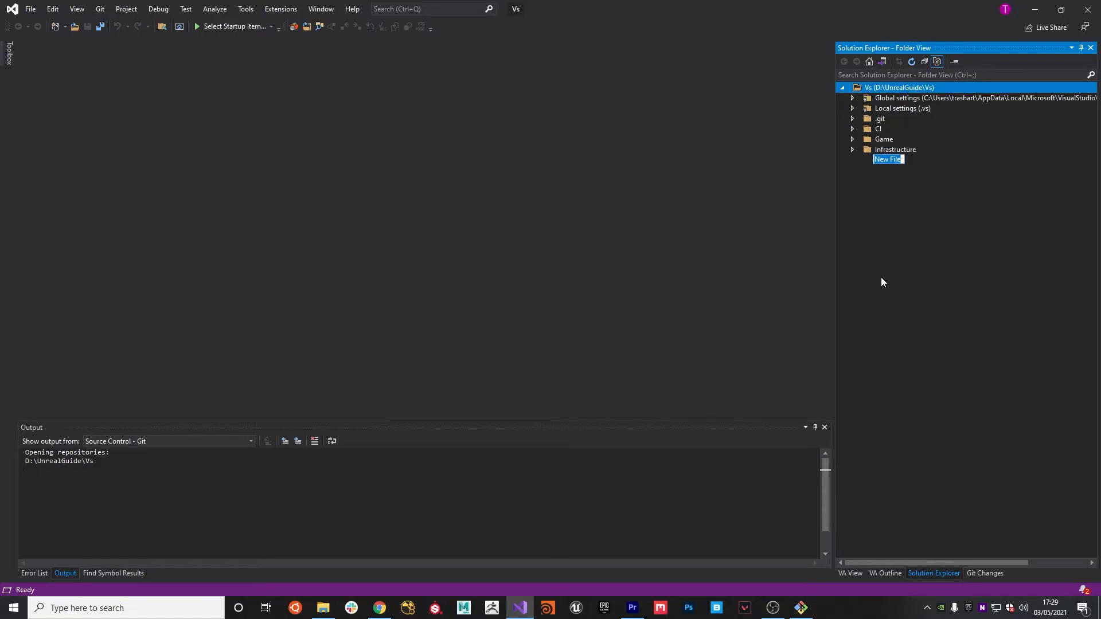
text(.gitignore)
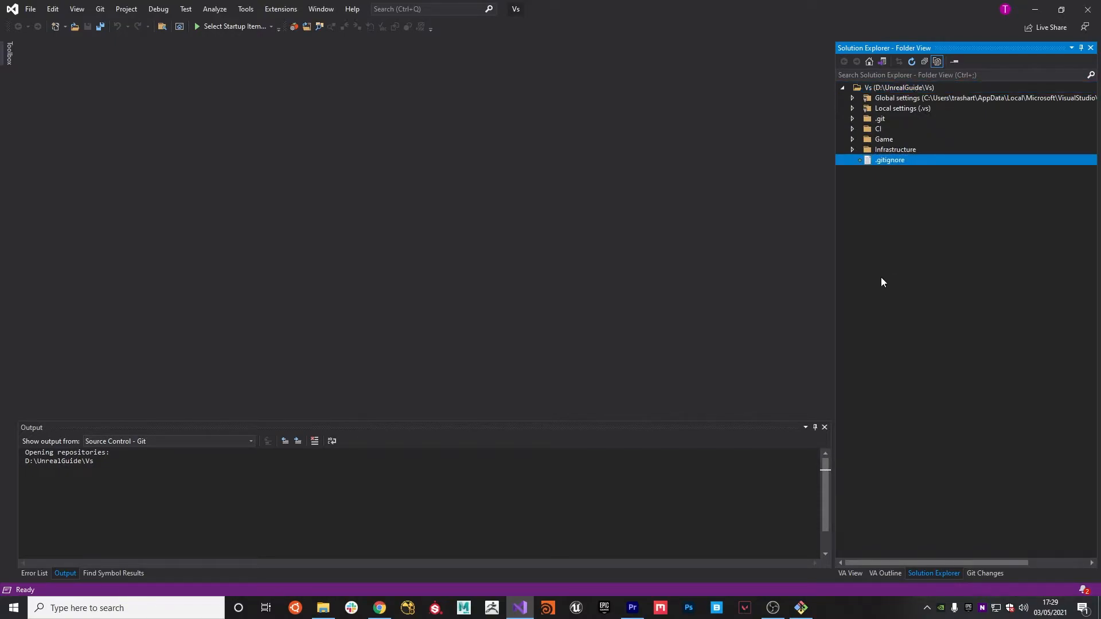
double_click(889, 159)
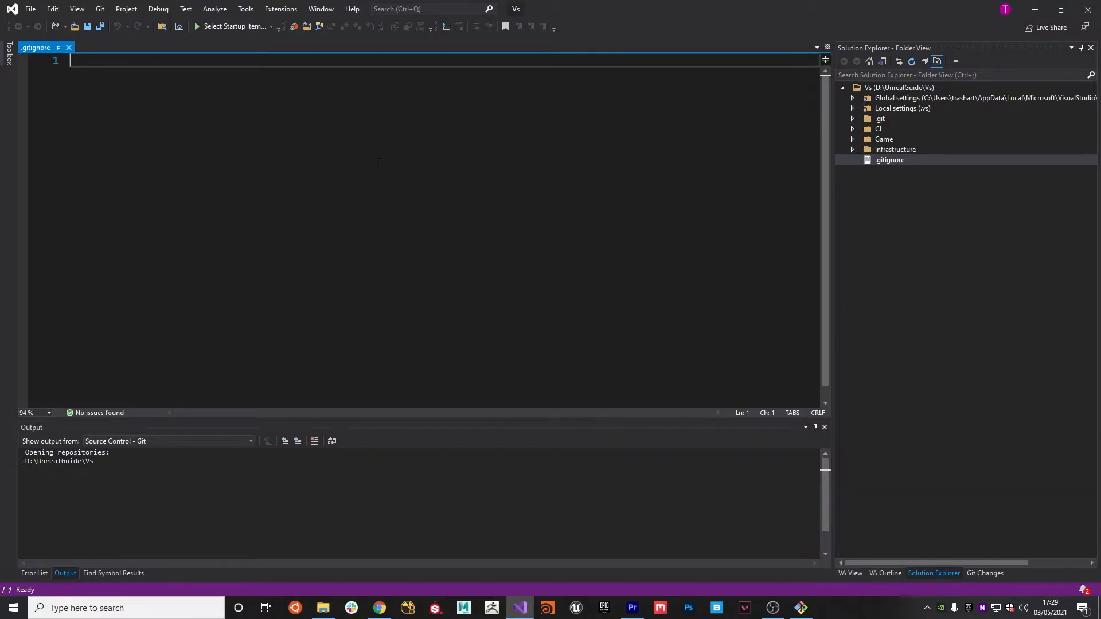
text(.vs)
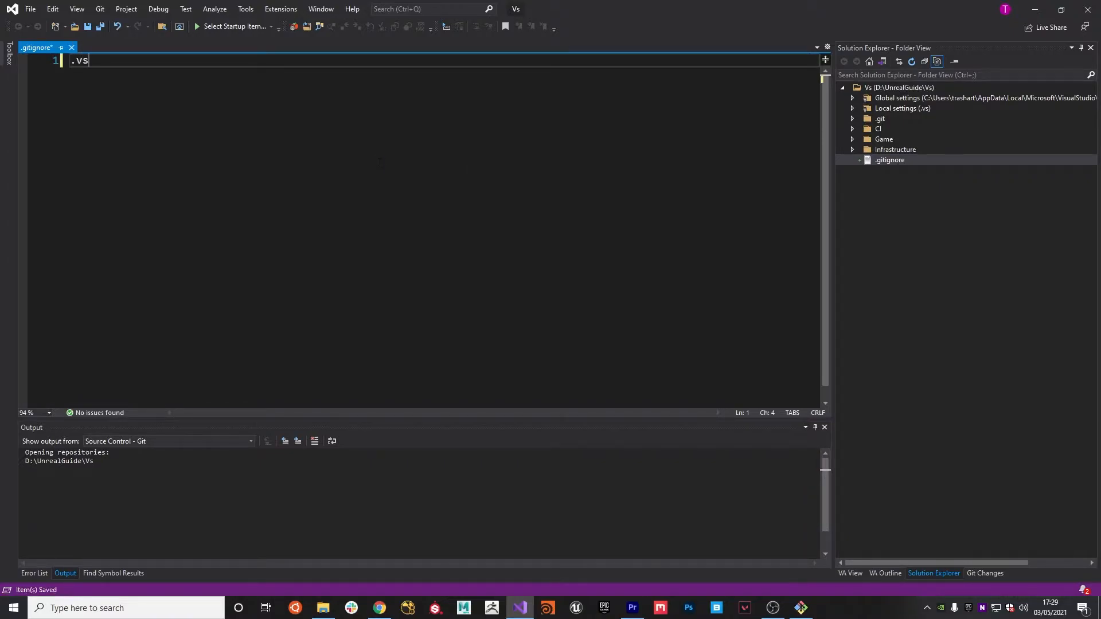
key(ctrl+s)
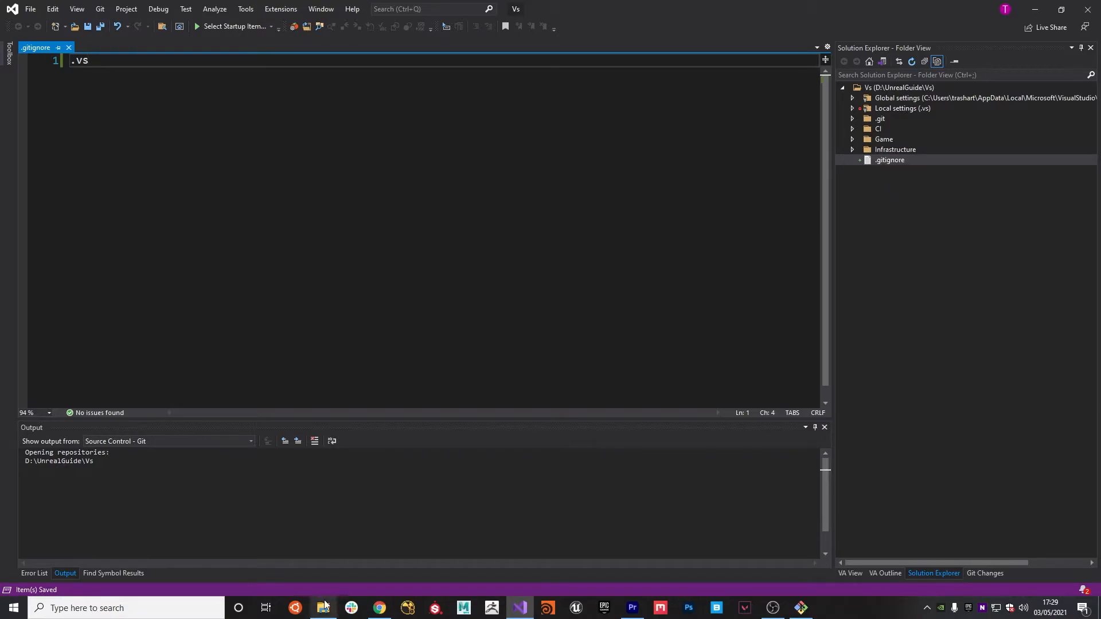
- Check the Vs root in File Explorer for .git, .vs and .gitignore
click(323, 608)
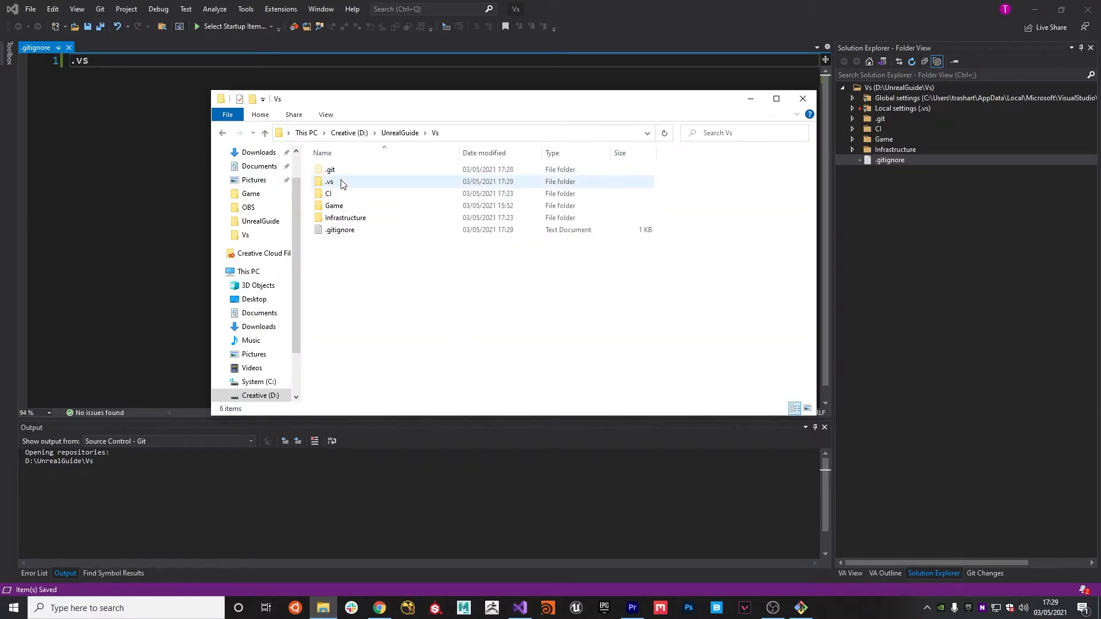
click(344, 181)
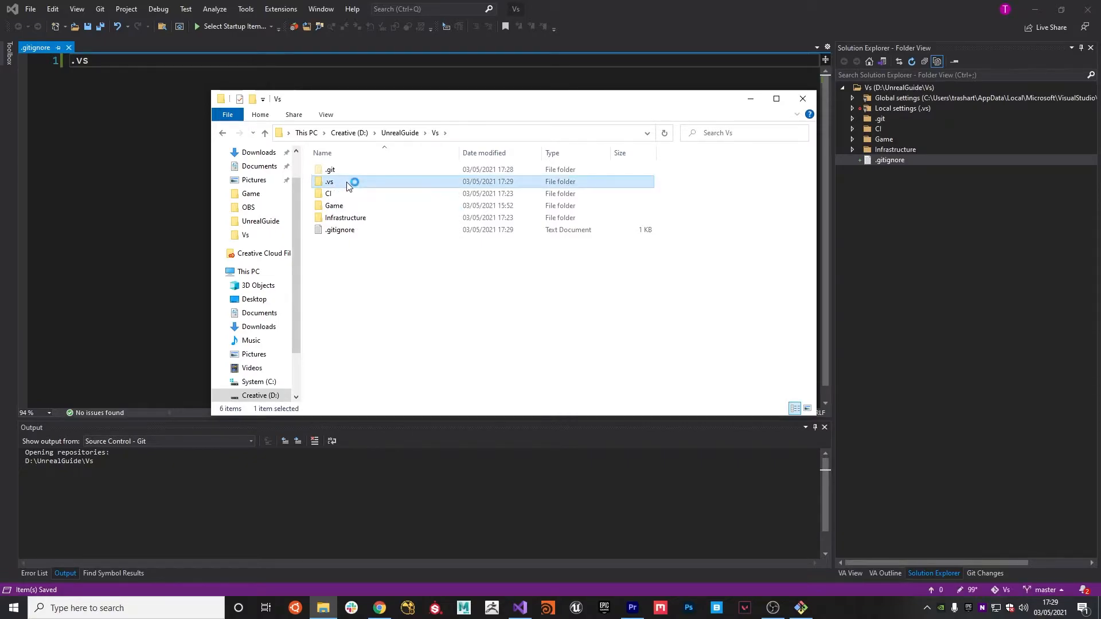
click(394, 260)
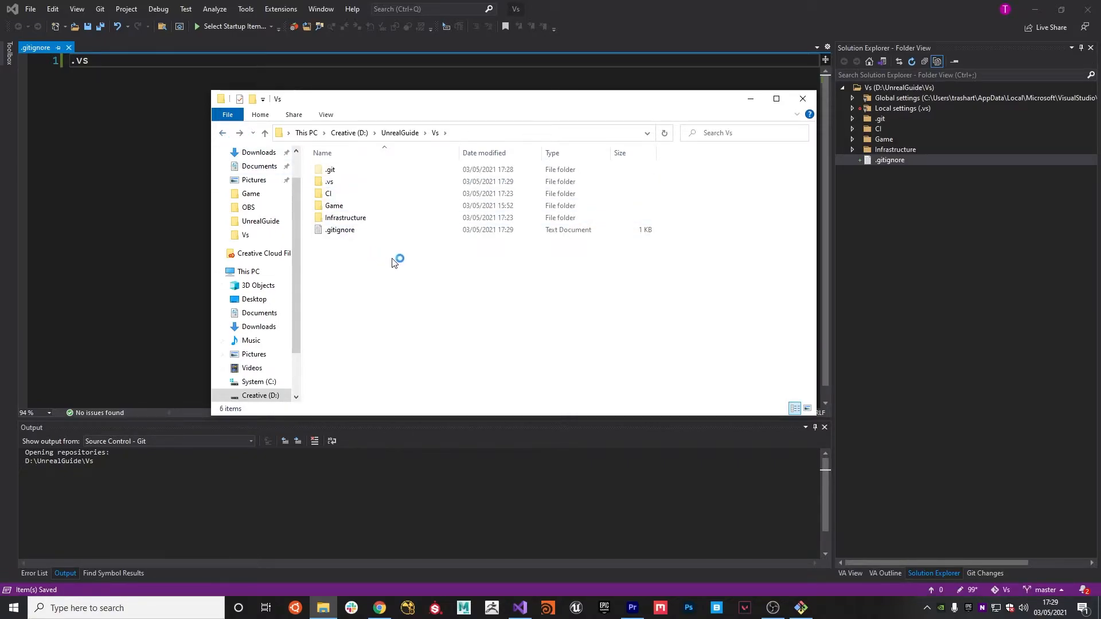
mouse_move(898, 201)
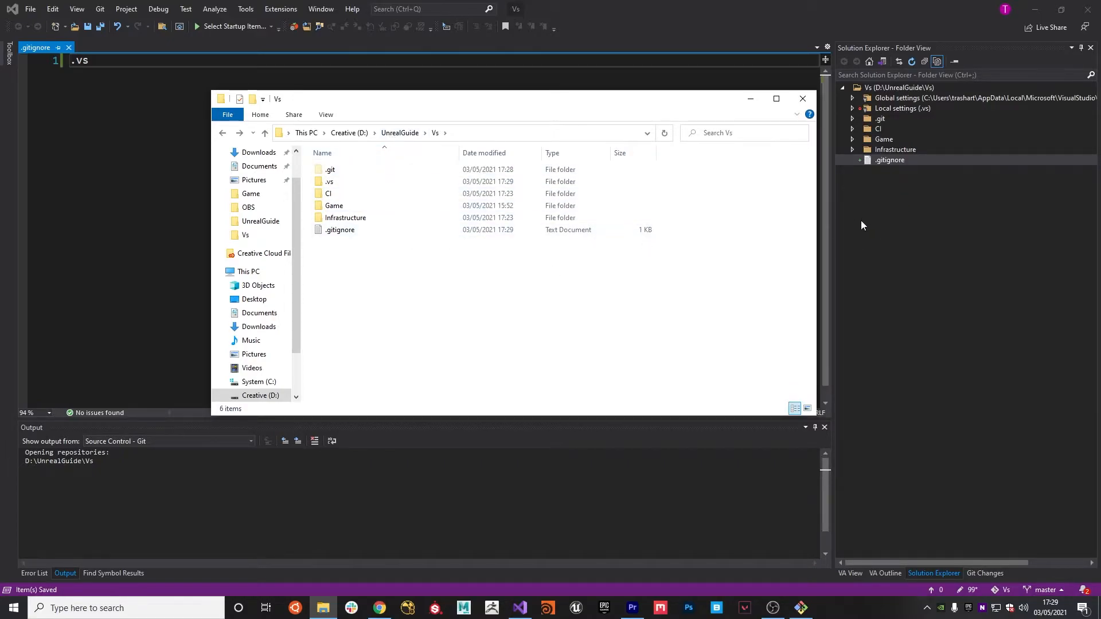
- Back in Visual Studio, add a new file named .gitattributes under Game\Unreal
click(802, 98)
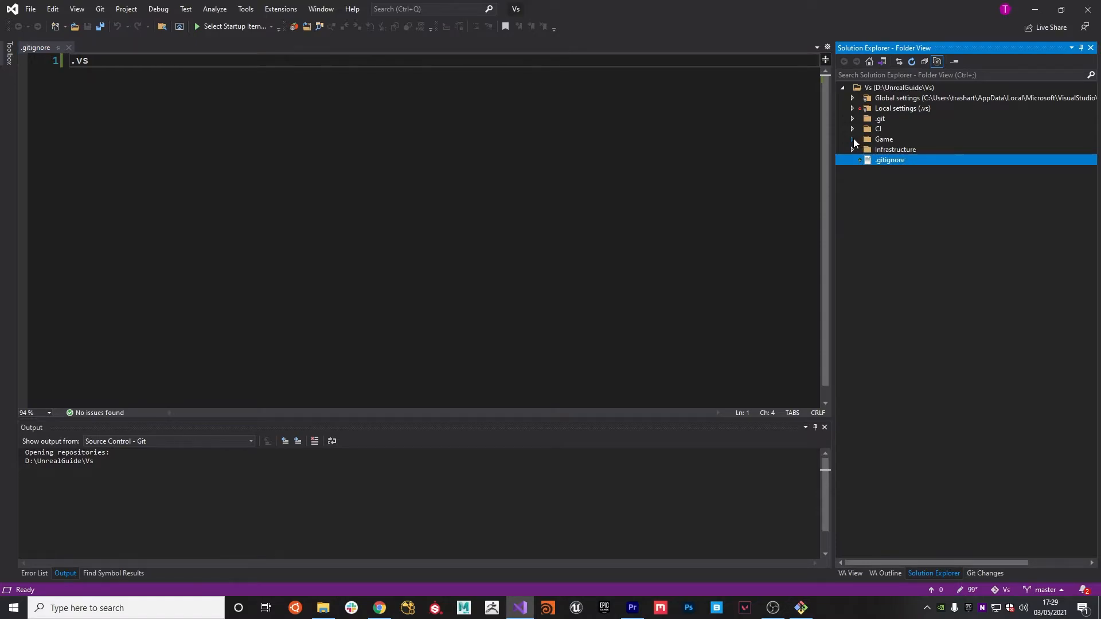
click(853, 139)
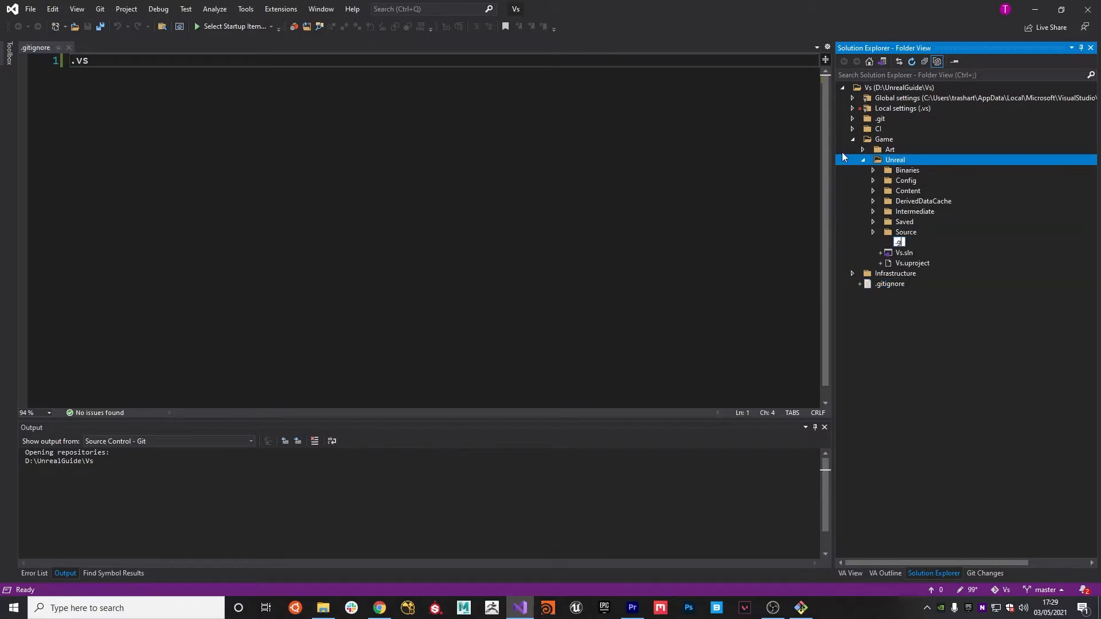
text(.gitattributes)
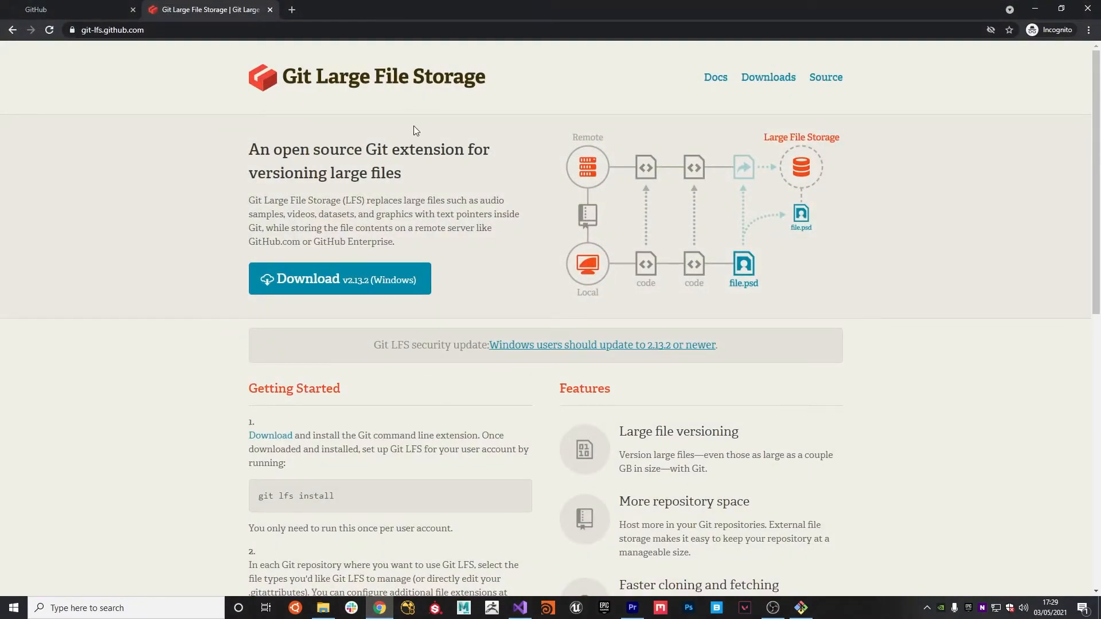
mouse_move(440, 132)
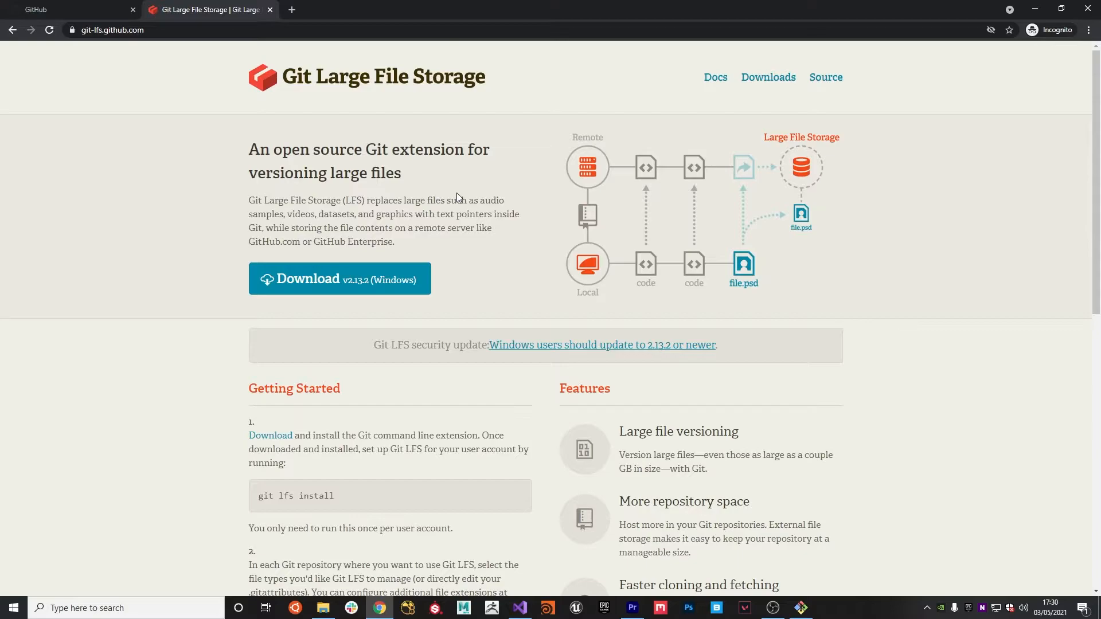
mouse_move(330, 607)
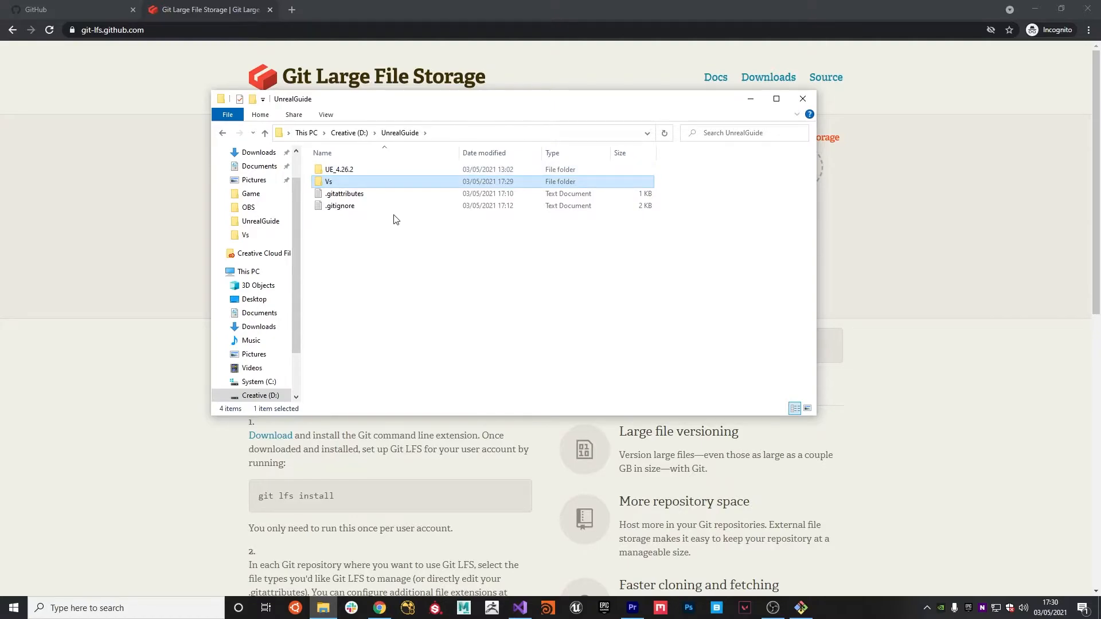
- Copy all LFS file-type rules from the UnrealGuide .gitattributes opened in Notepad
click(344, 194)
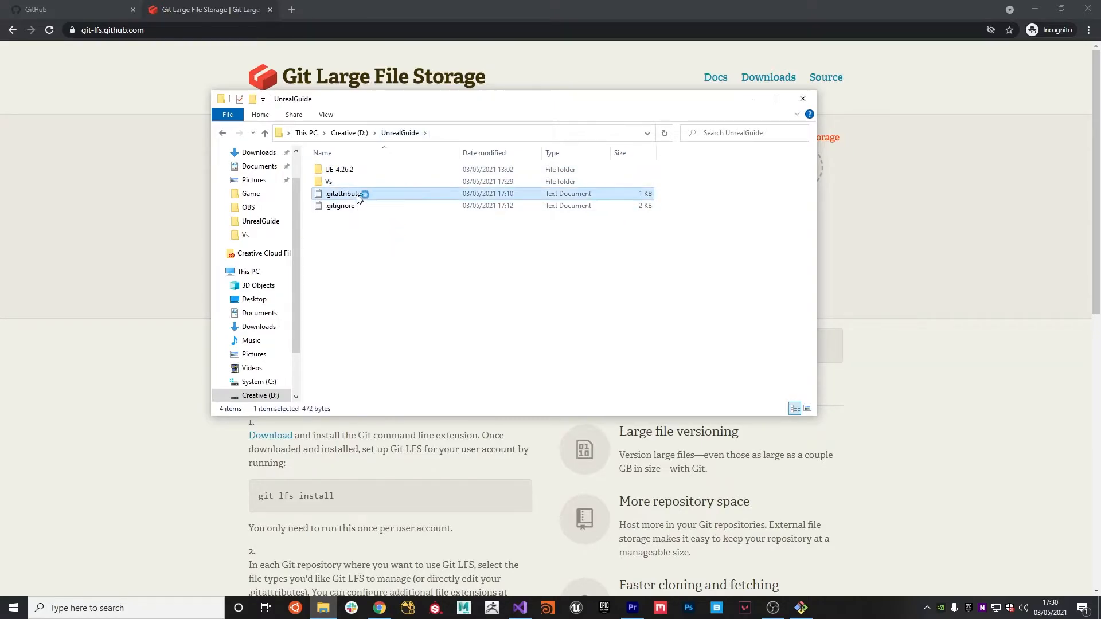
double_click(342, 193)
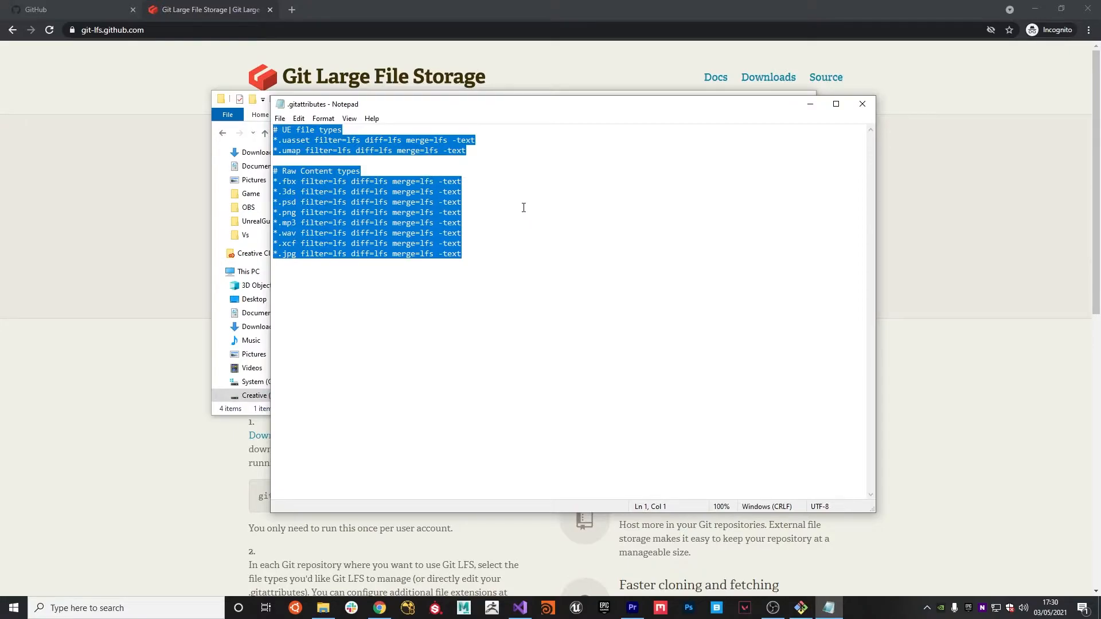
mouse_move(600, 590)
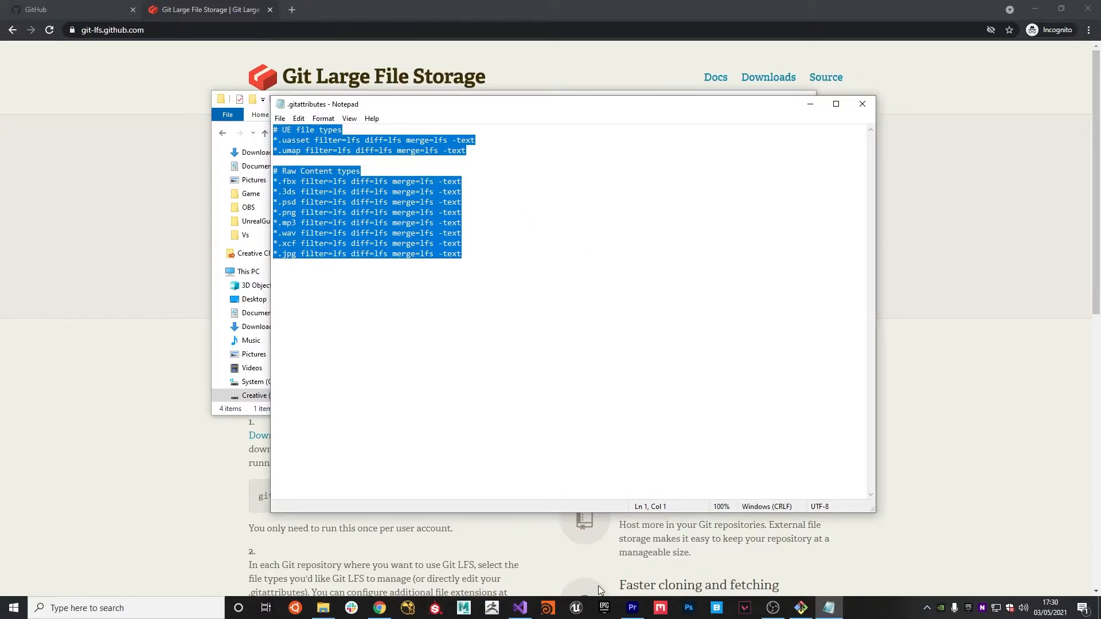
click(519, 608)
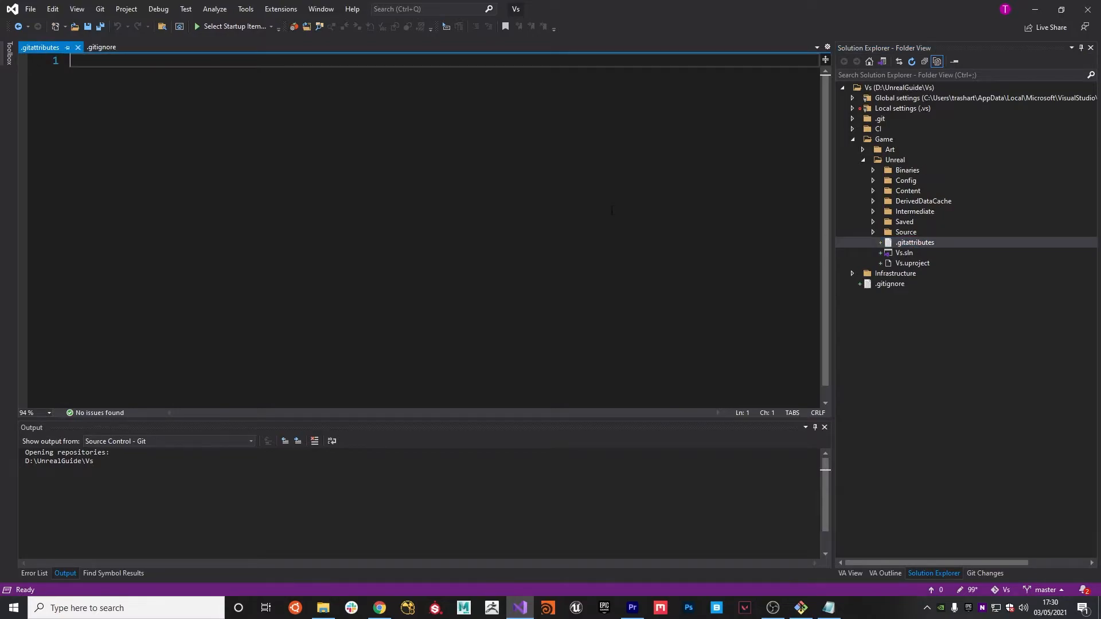
- Paste the UE and raw content LFS rules into Game\Unreal's .gitattributes and save
text(# UE file types)
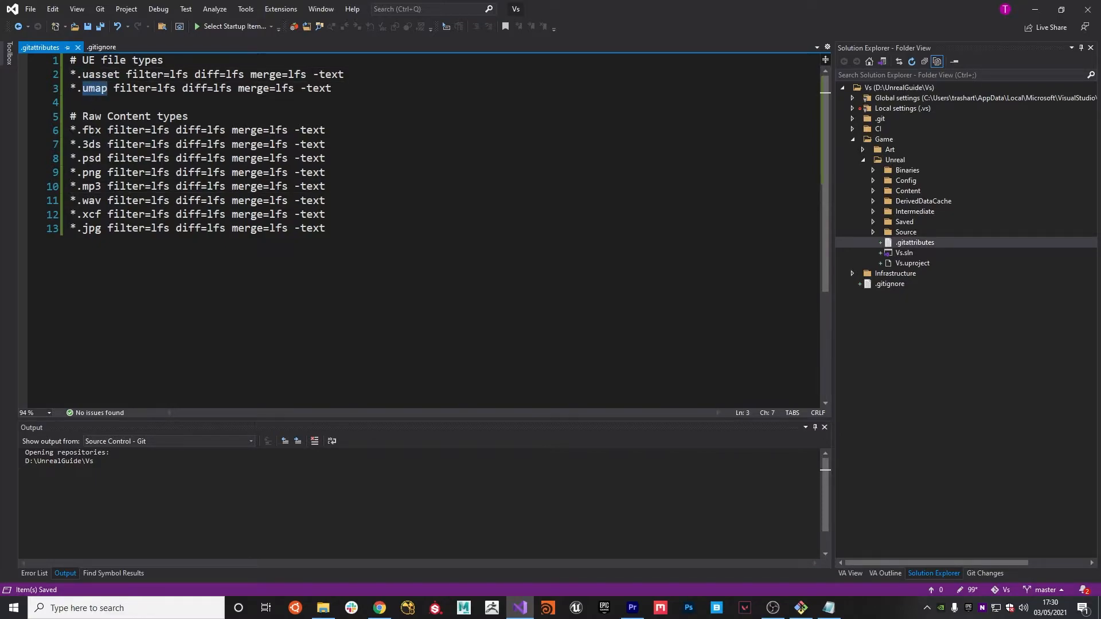
double_click(91, 144)
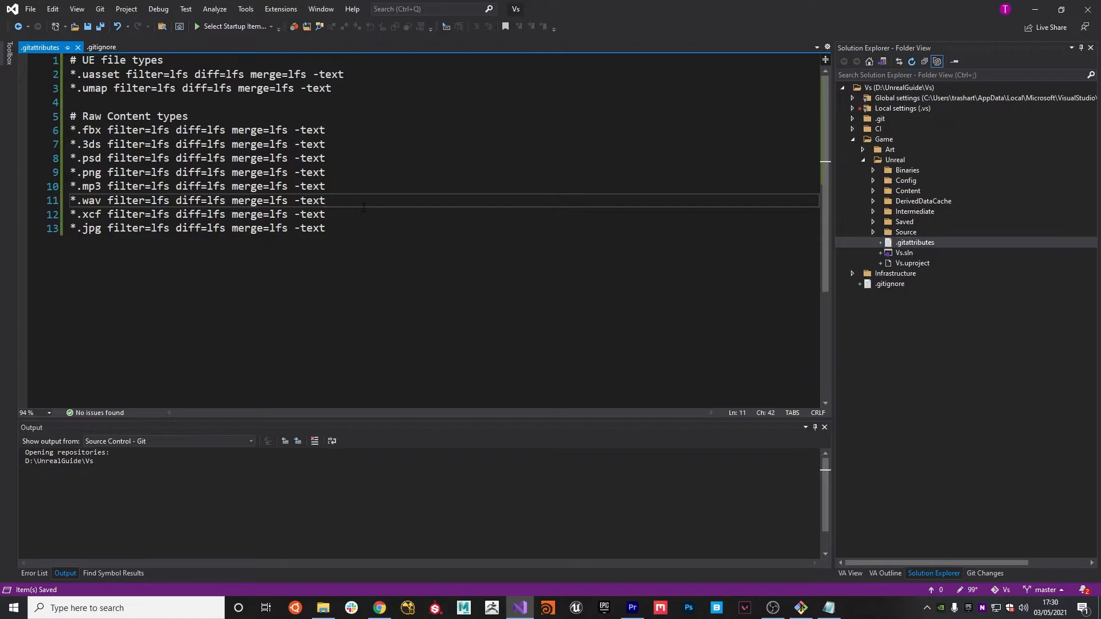
- Add a new .gitignore file with Unreal ignore rules to the Unreal folder
click(896, 159)
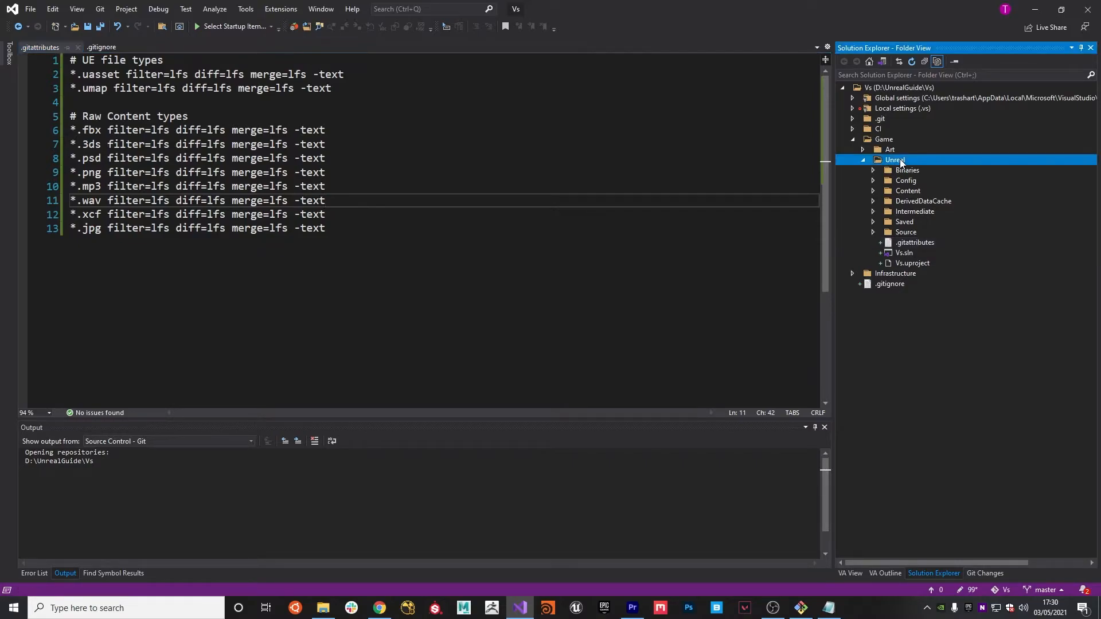
right_click(895, 160)
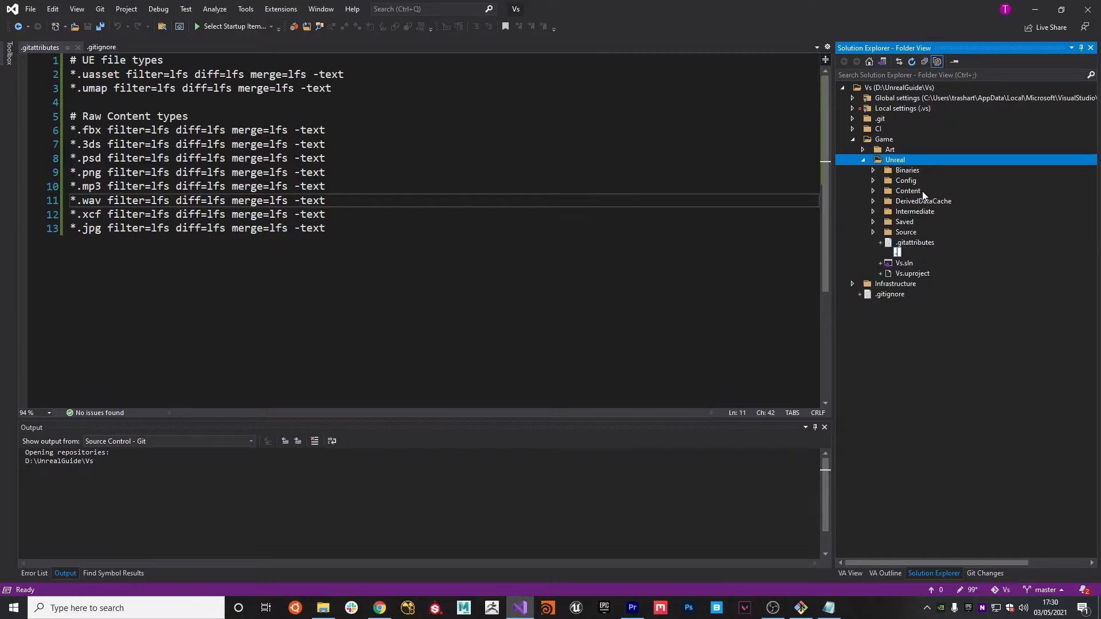
click(910, 253)
text(.gitignore)
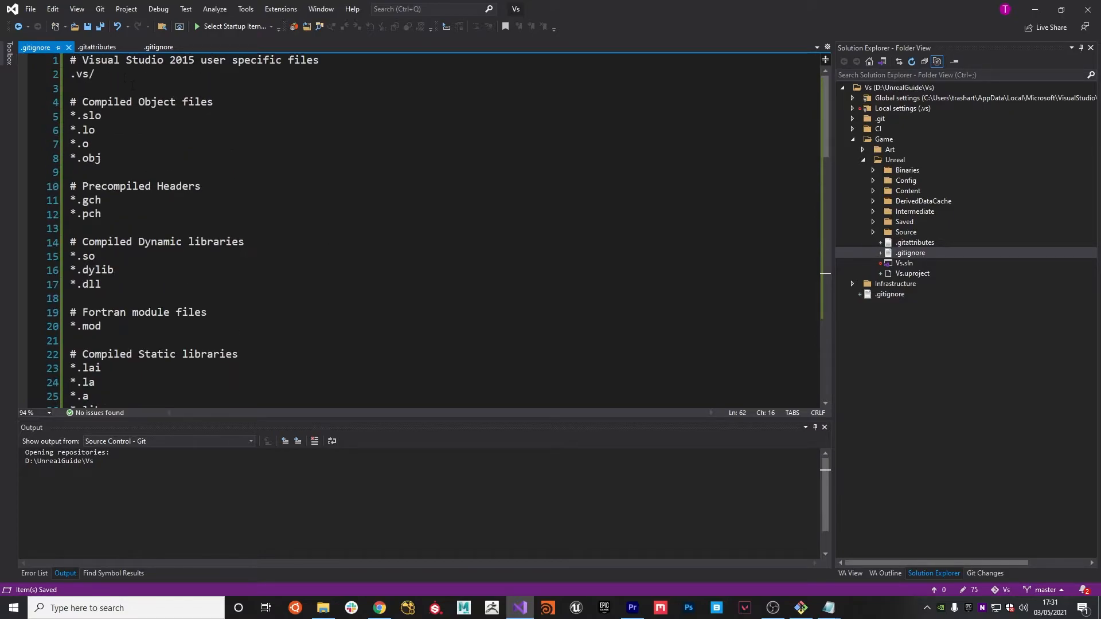
- Change the root .gitignore entry from .vs to .vs/
scroll(down, 3)
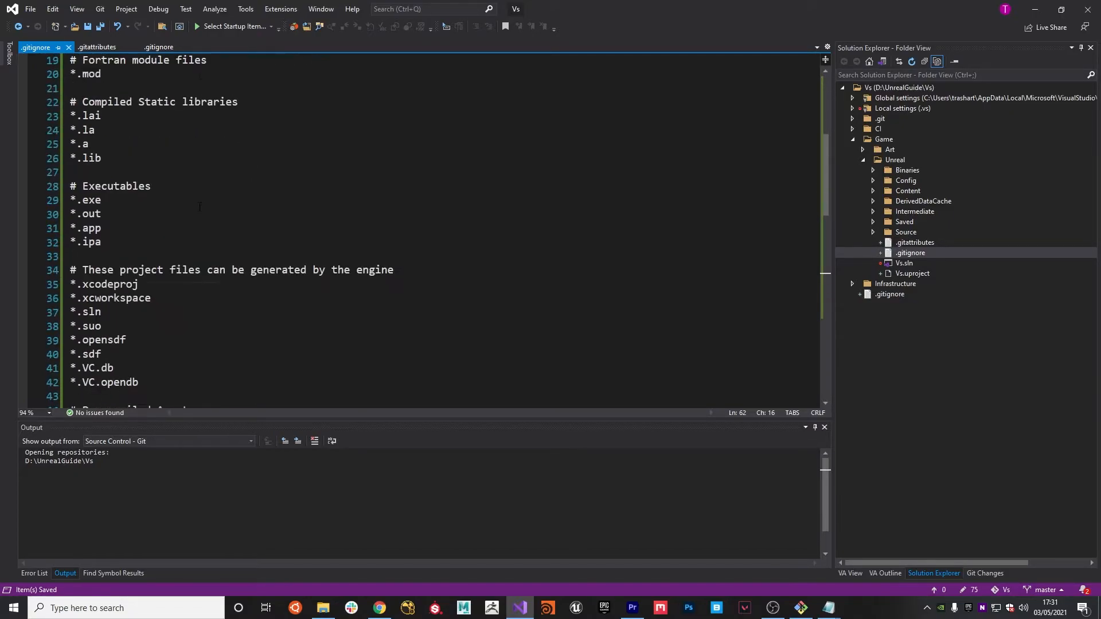
scroll(down, 3)
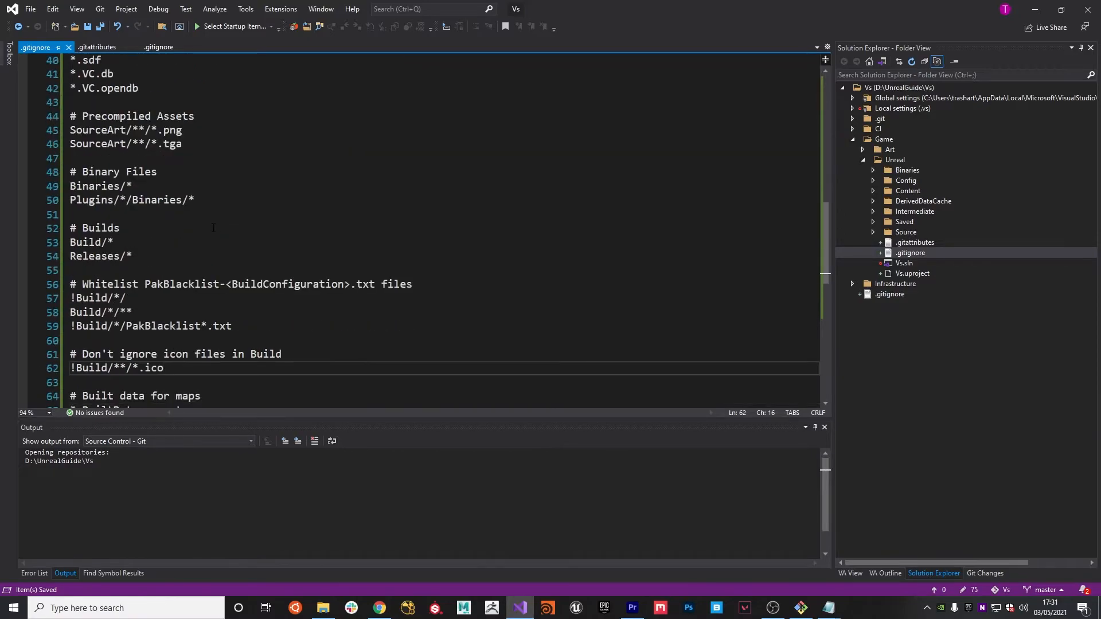
scroll(down, 3)
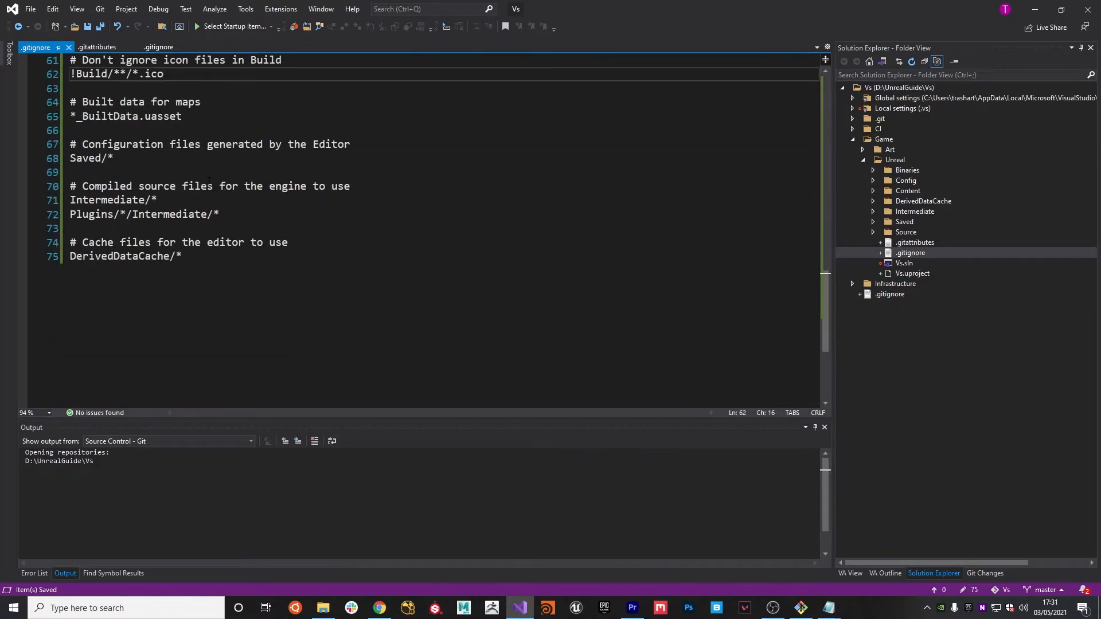
scroll(up, 3)
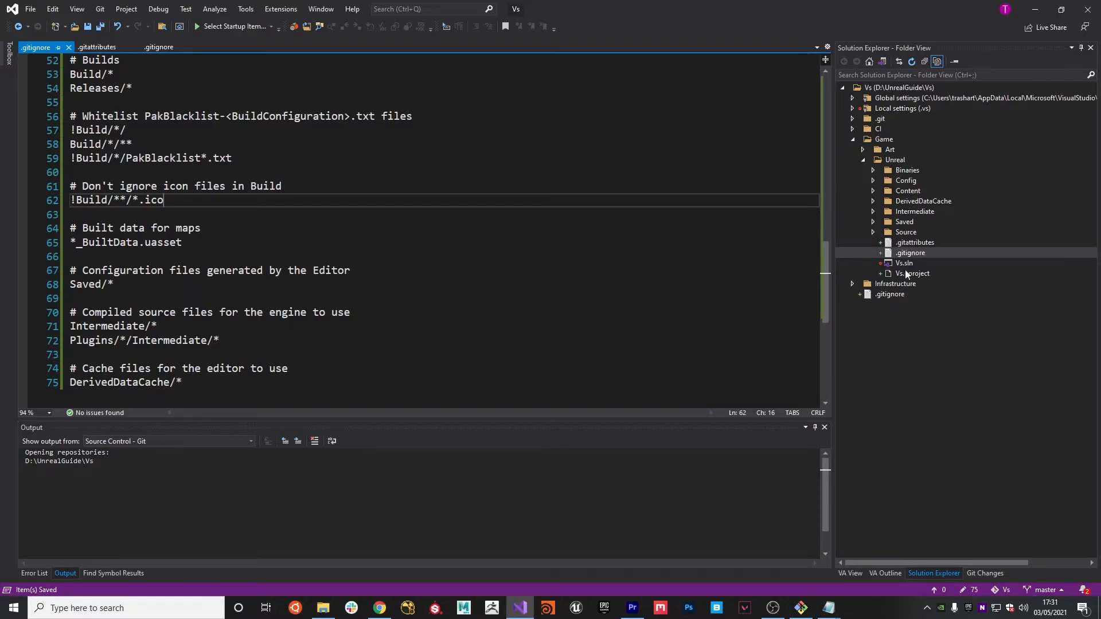
click(889, 293)
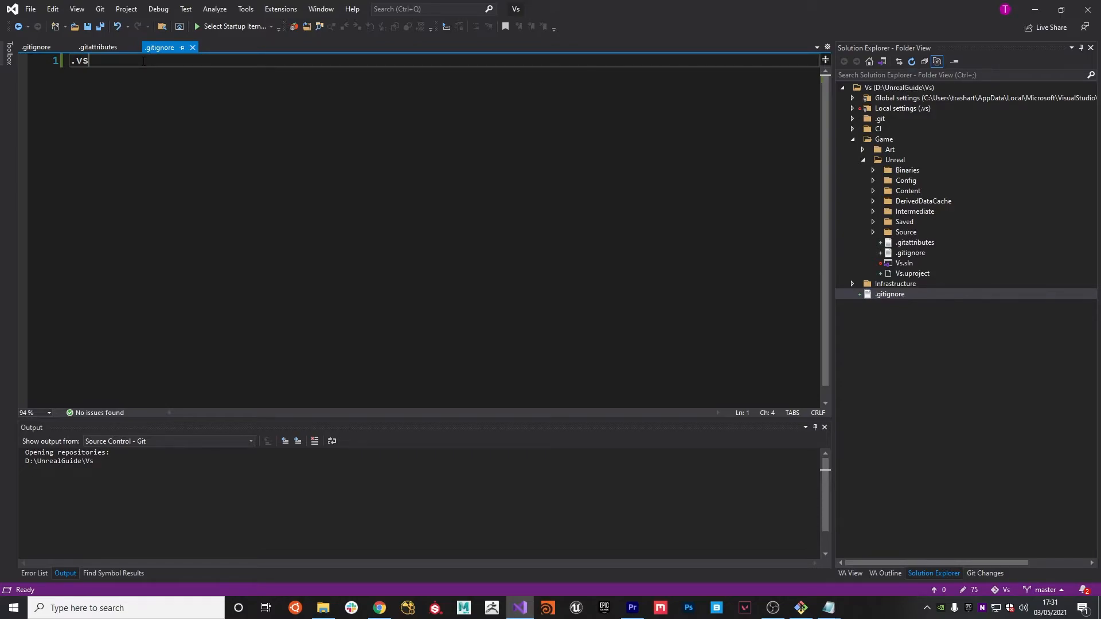
text(/)
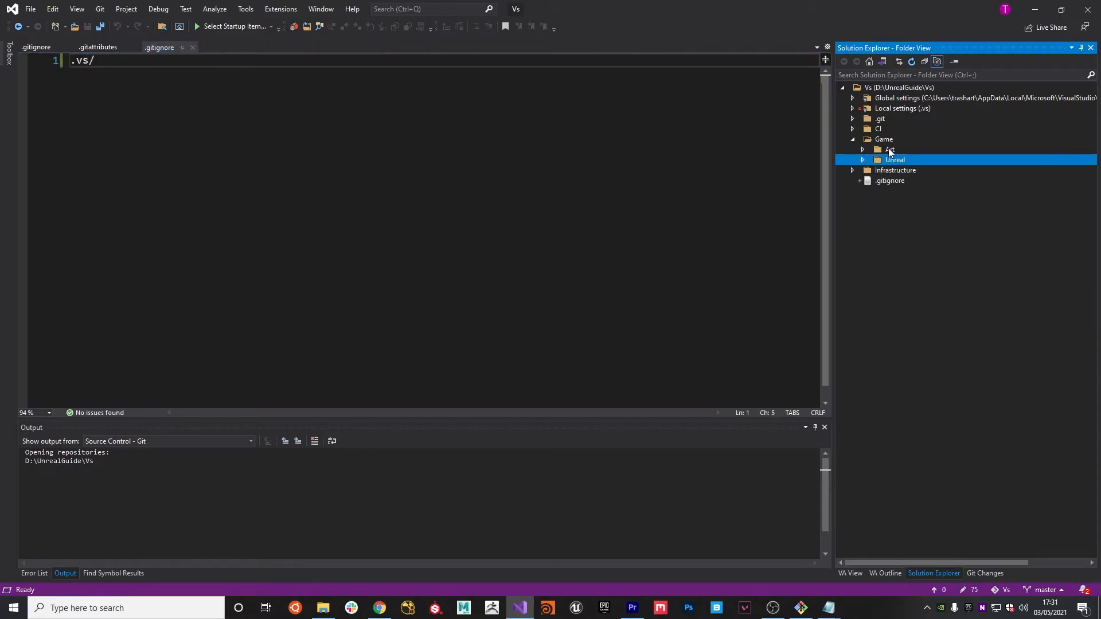
- Add empty .gitkeep files to the CI and Infrastructure folders
click(851, 138)
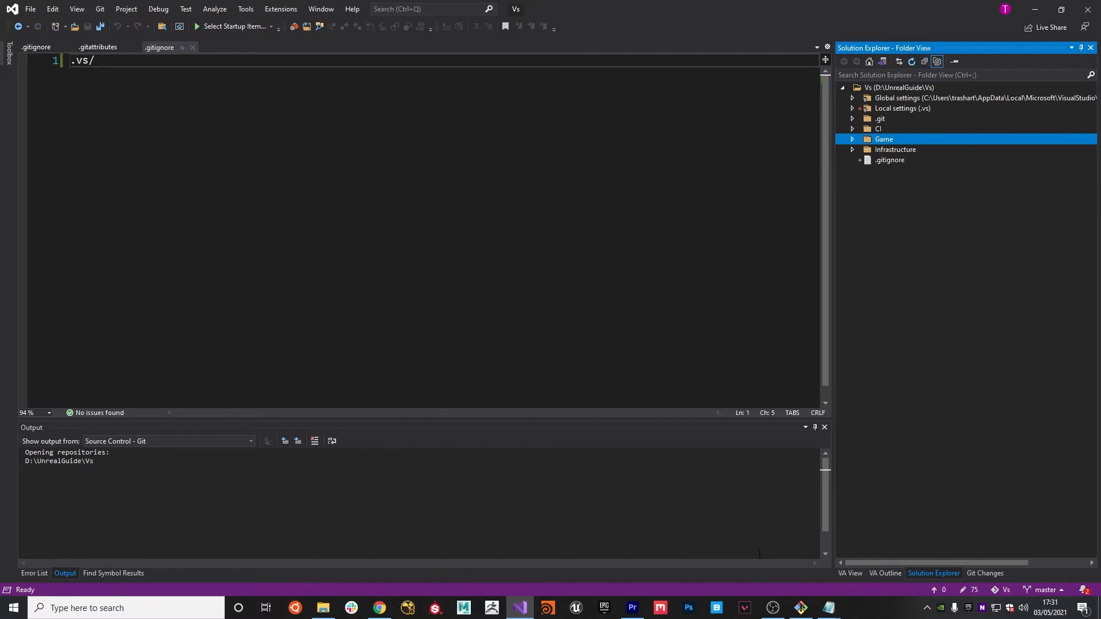
mouse_move(908, 176)
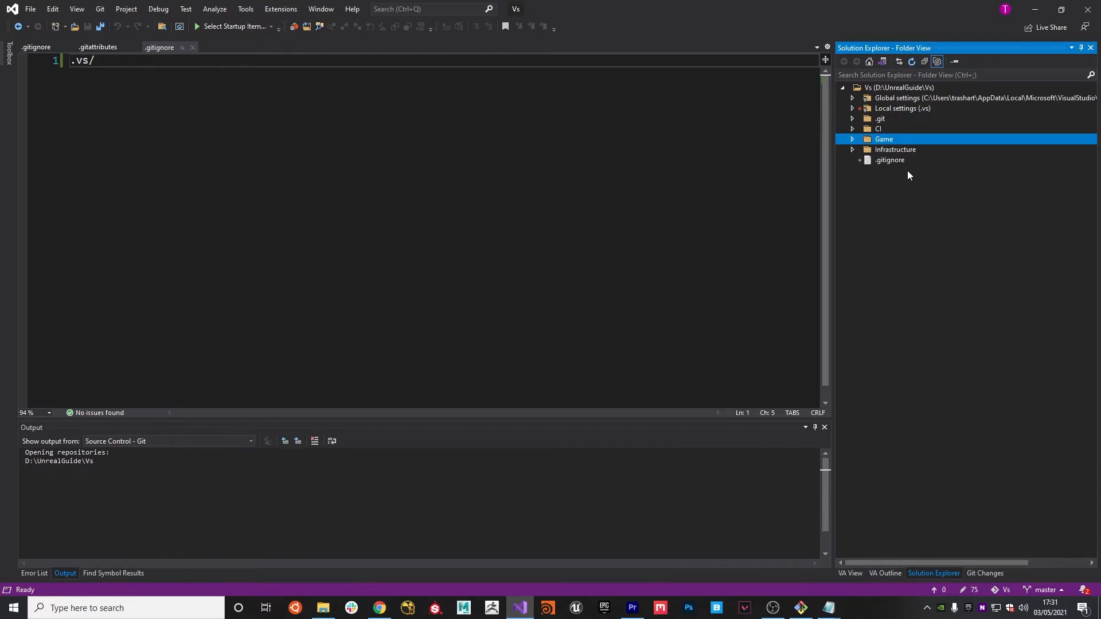
right_click(878, 129)
text(.gitkeep)
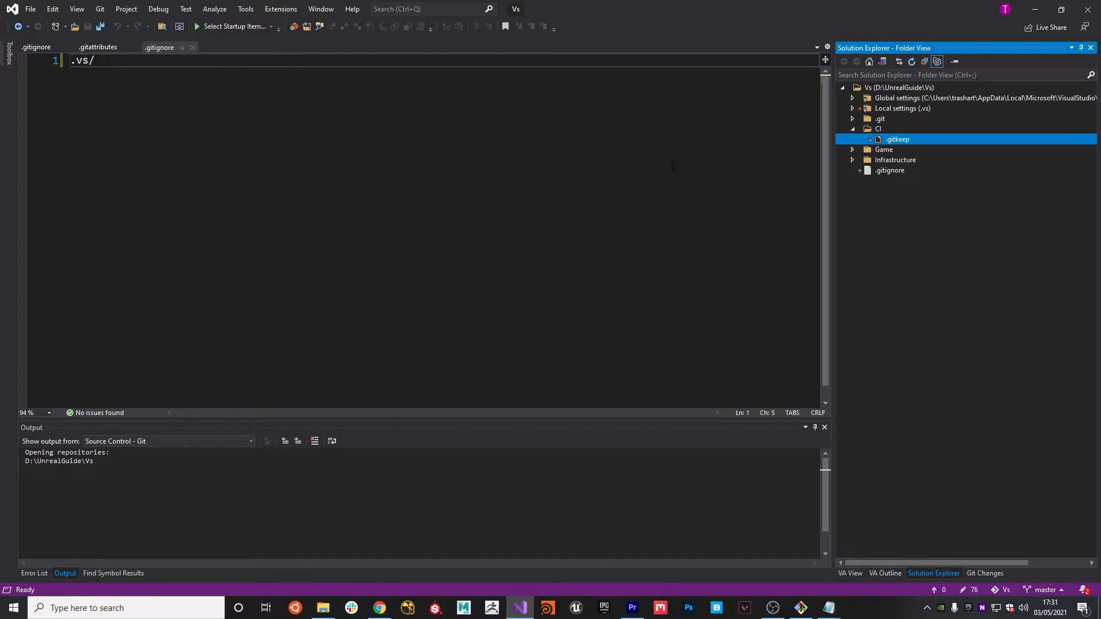
right_click(894, 159)
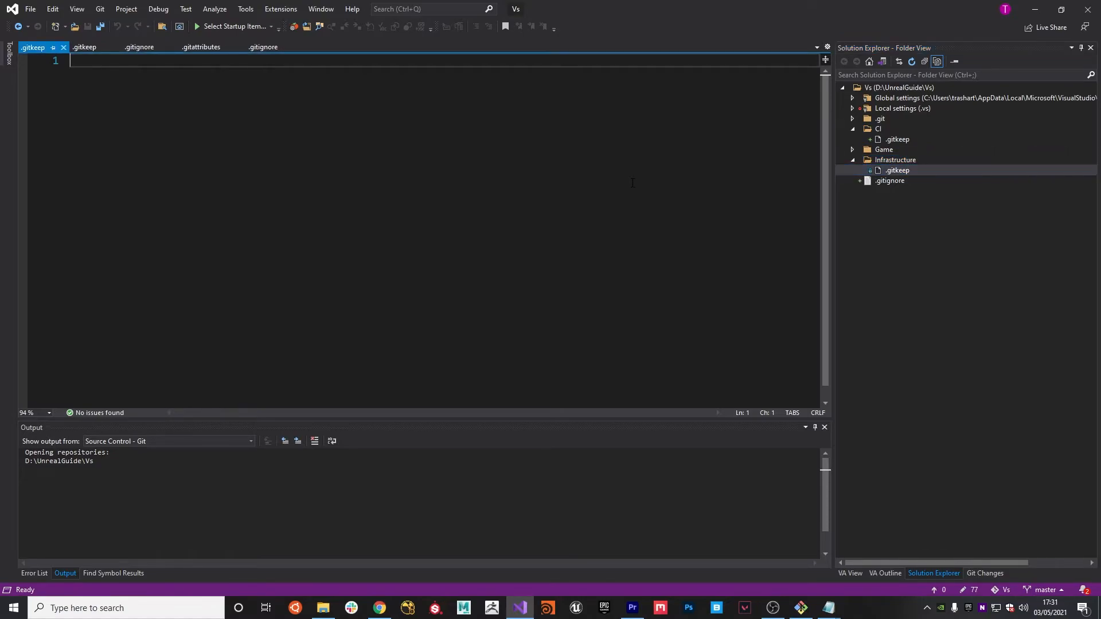
- Collapse the CI and Infrastructure folders and close all open documents
click(895, 150)
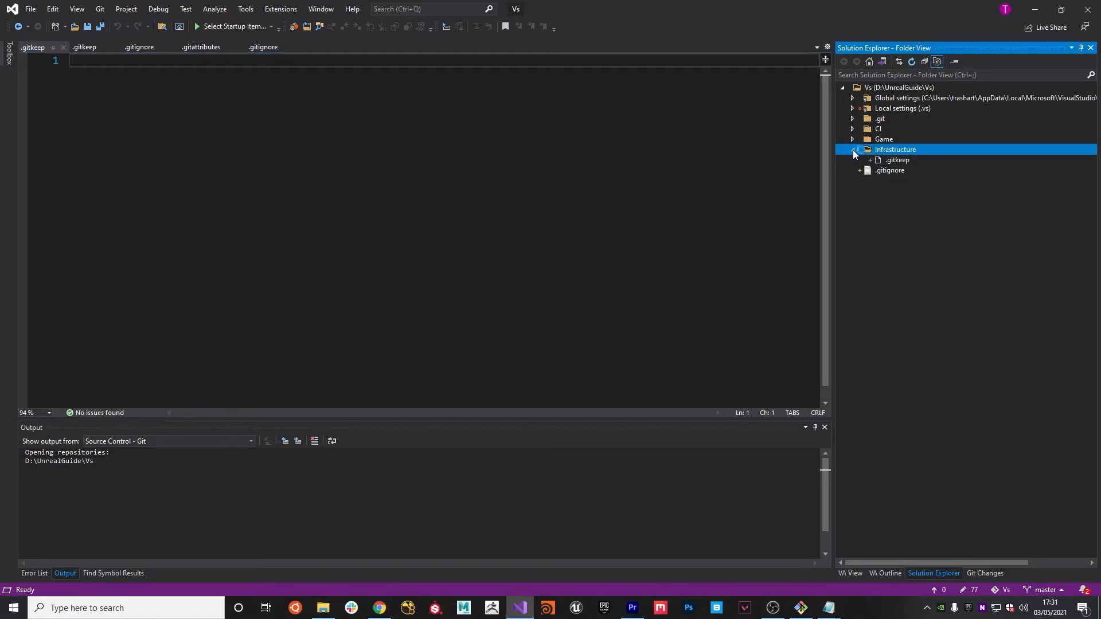
click(853, 149)
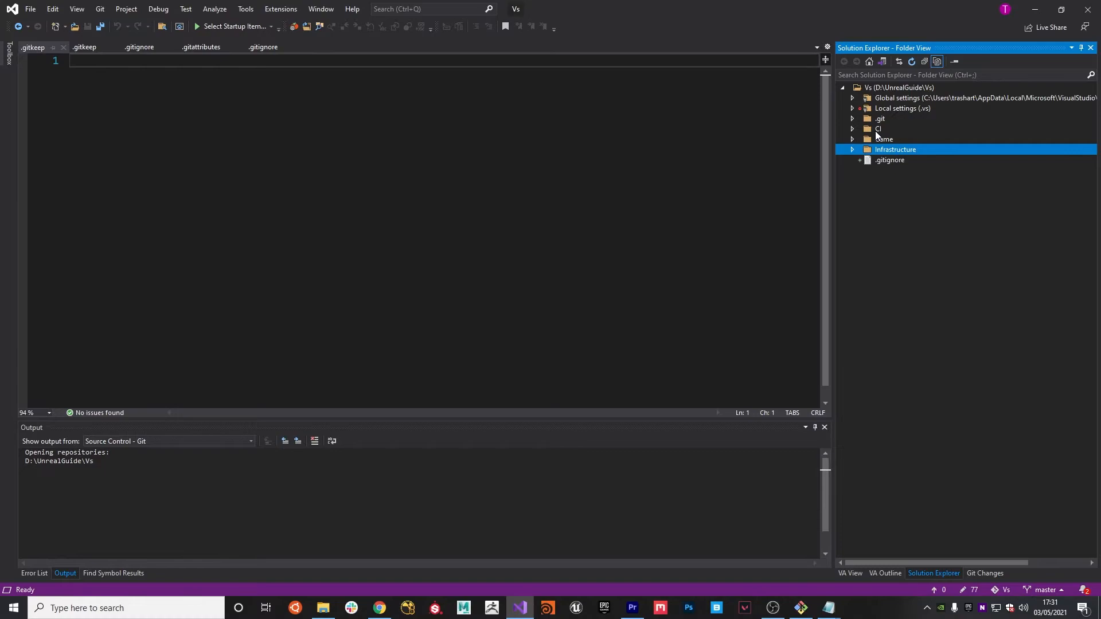
click(84, 47)
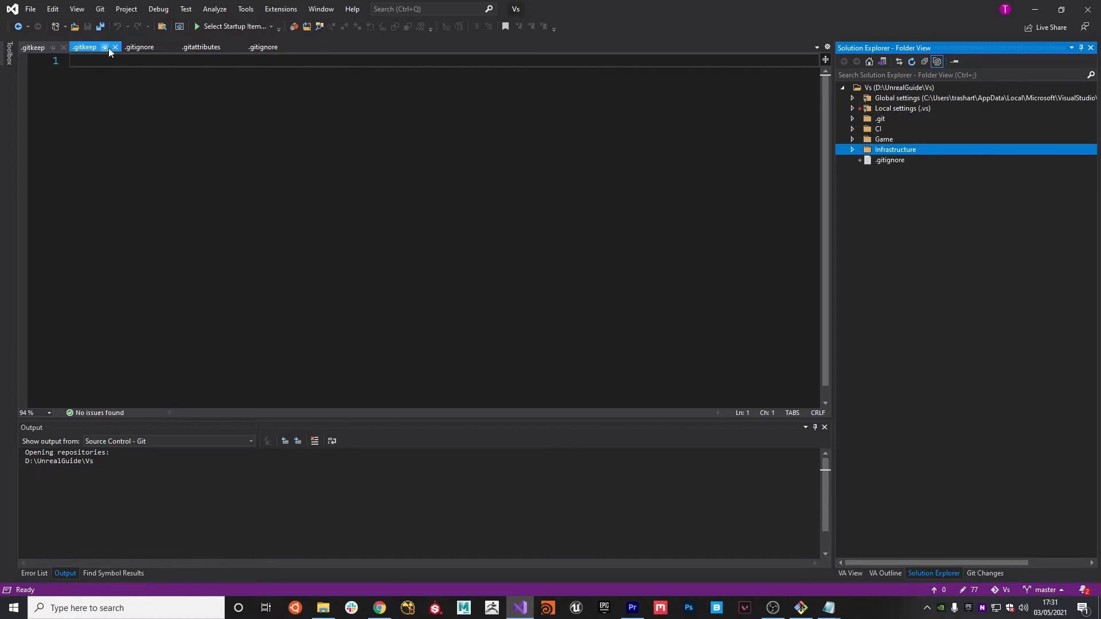
click(113, 47)
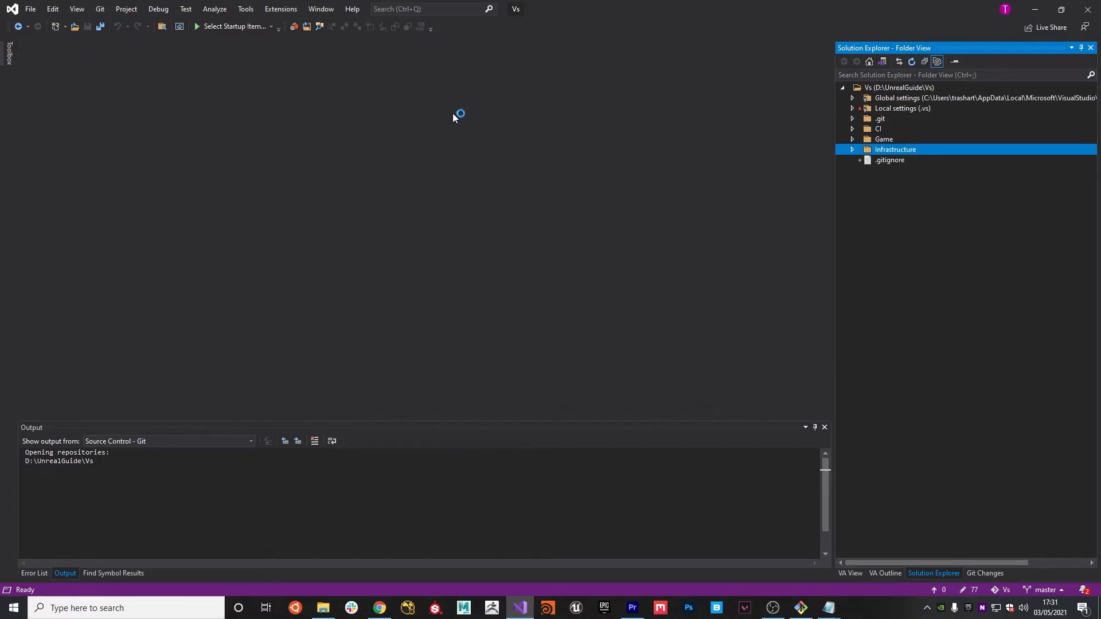
mouse_move(569, 262)
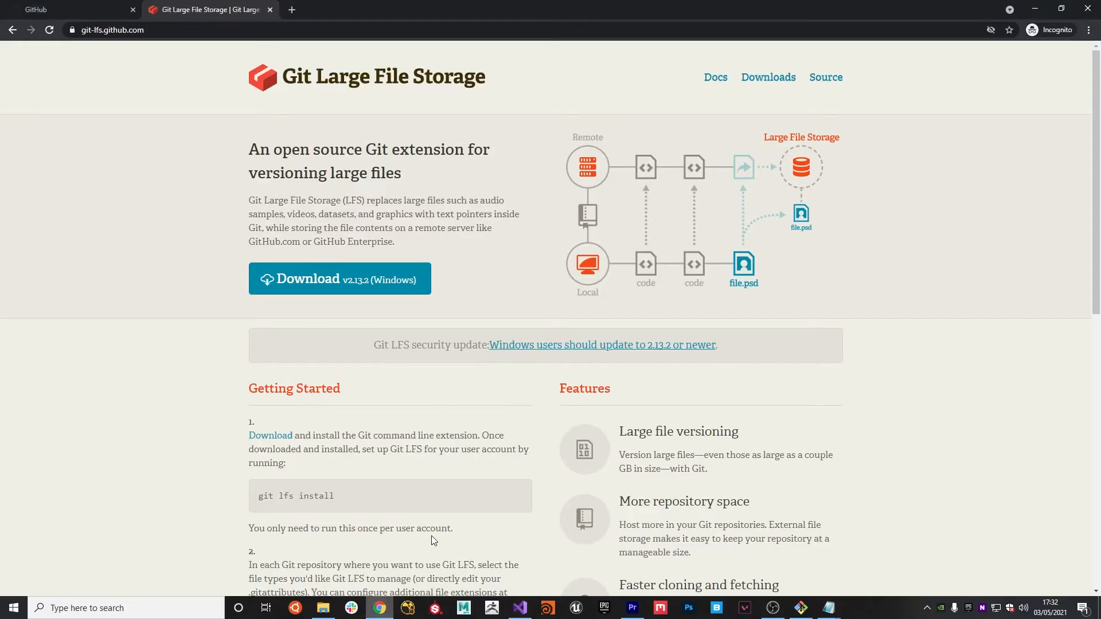
- Create a private GitHub repository 'vs' described as 'Project VS'
click(60, 9)
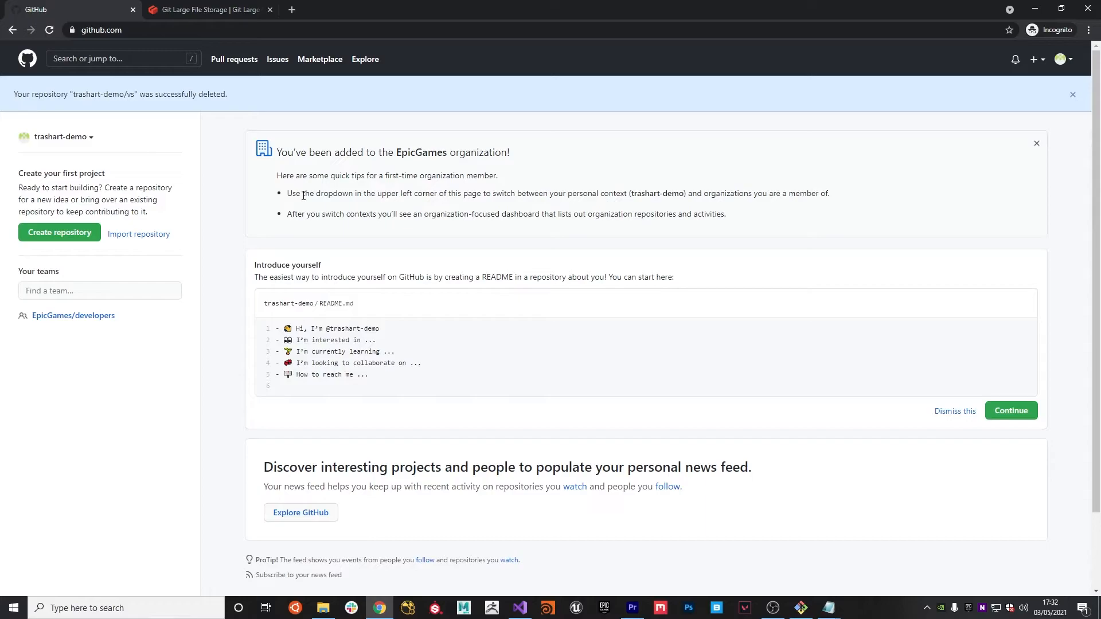
mouse_move(125, 263)
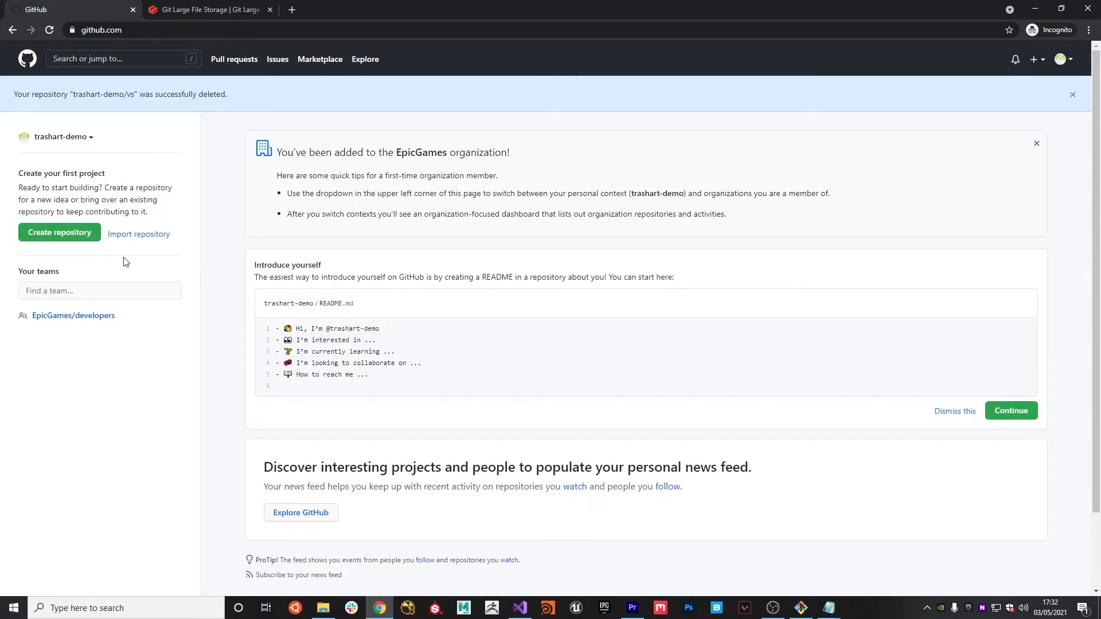
click(60, 232)
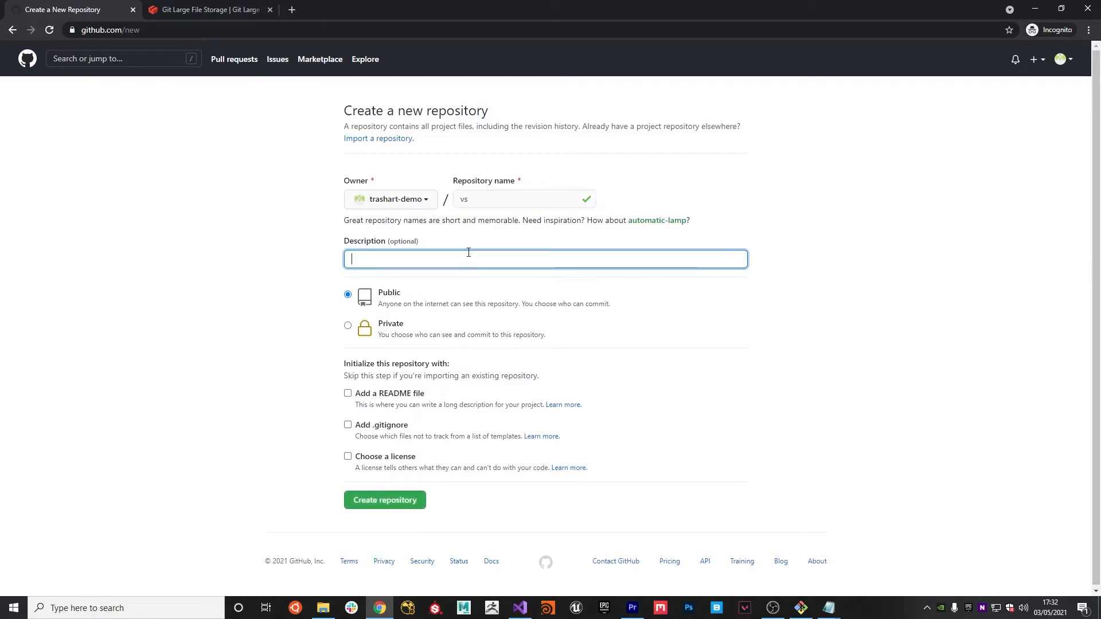
text(Project VS)
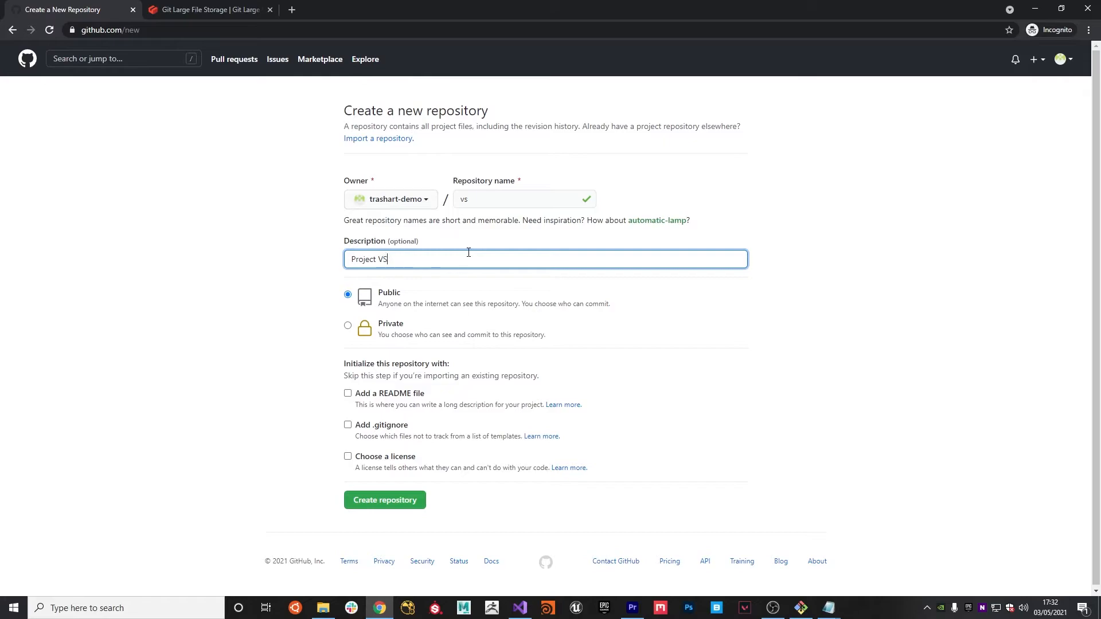
click(347, 325)
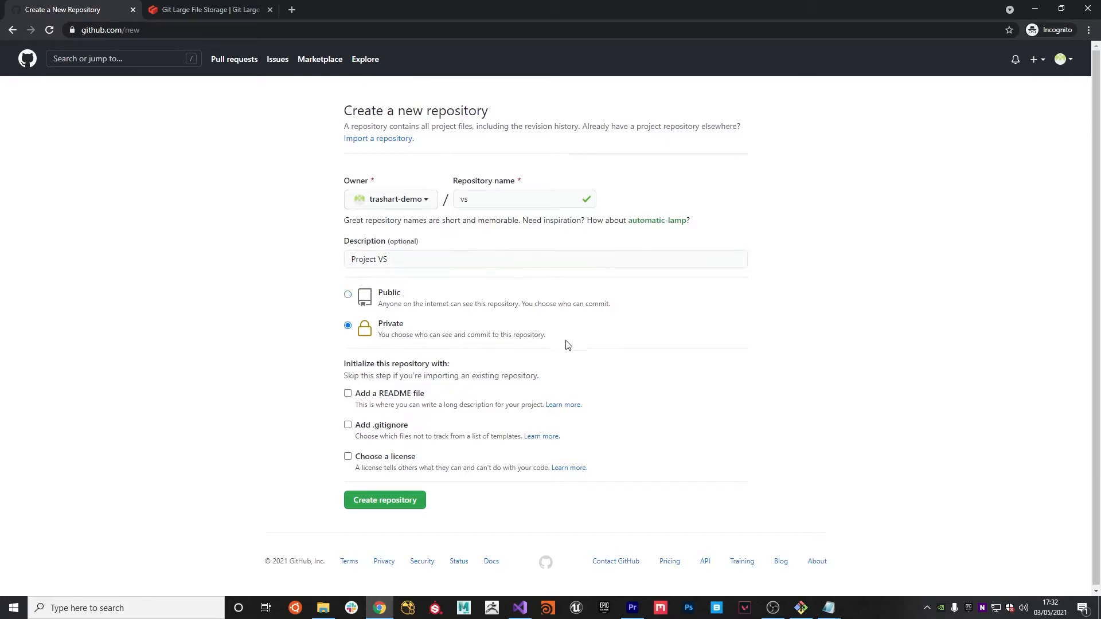
click(384, 500)
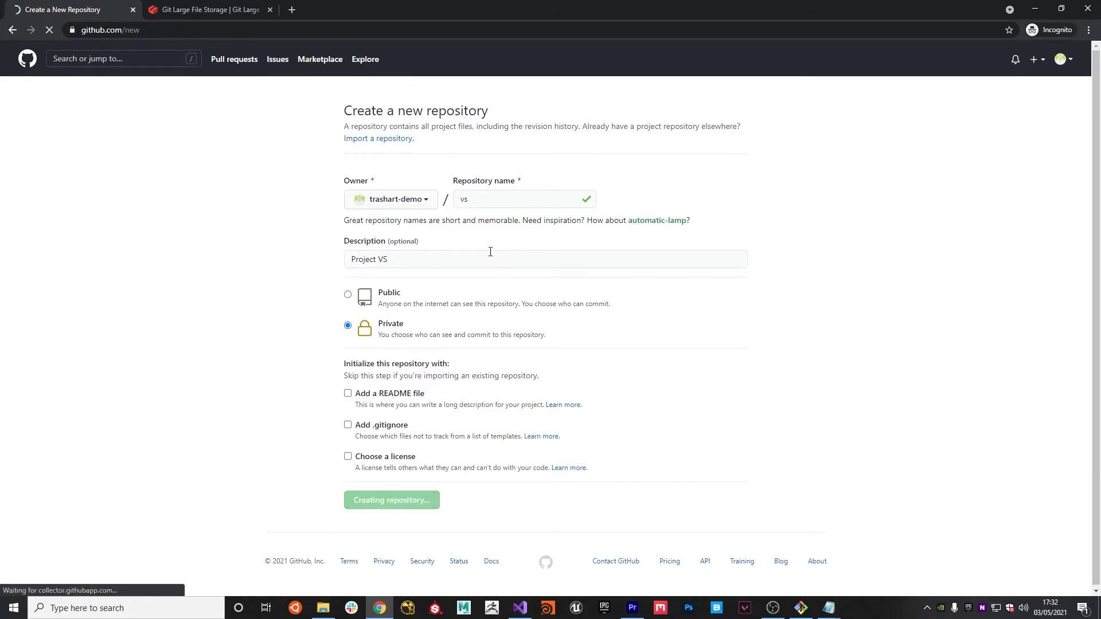
click(391, 500)
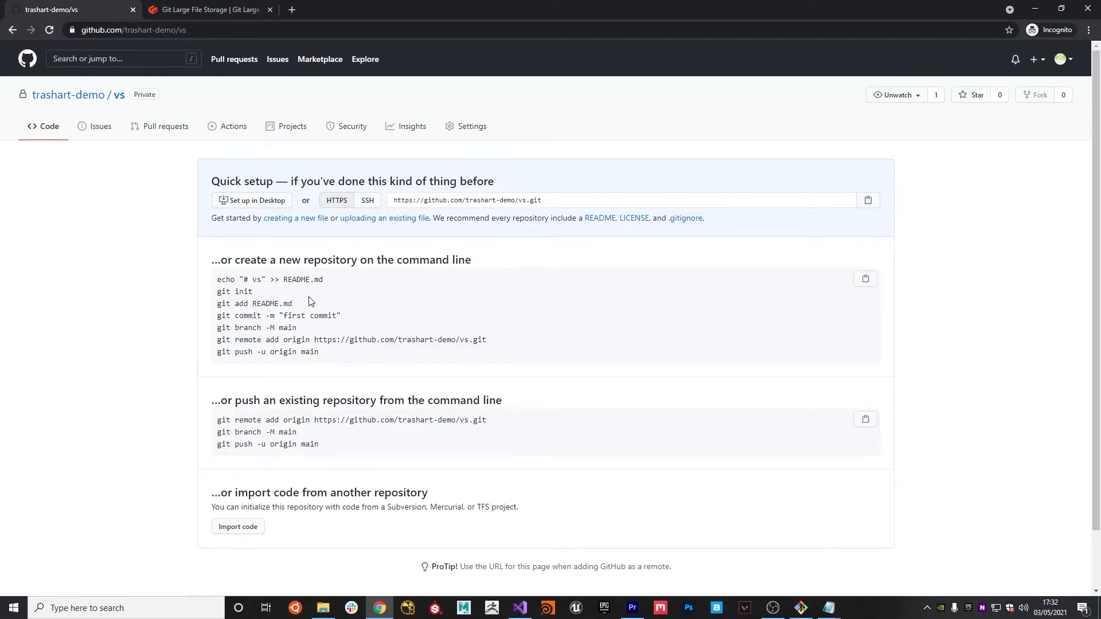
mouse_move(295, 328)
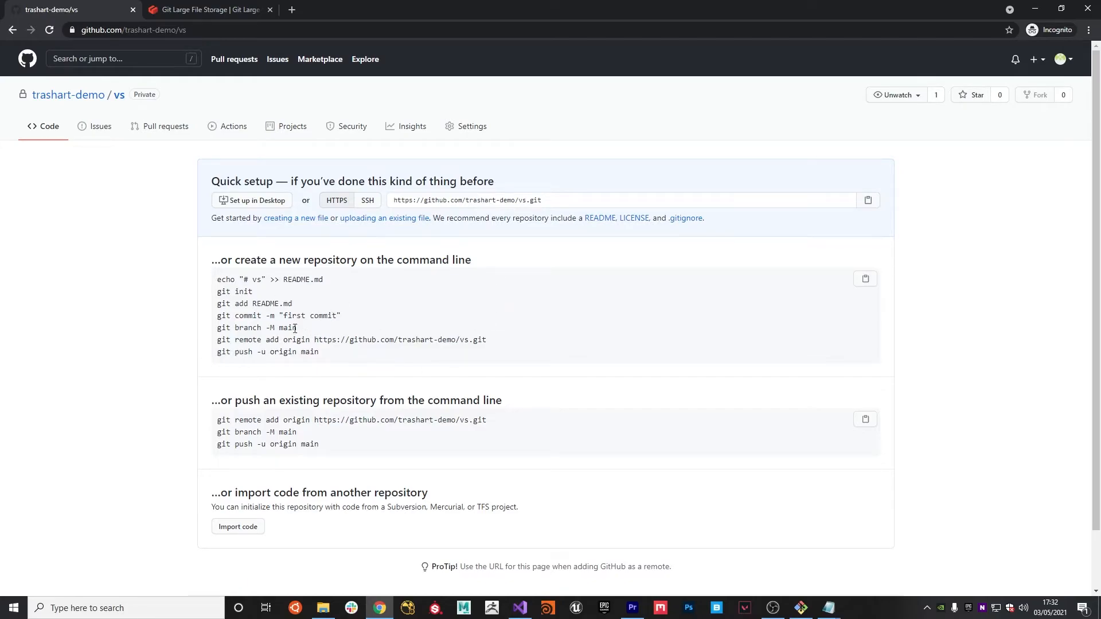
- Copy GitHub's 'git branch -M main' command and rename the Vs repo's branch to main
double_click(257, 328)
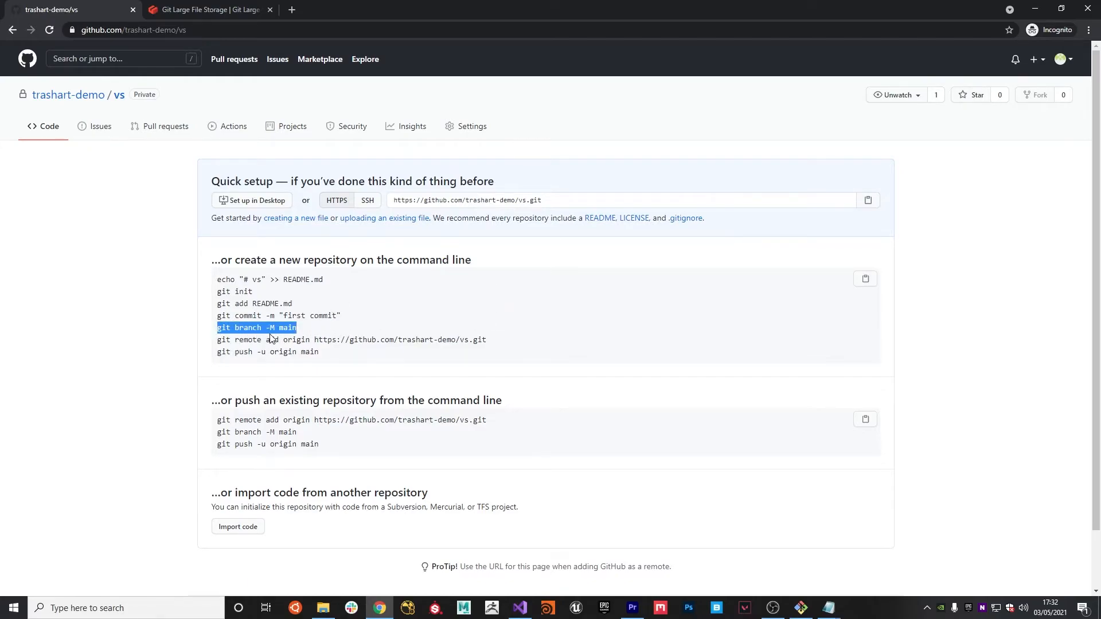
click(800, 608)
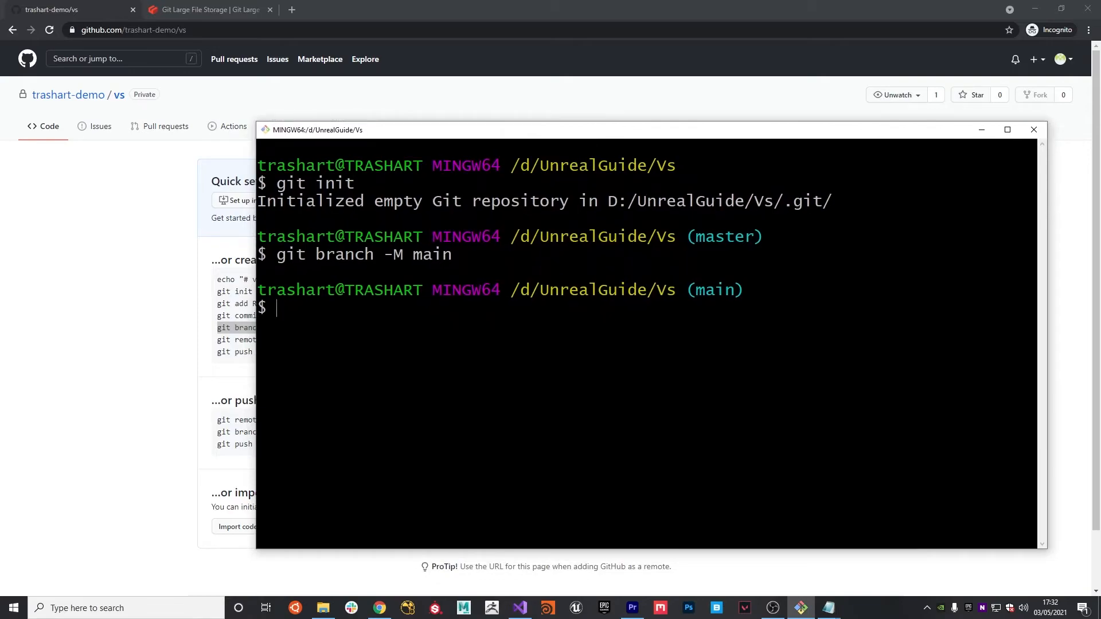
mouse_move(118, 313)
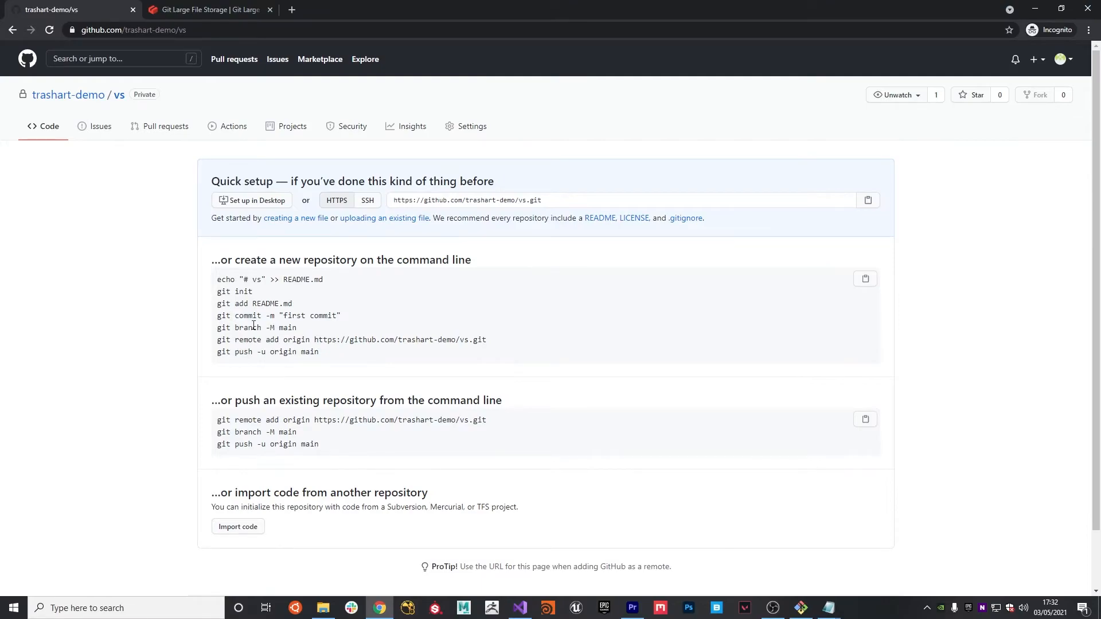
mouse_move(344, 323)
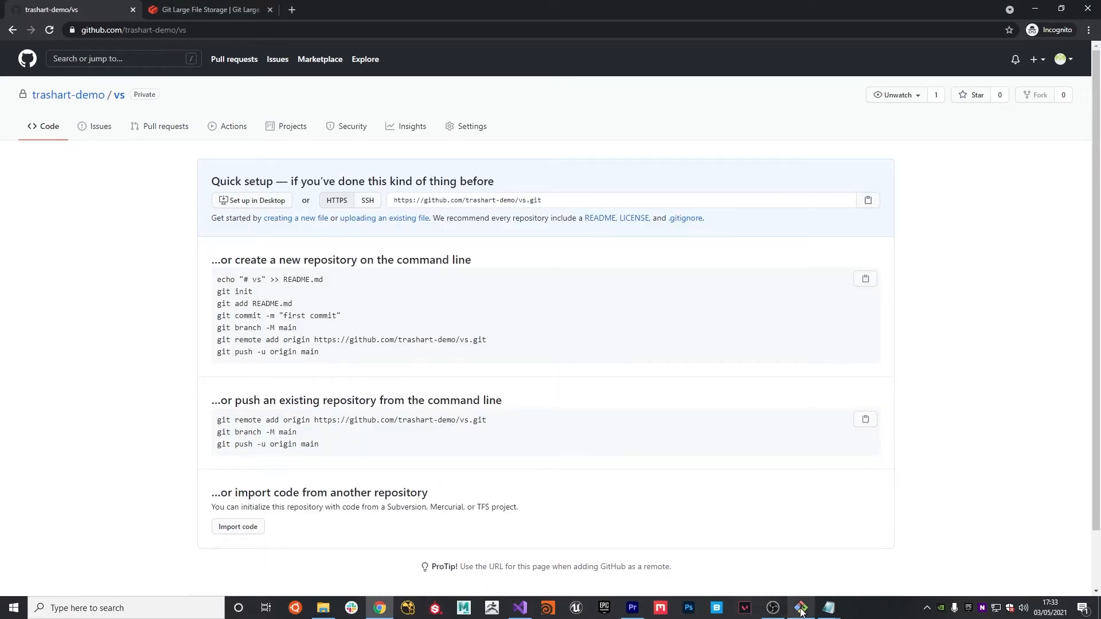
- Stage all Vs project files with git add . and review them in git status
text(git add .)
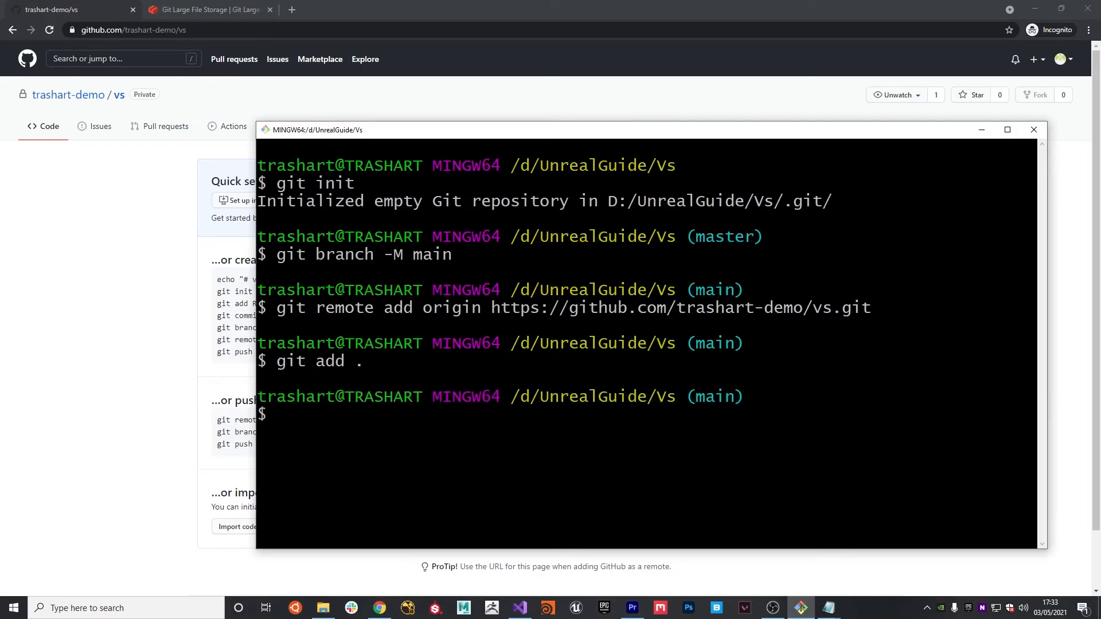
text(git status)
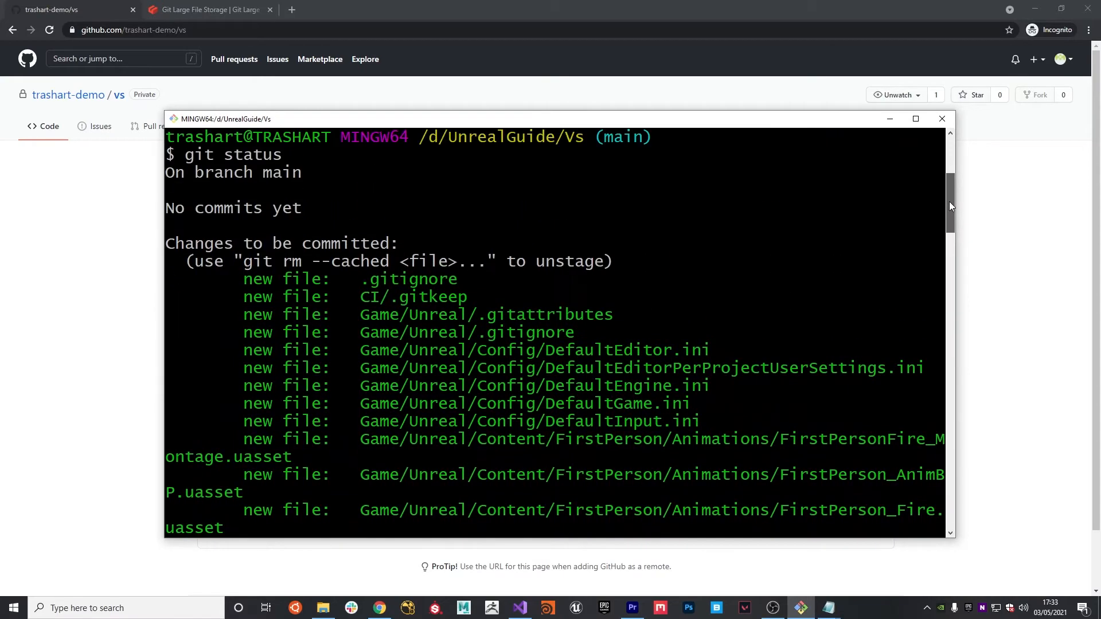
scroll(down, 3)
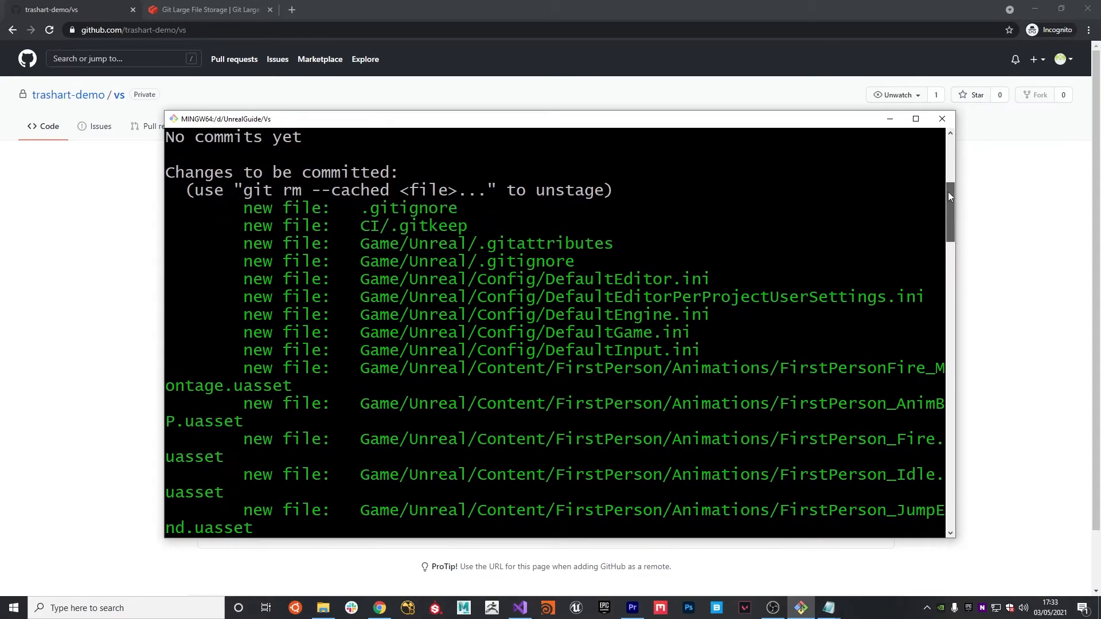
scroll(down, 3)
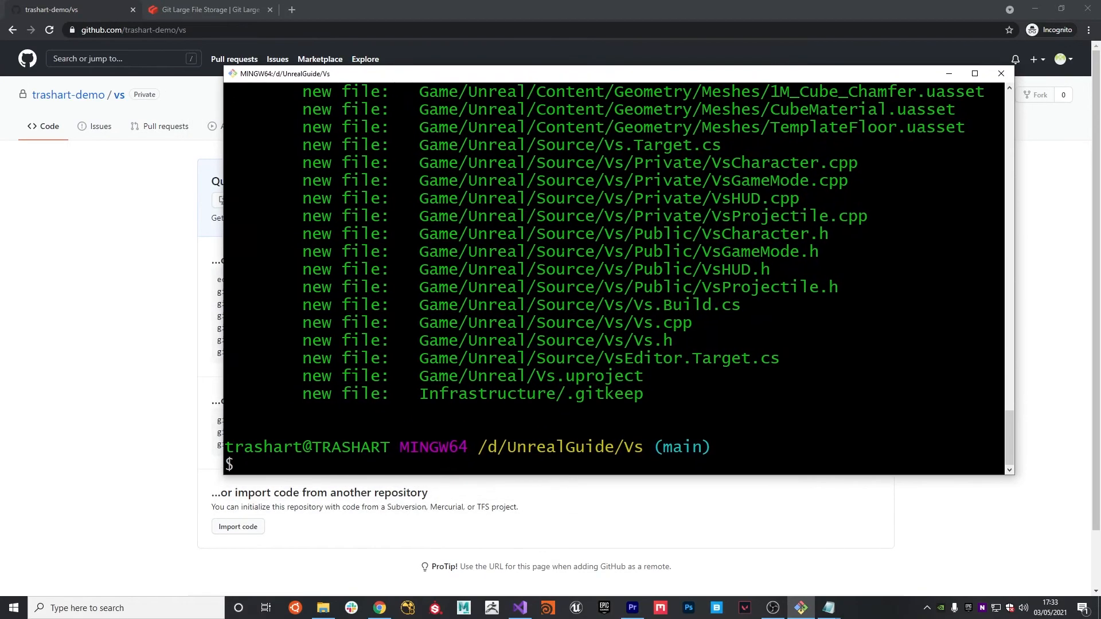
- Commit the staged files with the message 'Initial commit'
text(git commit -mn)
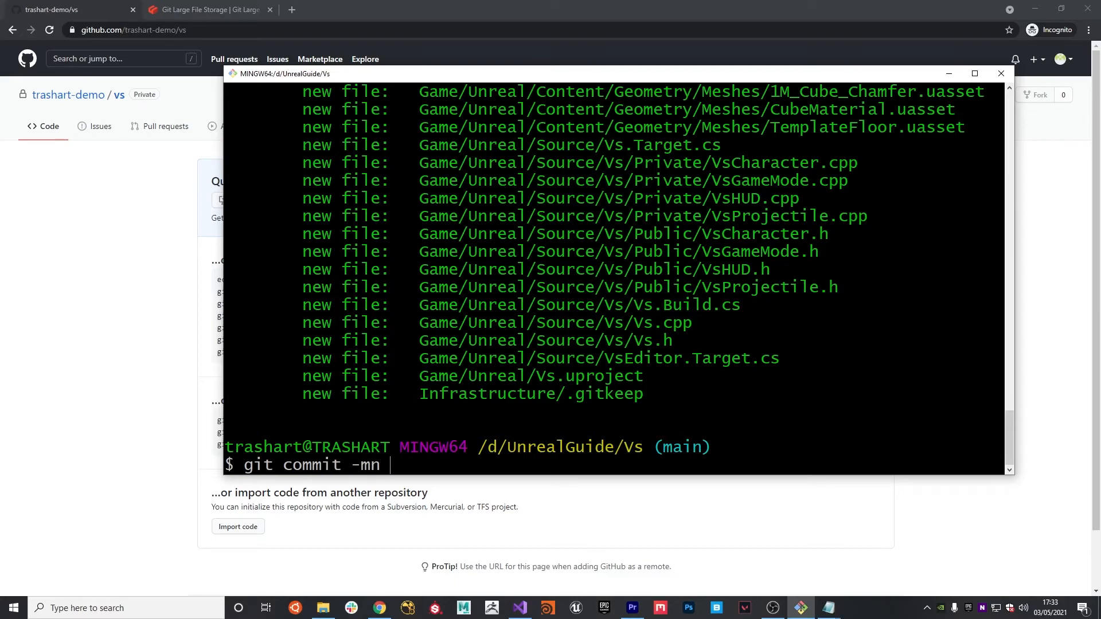
text('')
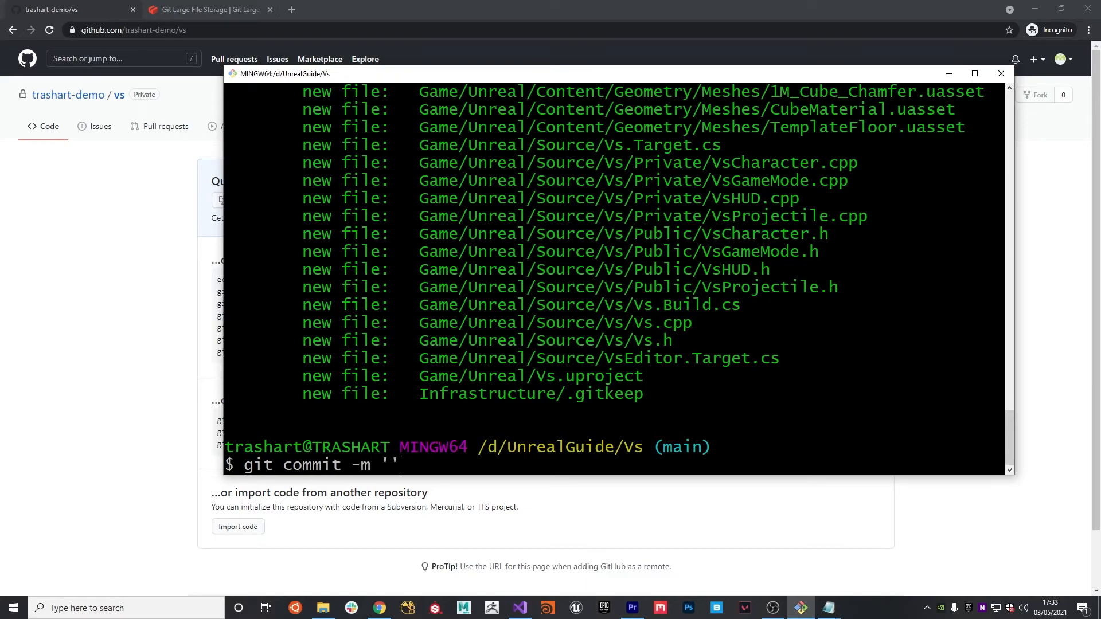
text(Initial co)
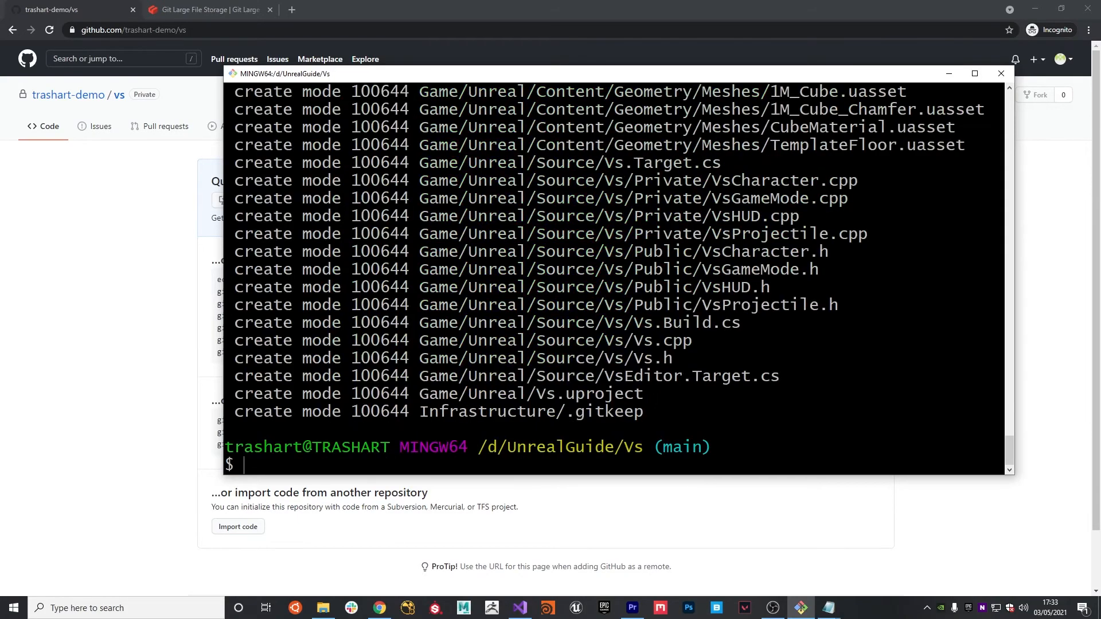
text(g)
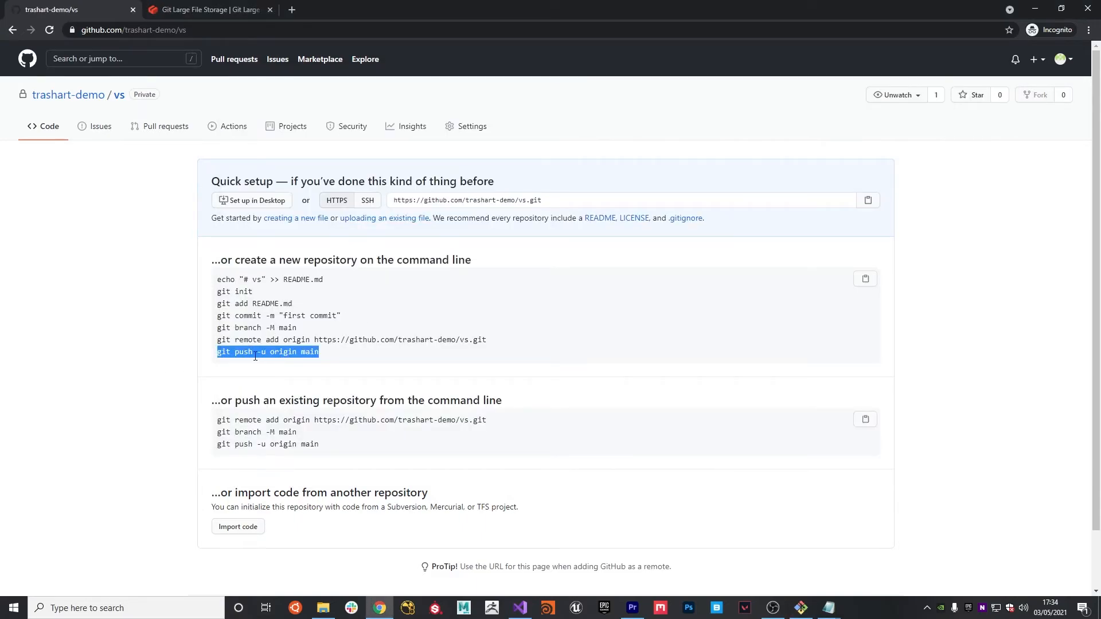
- Push main to origin and refresh the vs repository page on GitHub
click(269, 9)
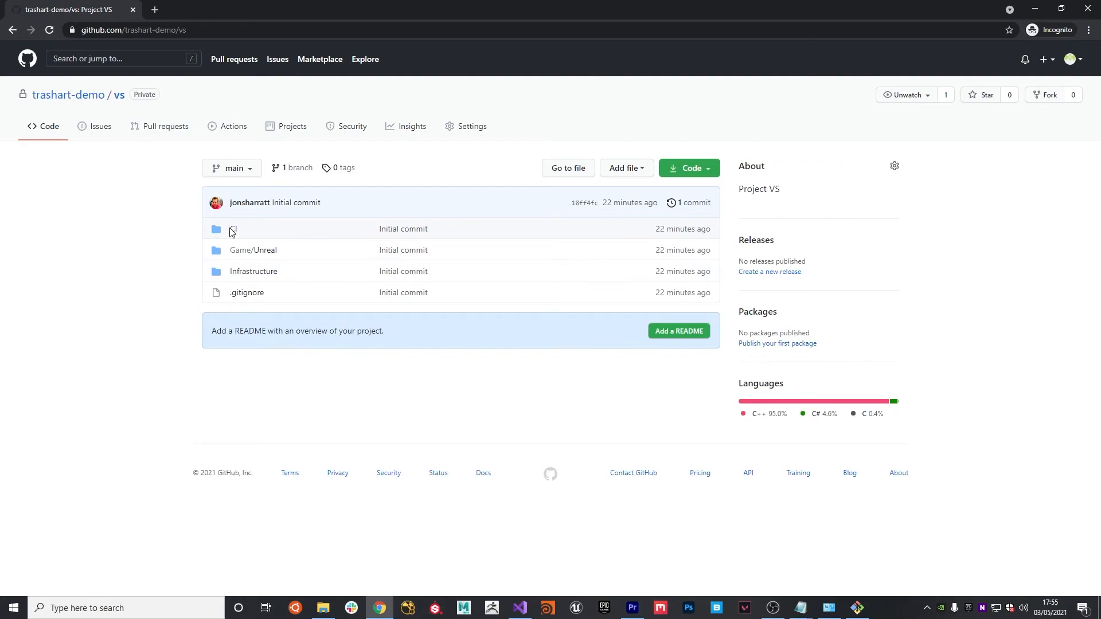
- Browse into Game/Unreal, back to the repository root, then into Game/Unreal again
click(233, 228)
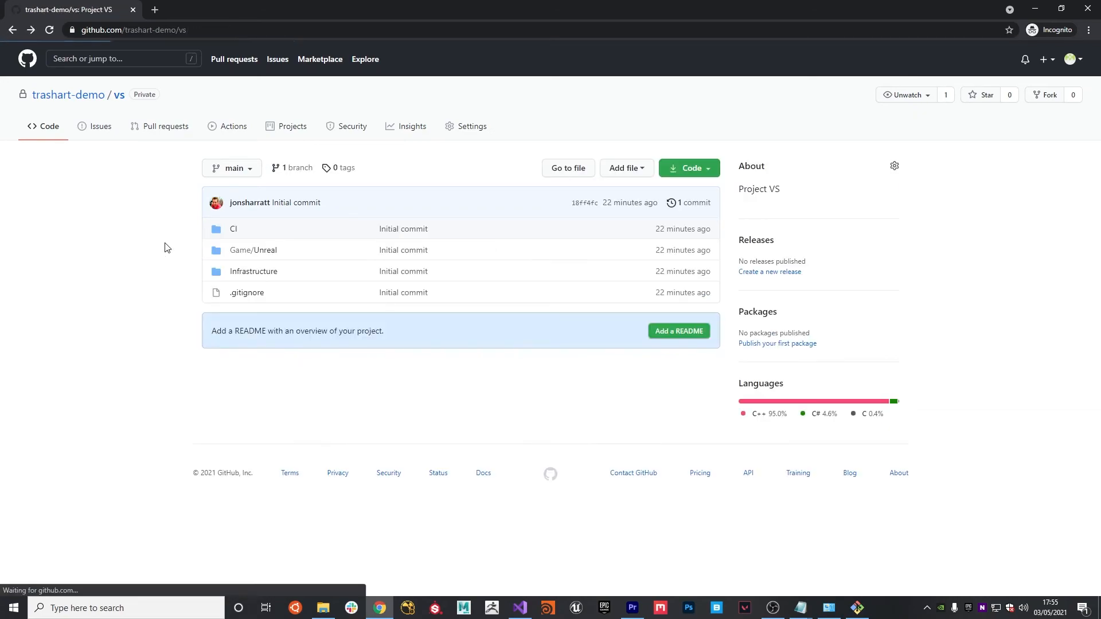
click(253, 250)
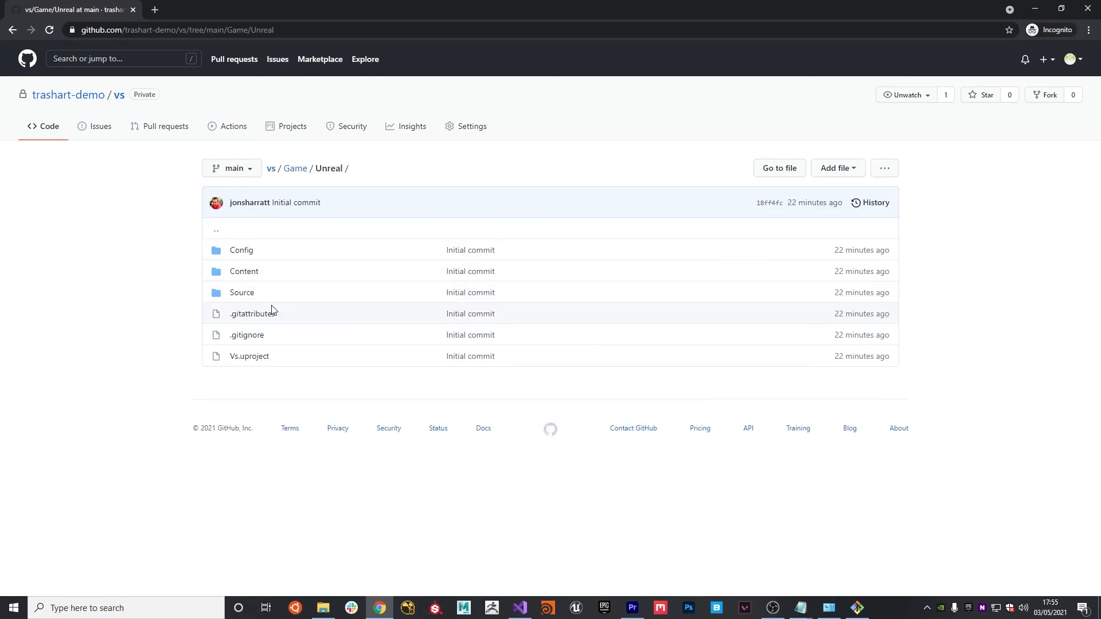
click(244, 272)
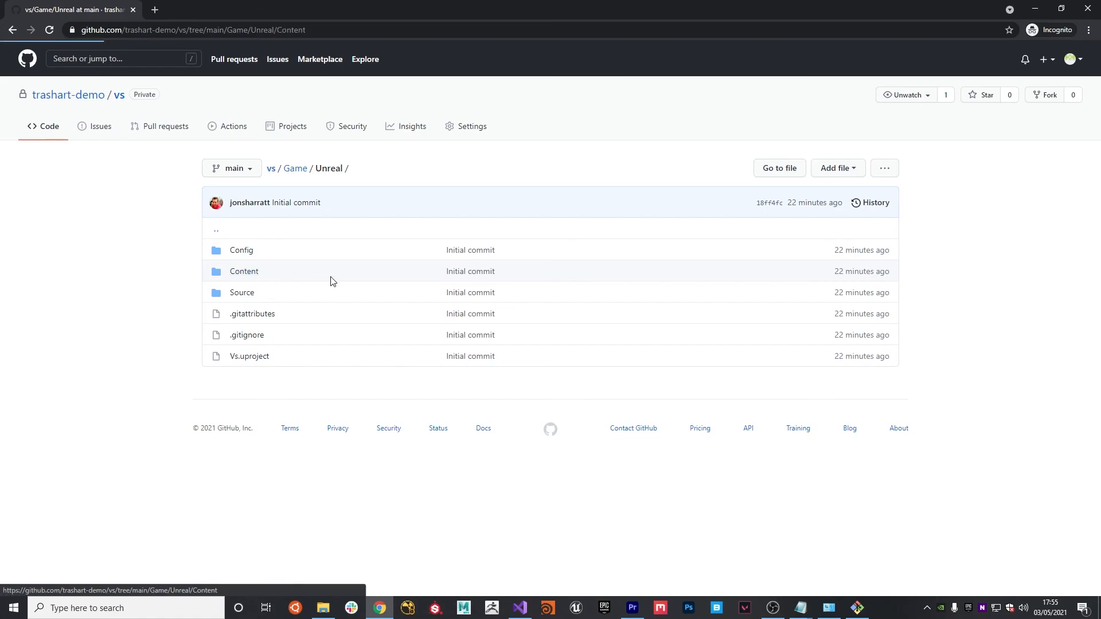
click(241, 293)
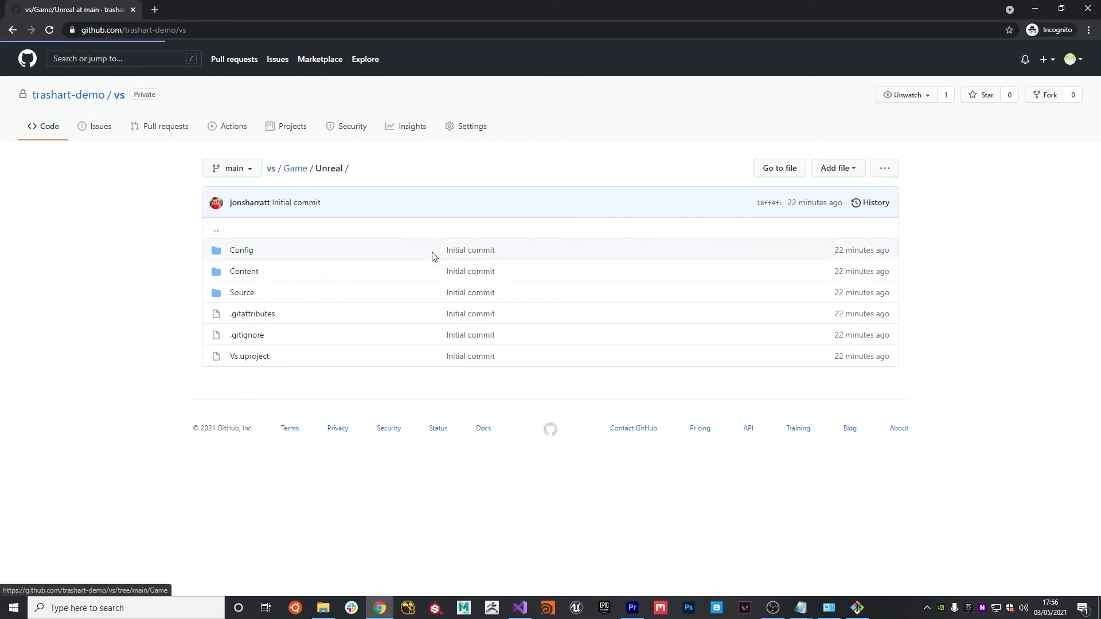
click(270, 168)
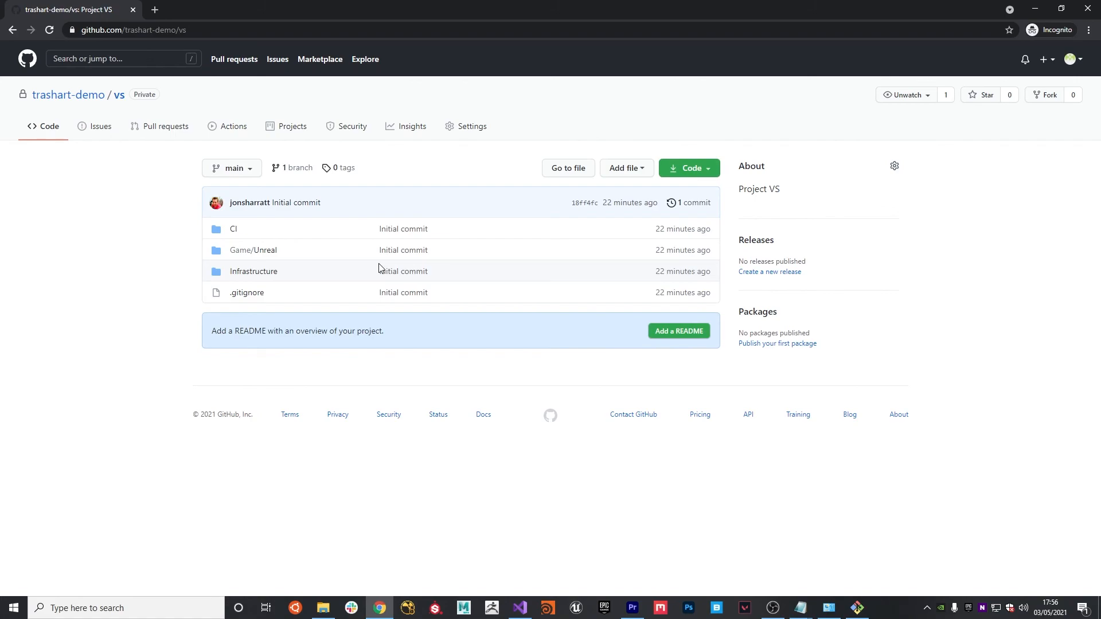
click(253, 250)
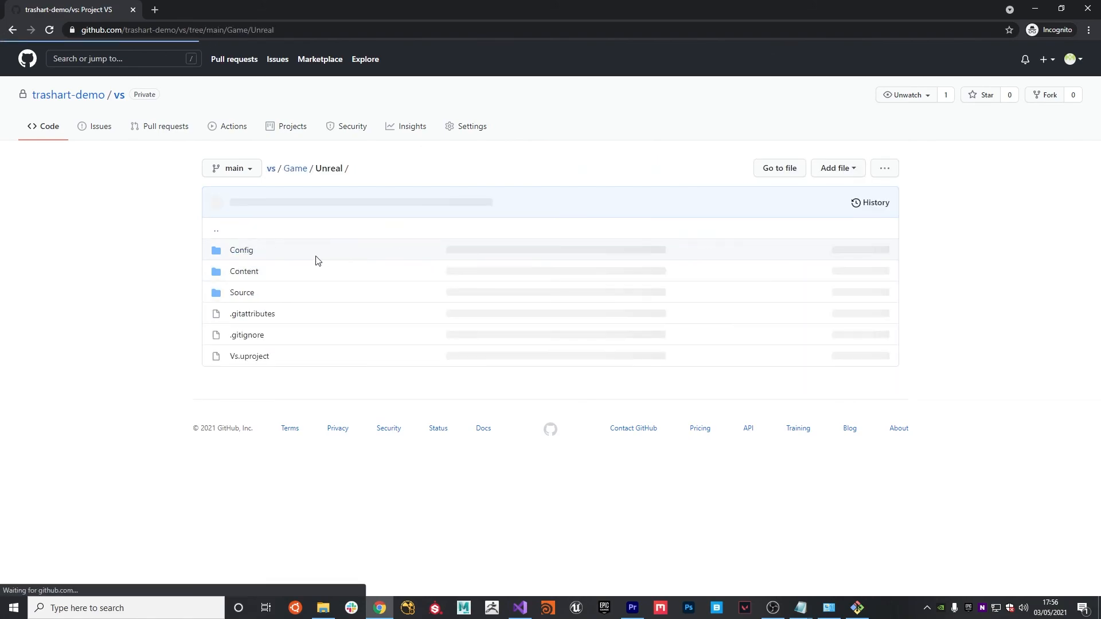